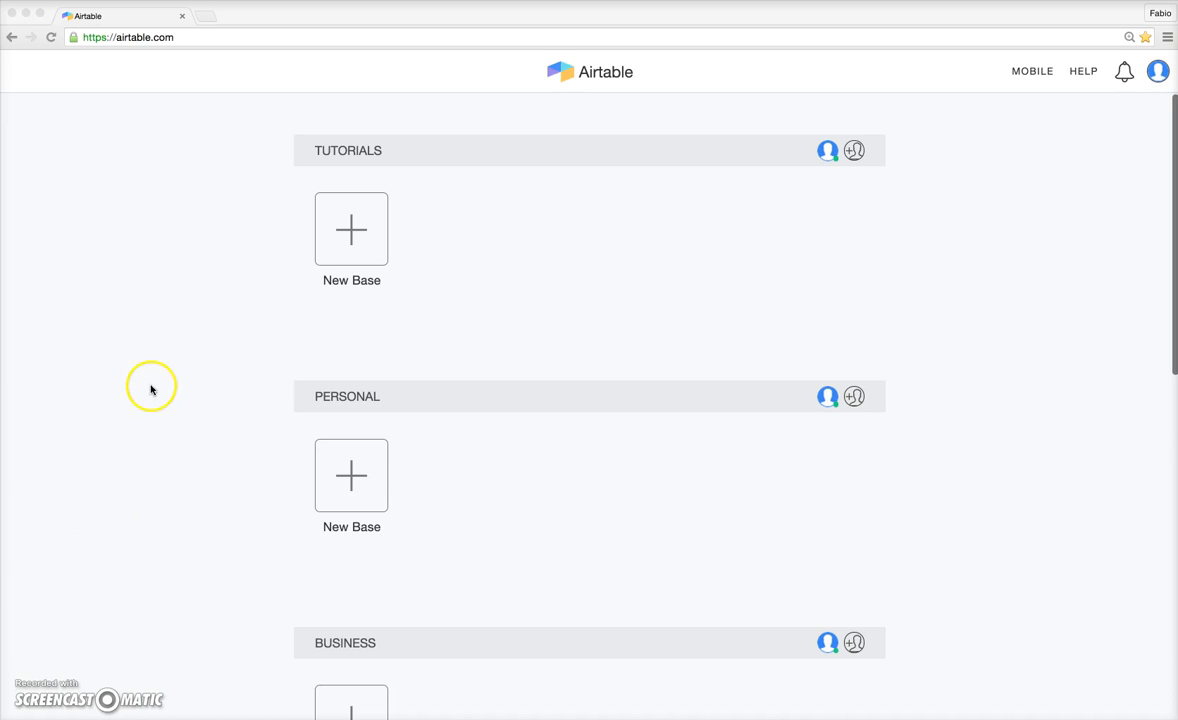
pyautogui.moveTo(333, 240)
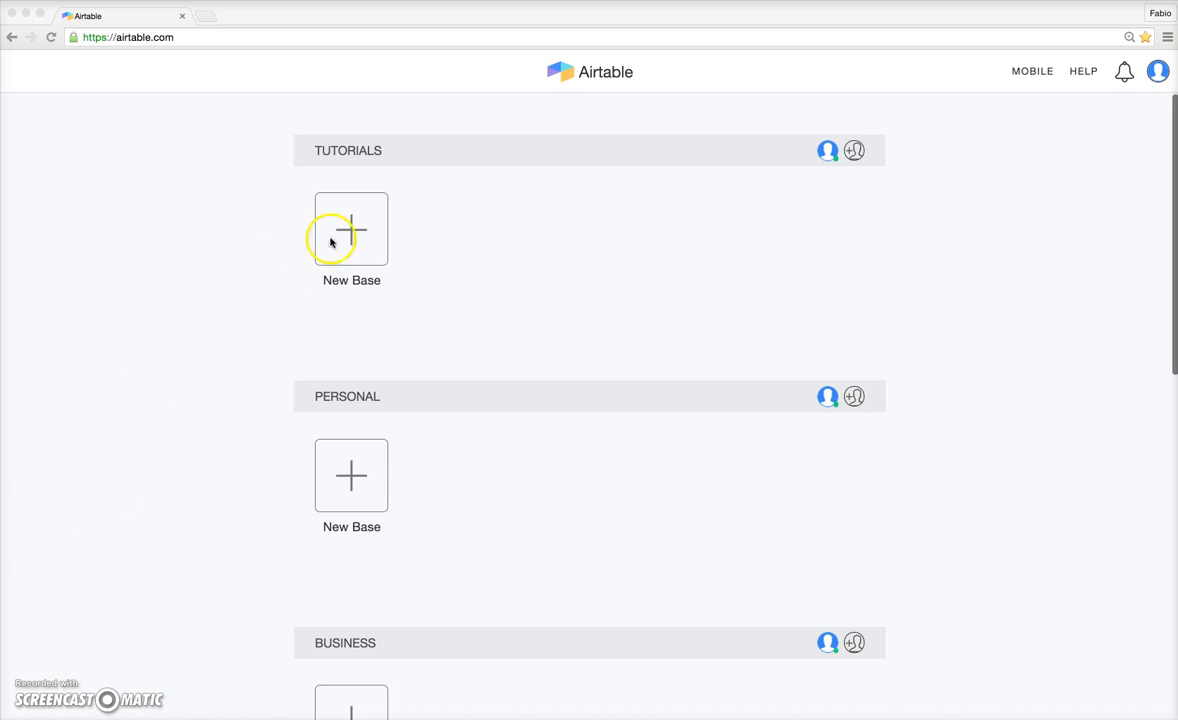
# Open New Base under Tutorials and scroll through the featured templates like Personal CRM
pyautogui.click(351, 230)
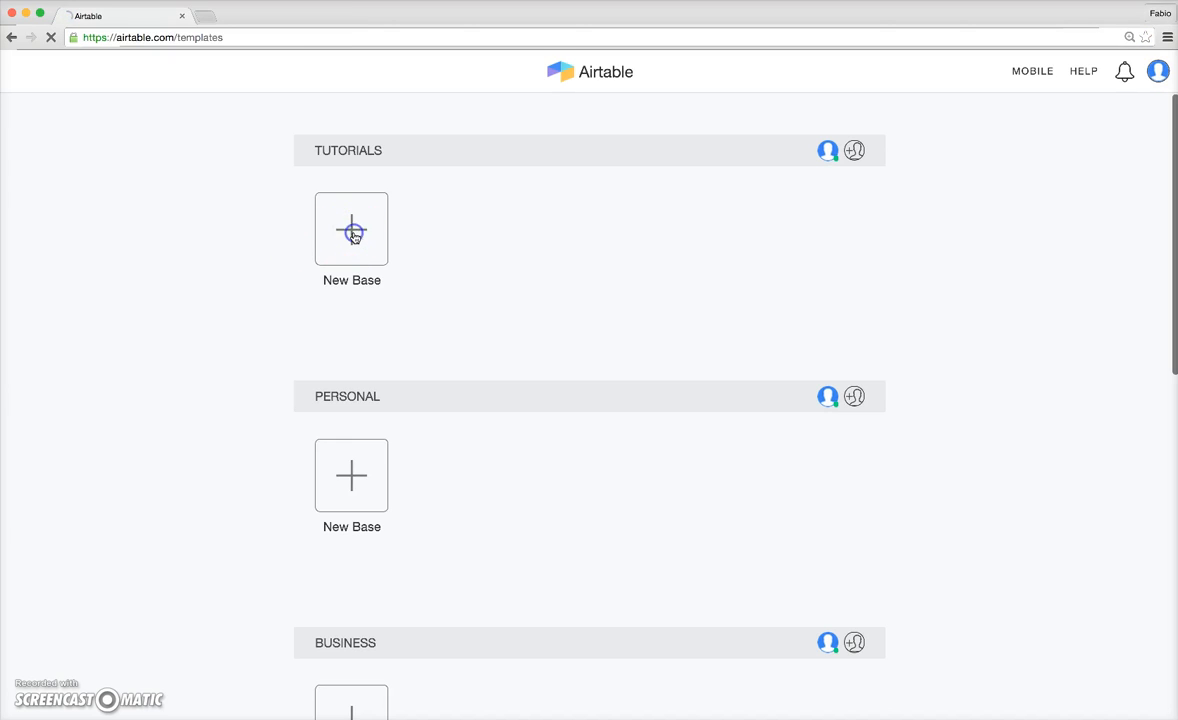
pyautogui.click(351, 230)
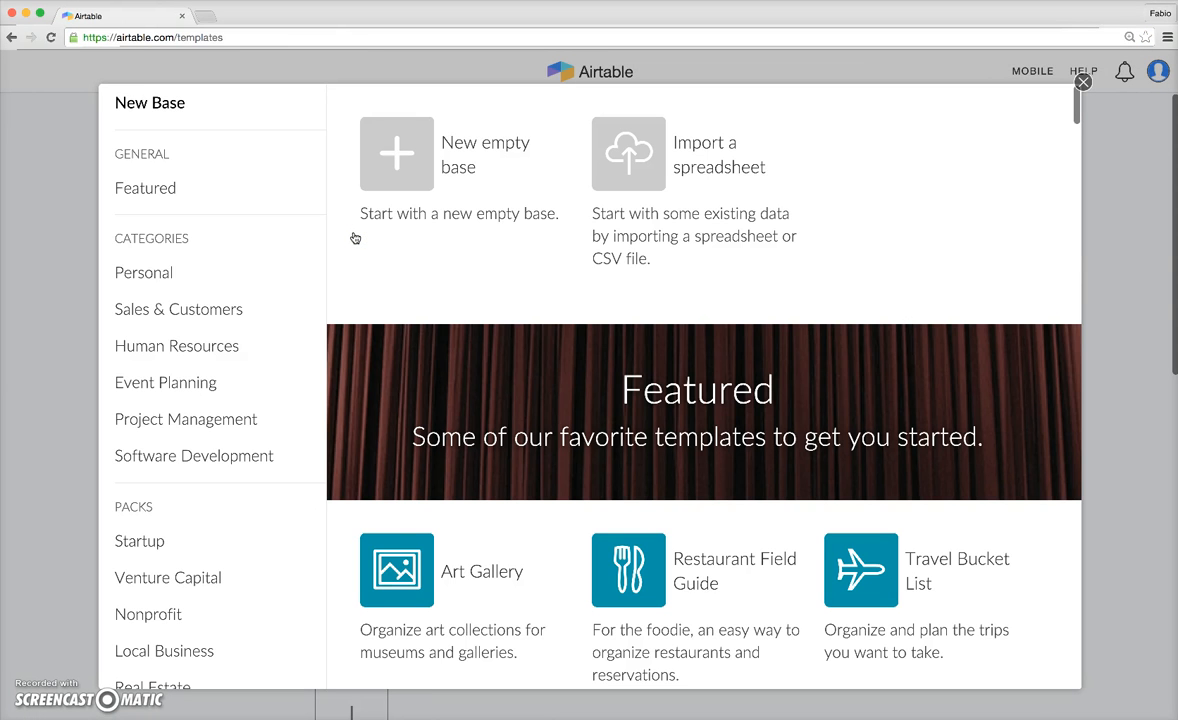
pyautogui.click(145, 188)
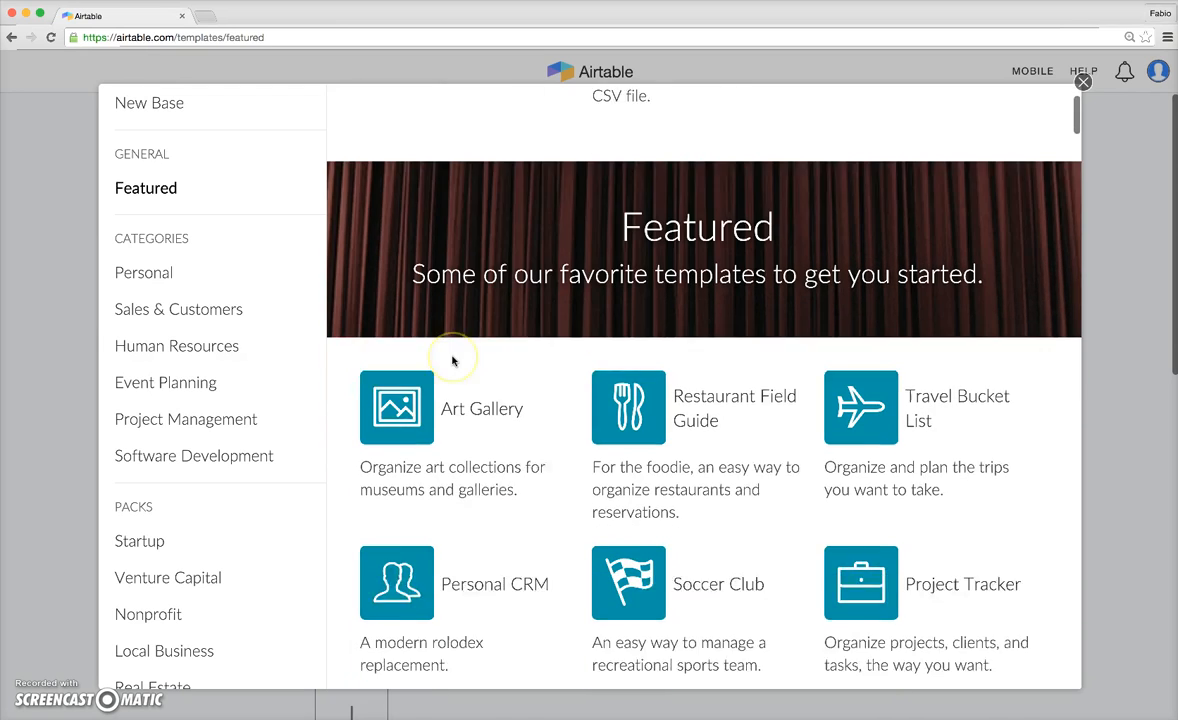
pyautogui.scroll(-3)
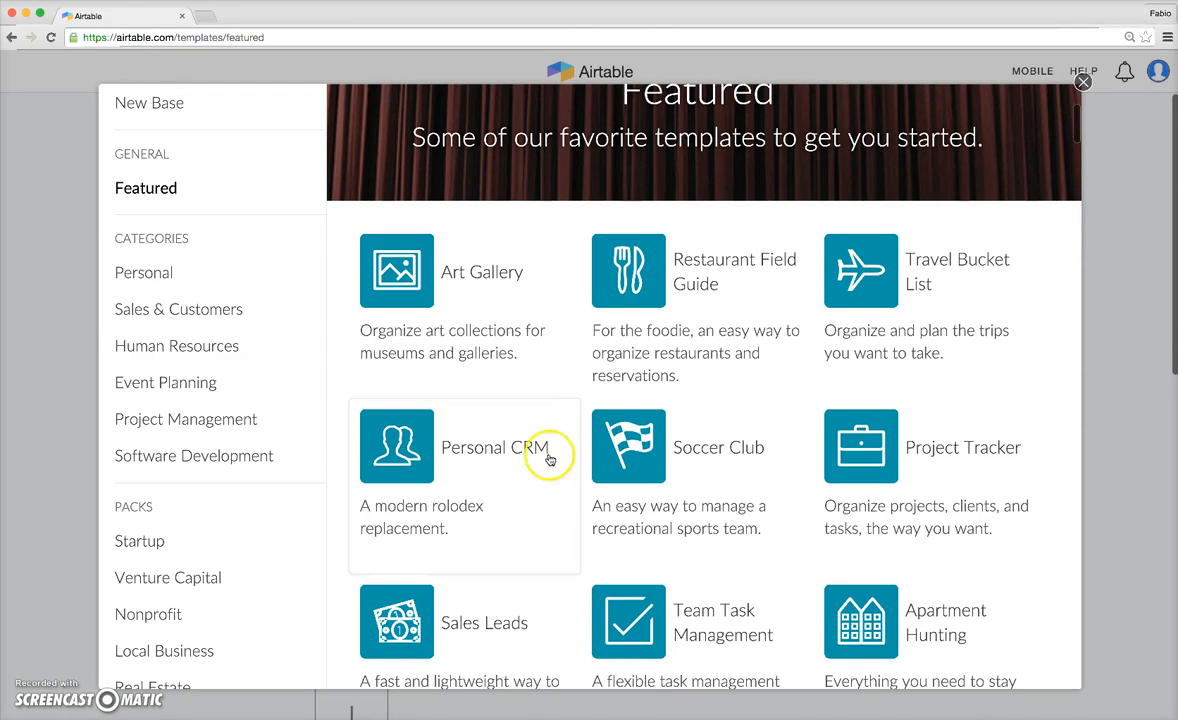
pyautogui.scroll(-3)
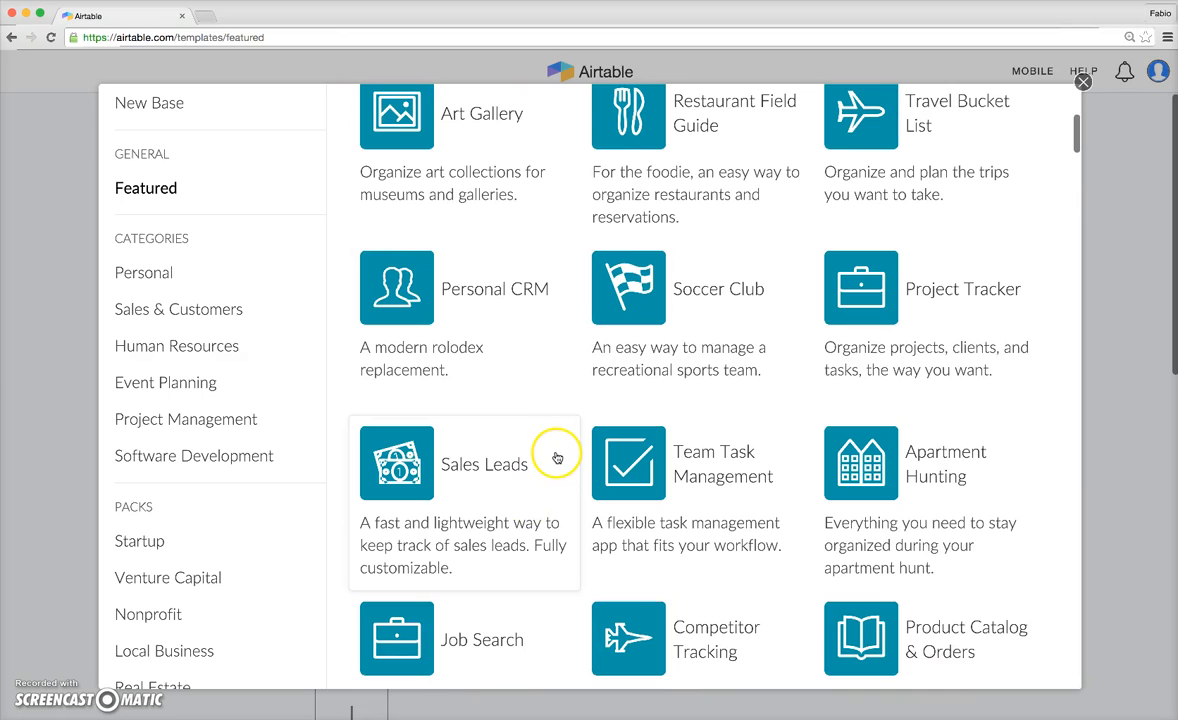
pyautogui.moveTo(677, 479)
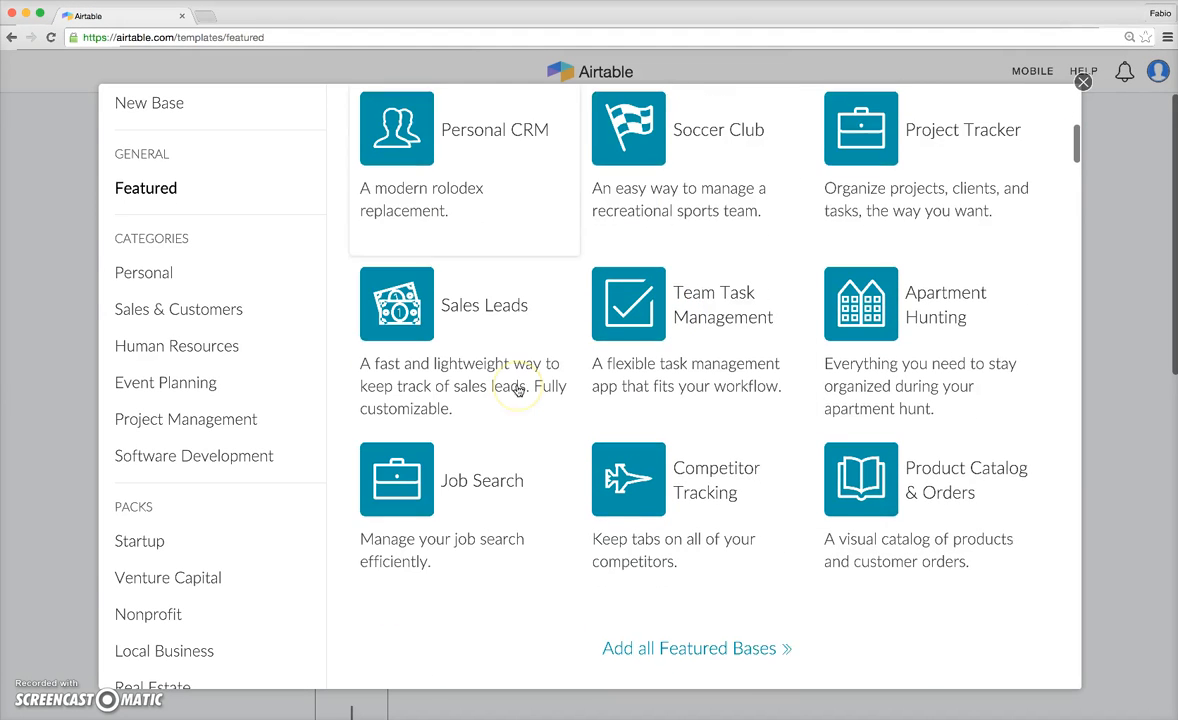
# Create an empty base named 'Todo' with a blue colour and checkmark icon
pyautogui.click(149, 103)
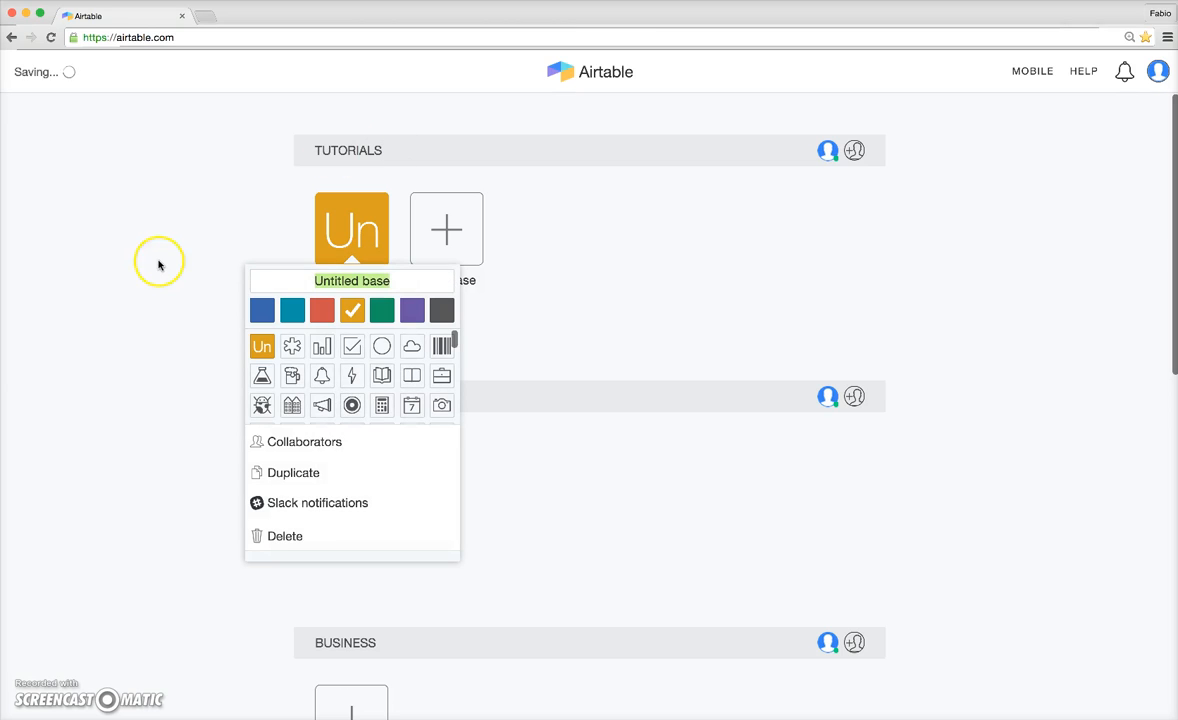
pyautogui.write('Todo')
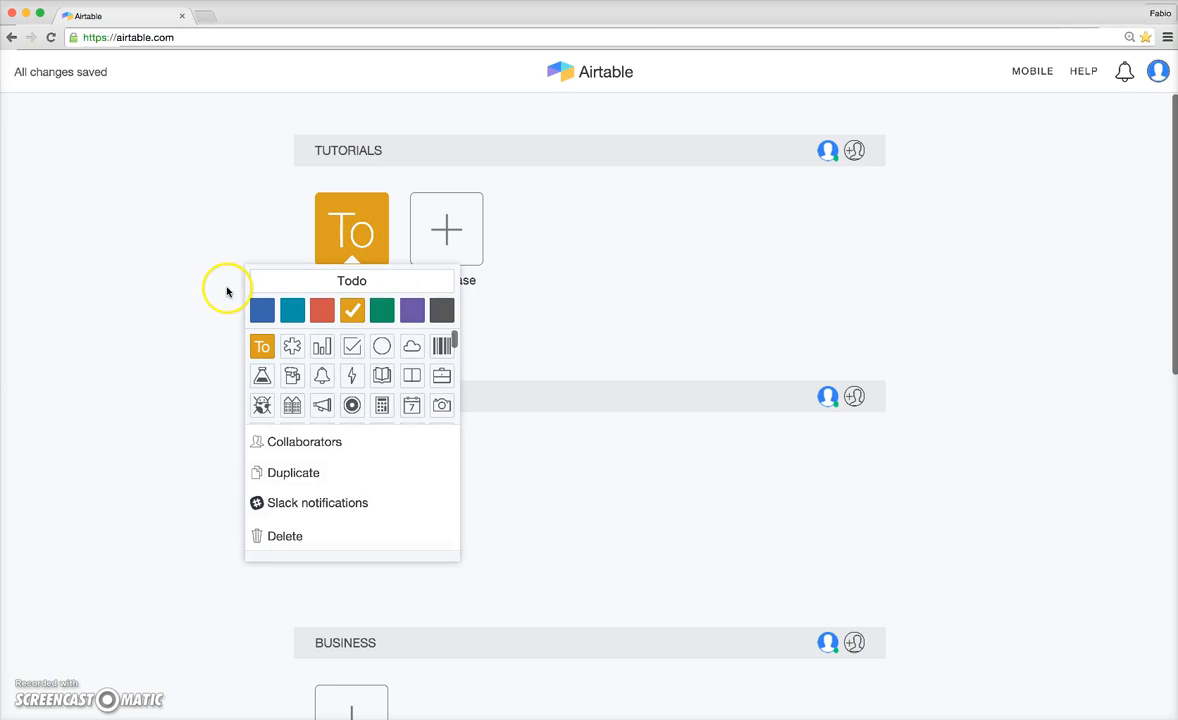
pyautogui.click(262, 310)
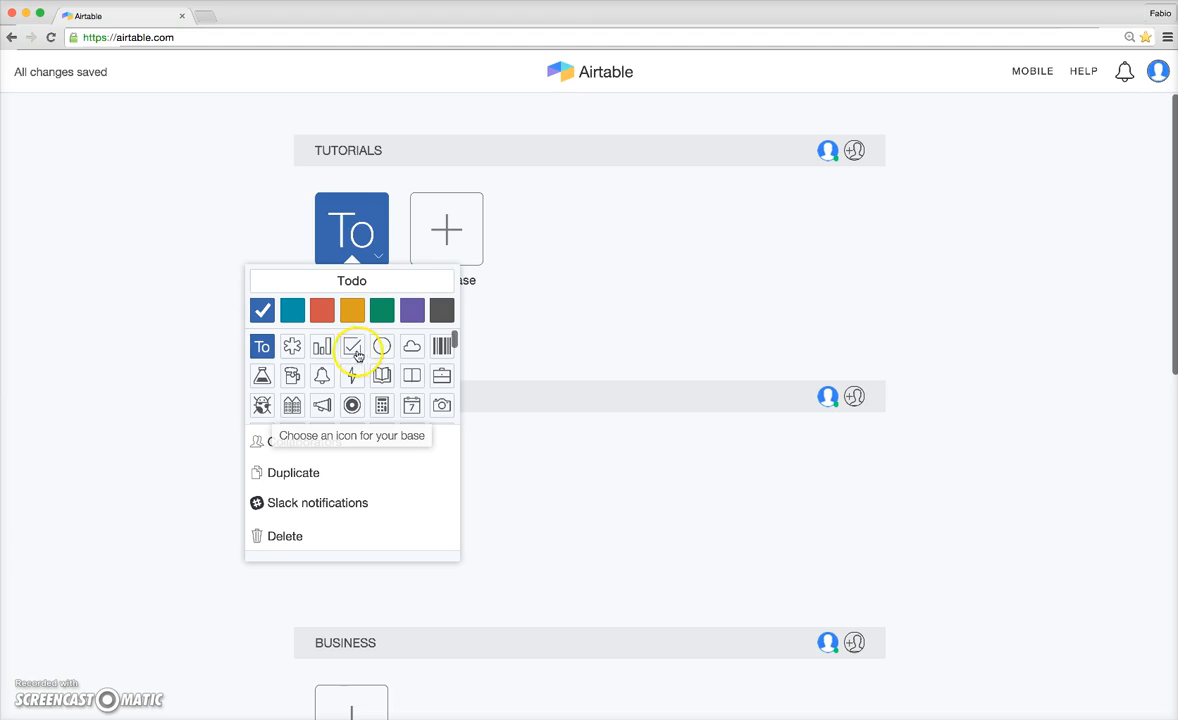
pyautogui.click(352, 346)
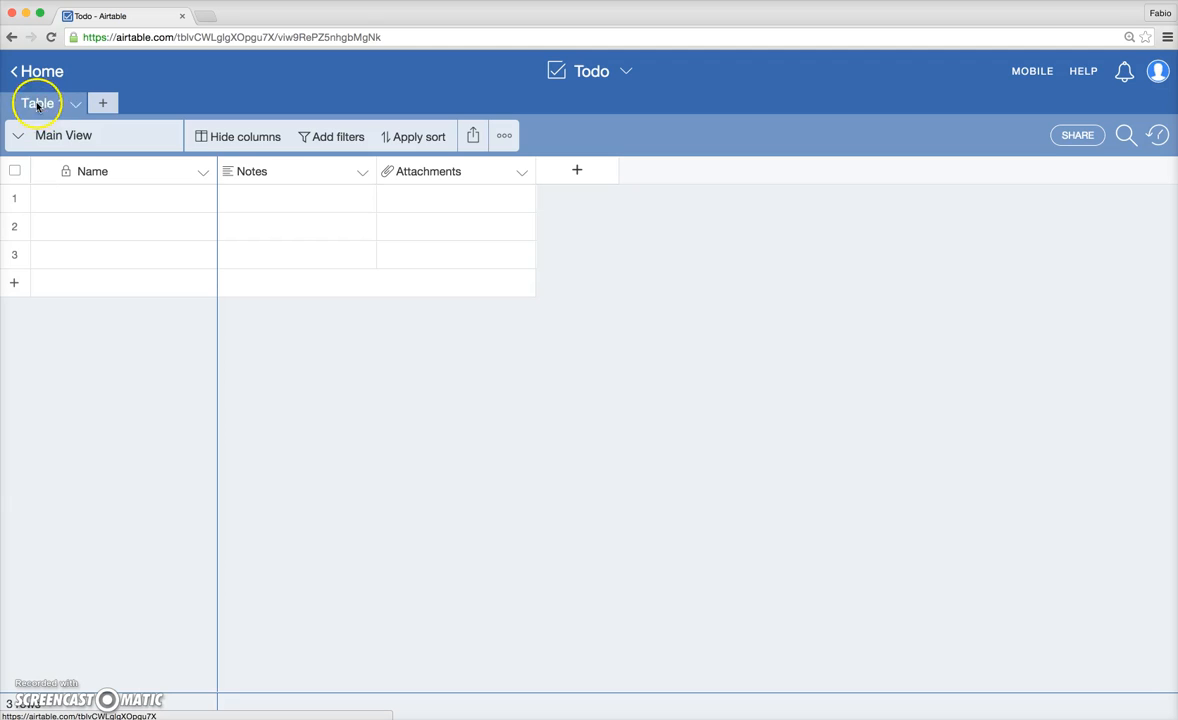
# Rename the Table 1 tab to 'Tasks'
pyautogui.click(102, 103)
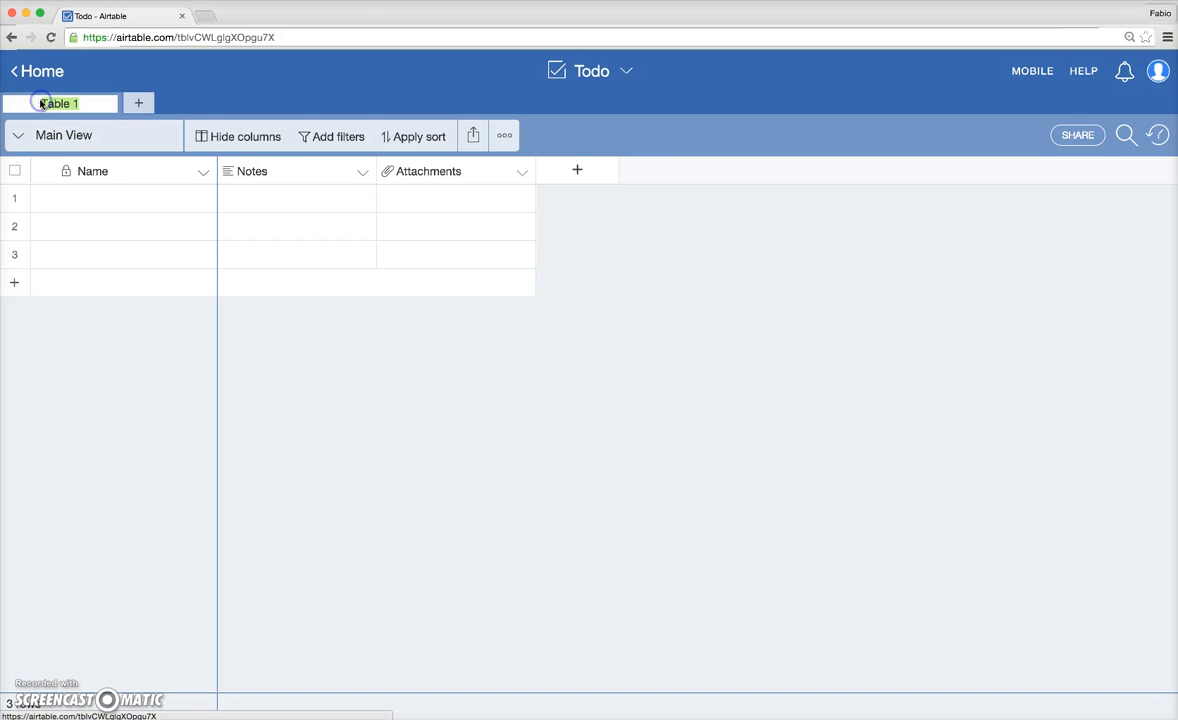
pyautogui.doubleClick(58, 103)
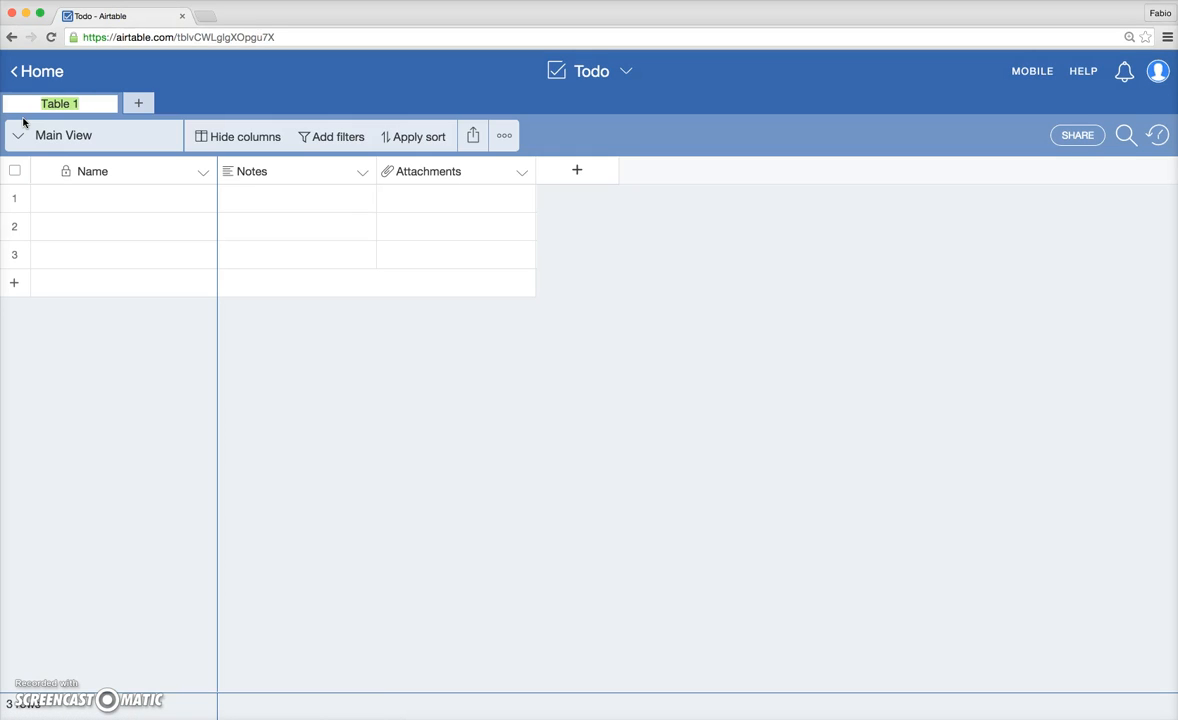
pyautogui.write('Tasks')
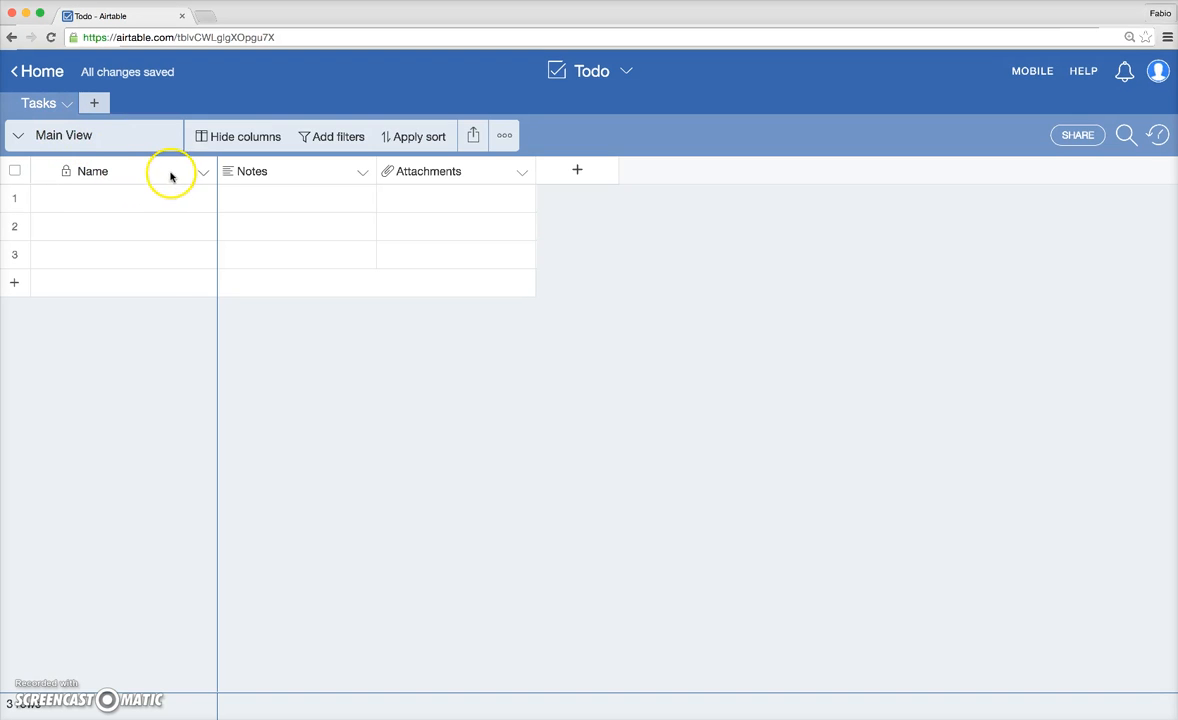
# Rename the Name field to 'Todo Item', keeping the Single line text type
pyautogui.click(203, 171)
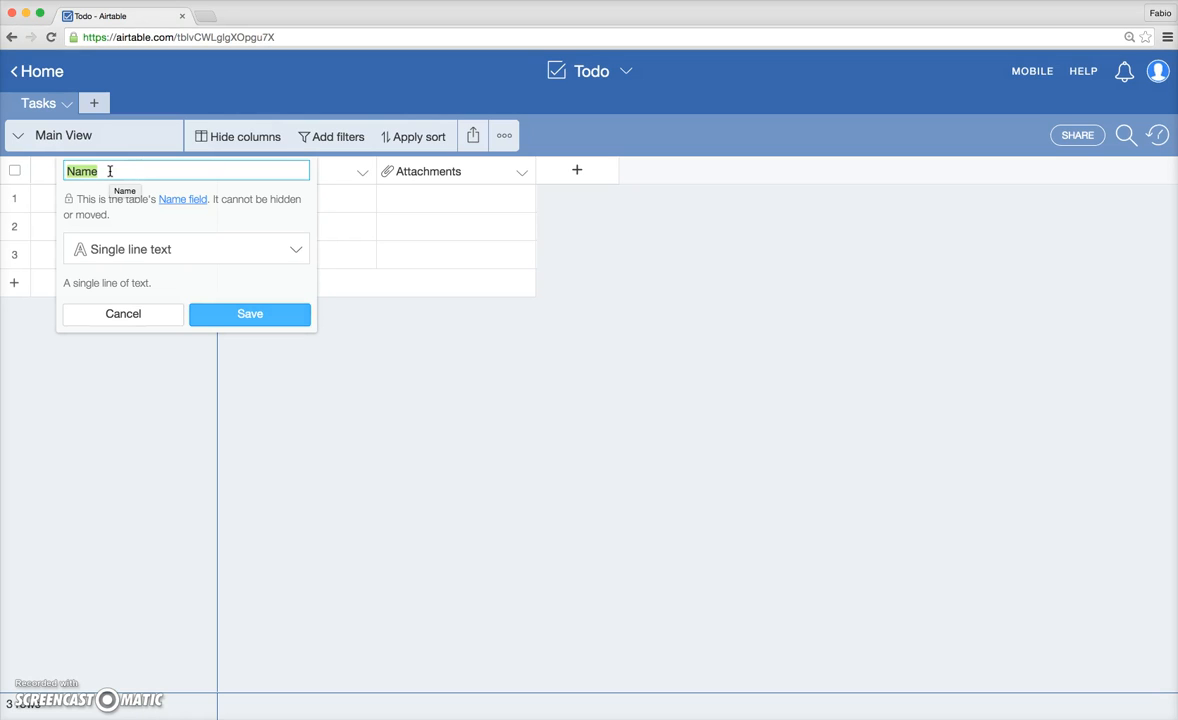
pyautogui.write('Todo Item')
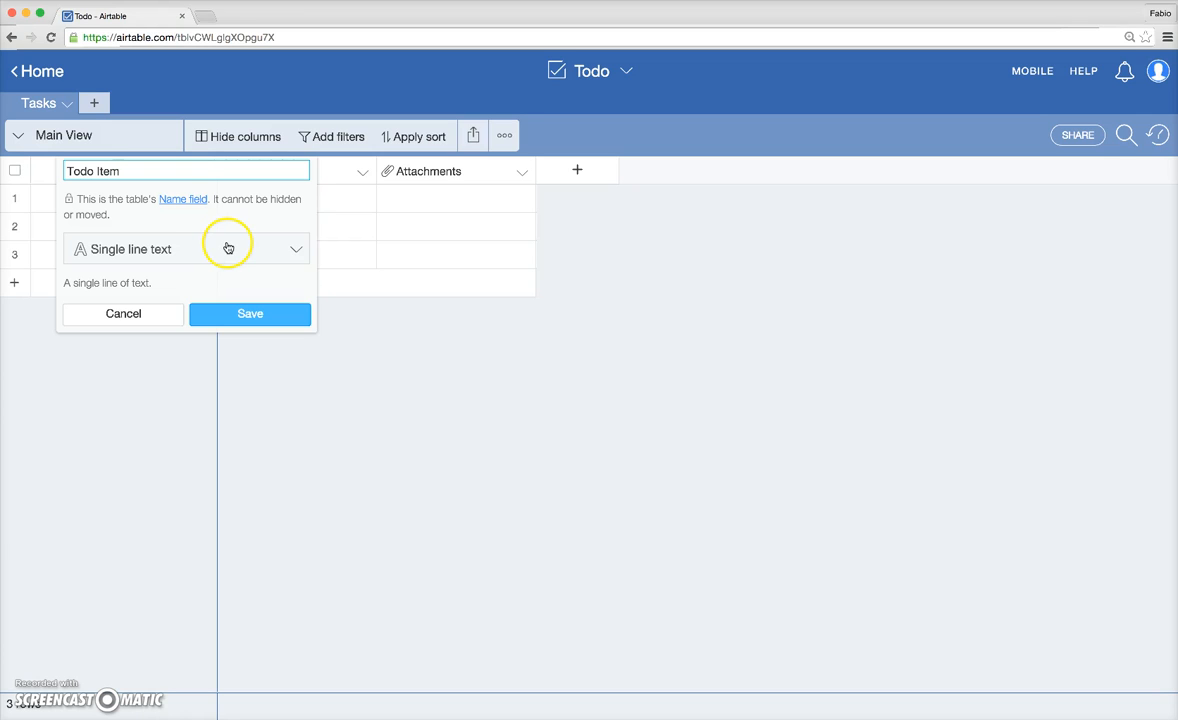
pyautogui.click(230, 249)
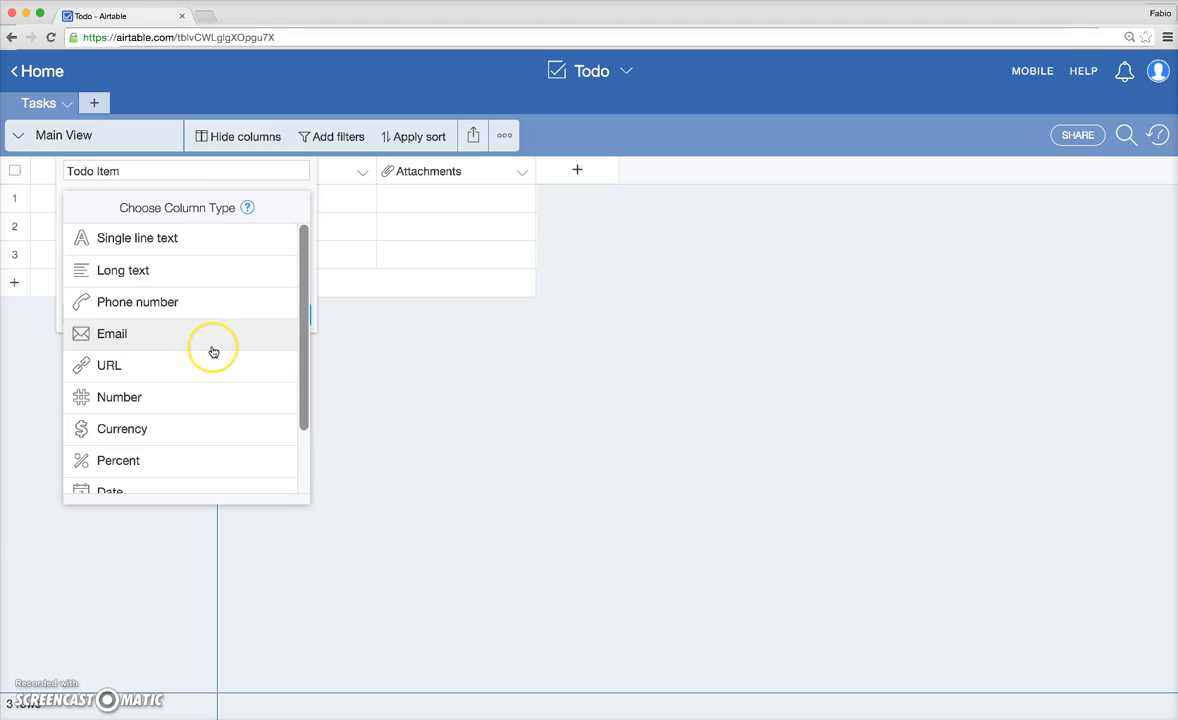
pyautogui.scroll(-3)
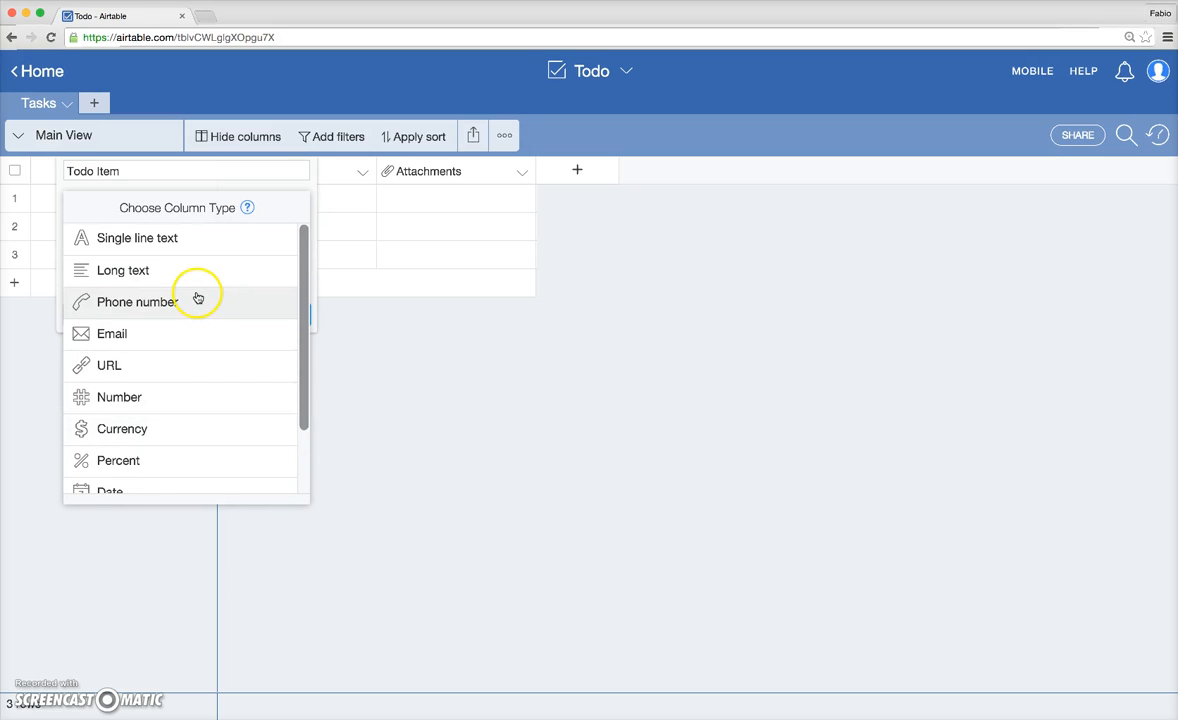
pyautogui.moveTo(200, 238)
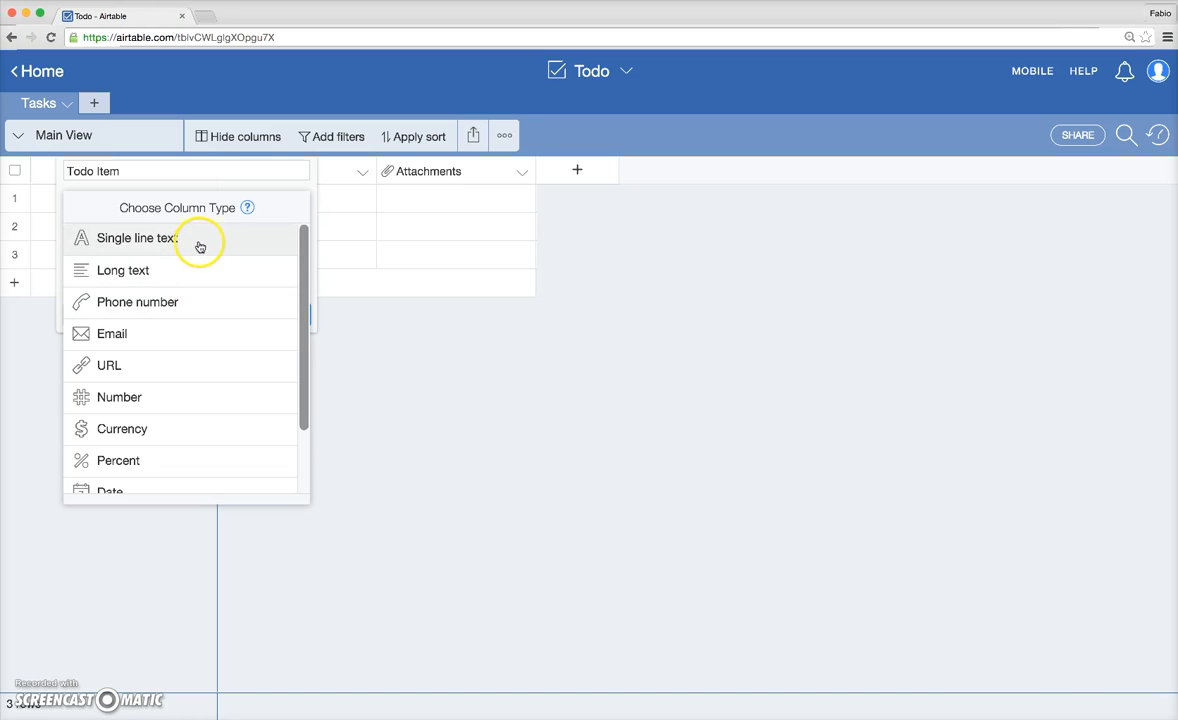
pyautogui.click(137, 238)
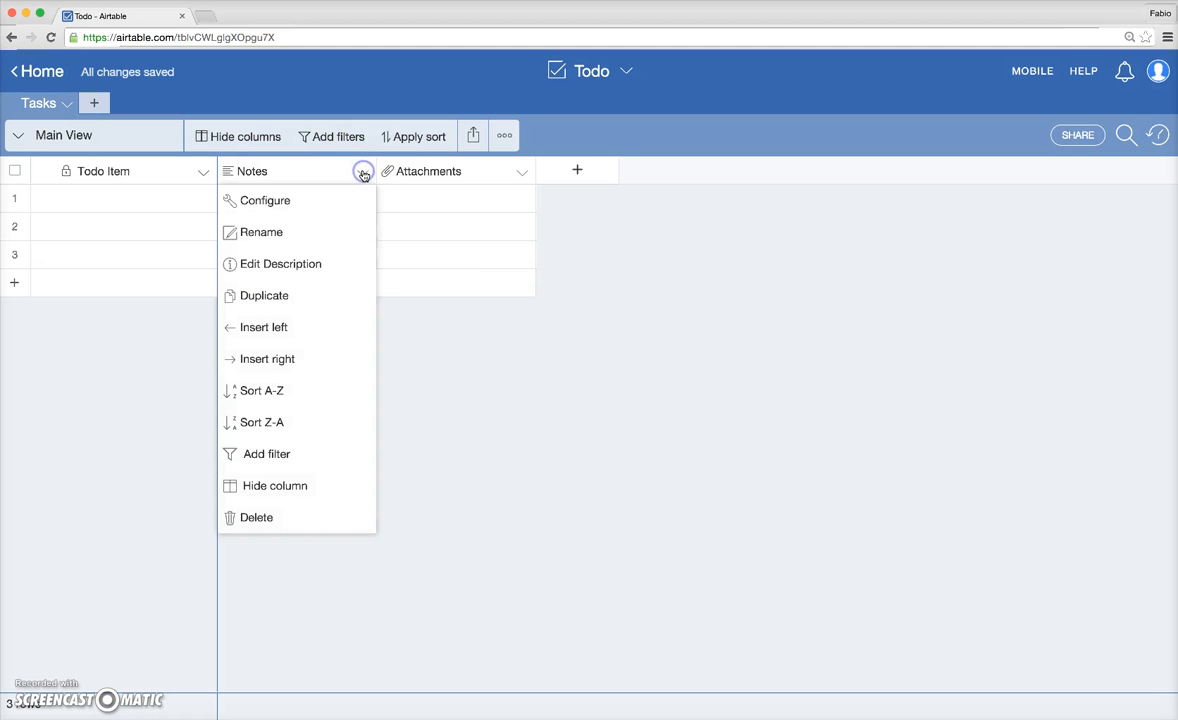
# Convert the Notes field to a checkbox named 'Done?' and confirm the conversion
pyautogui.click(266, 200)
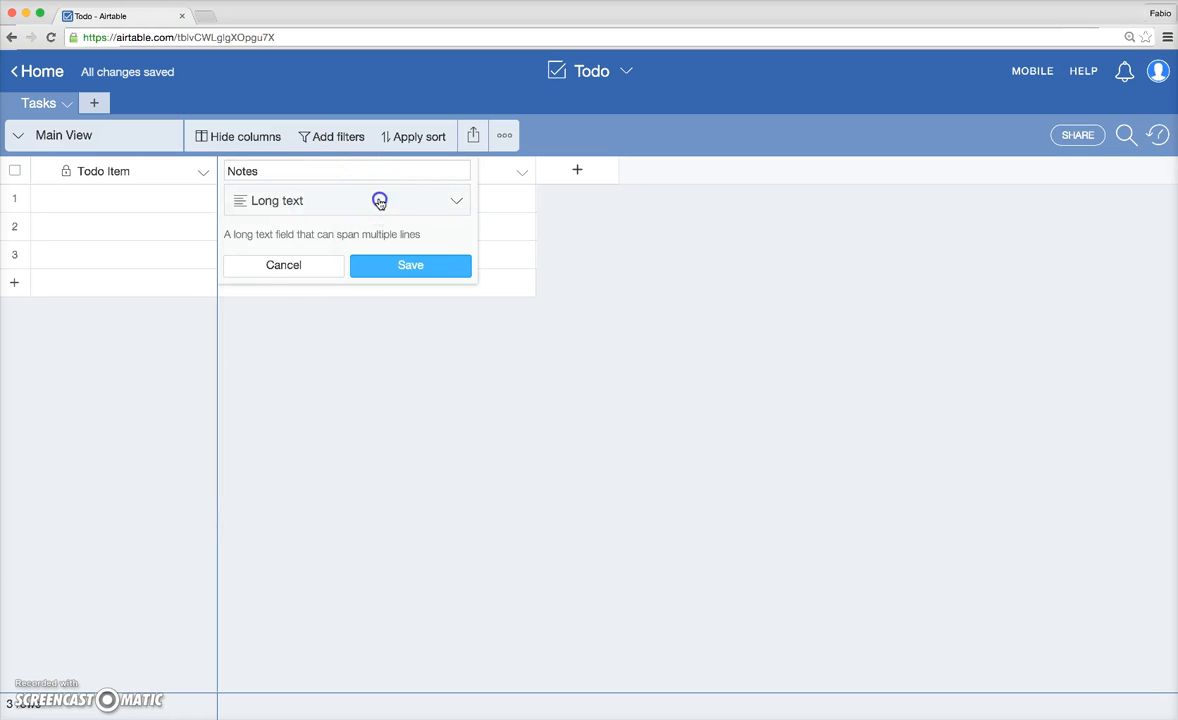
pyautogui.click(347, 200)
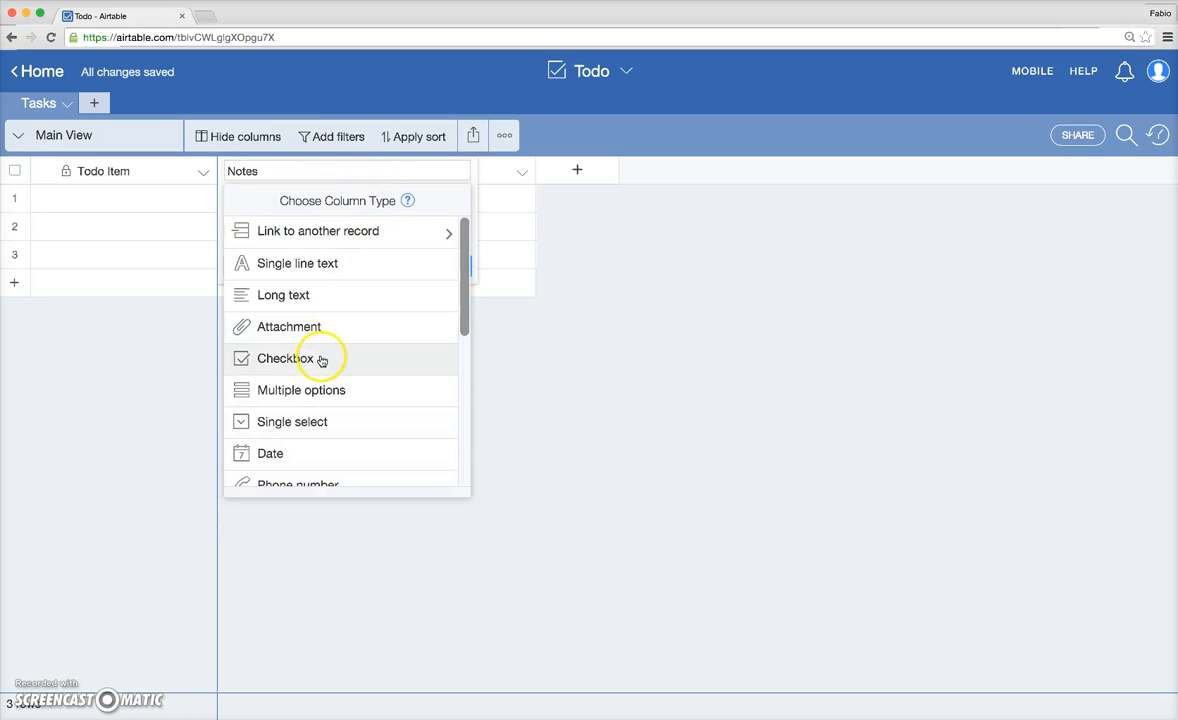
pyautogui.click(285, 358)
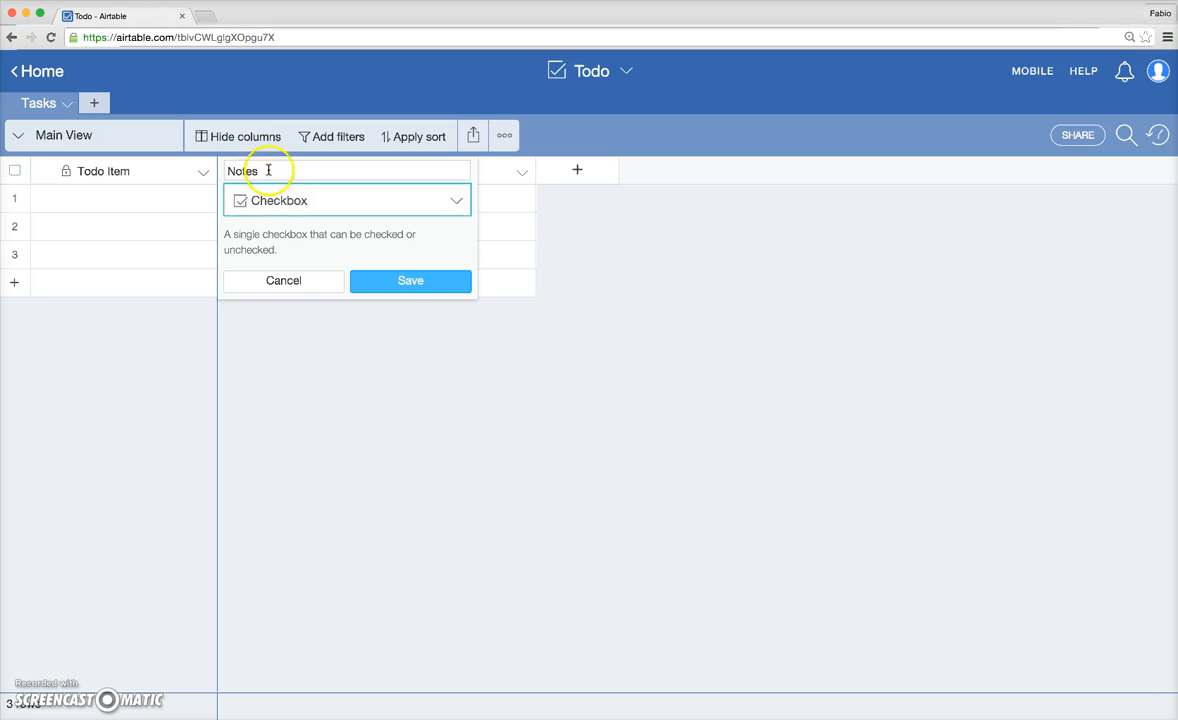
pyautogui.write('Done?')
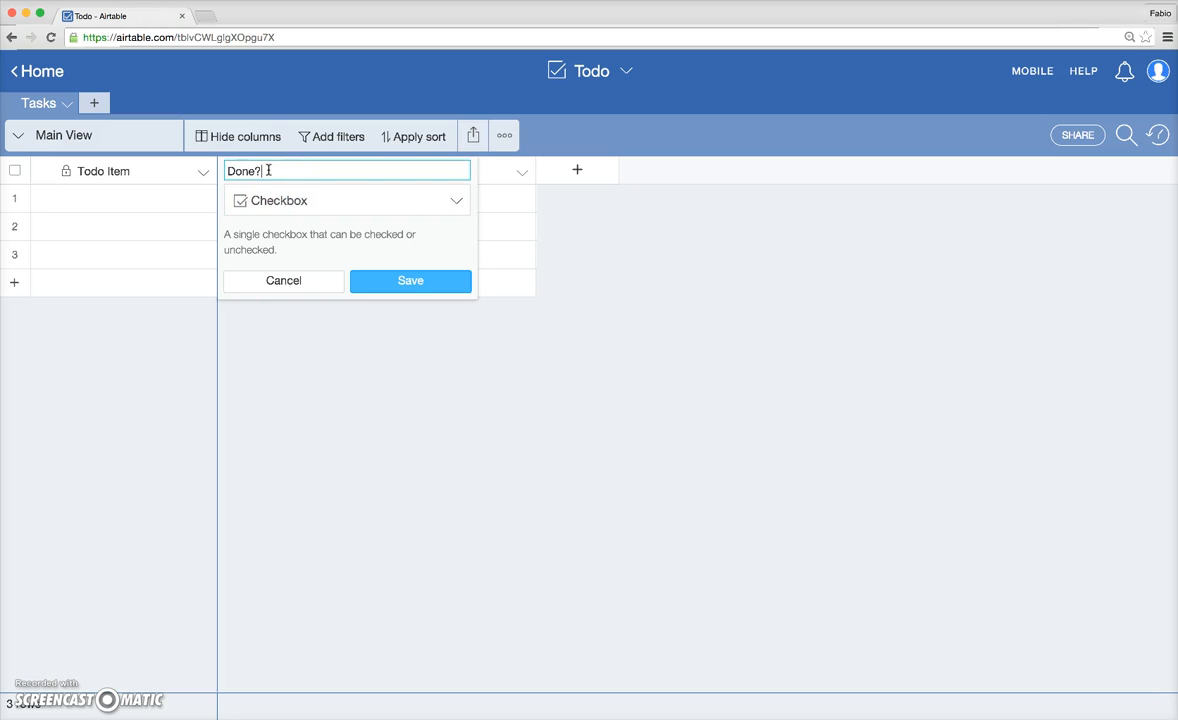
pyautogui.click(410, 280)
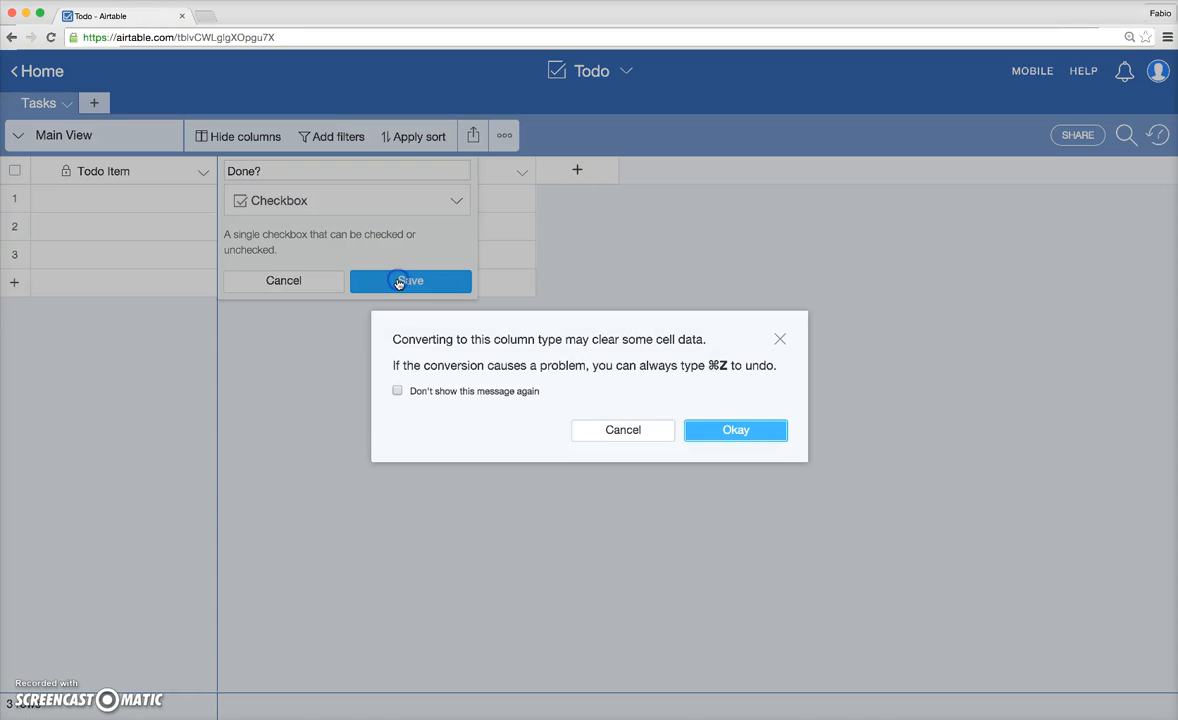
pyautogui.click(735, 429)
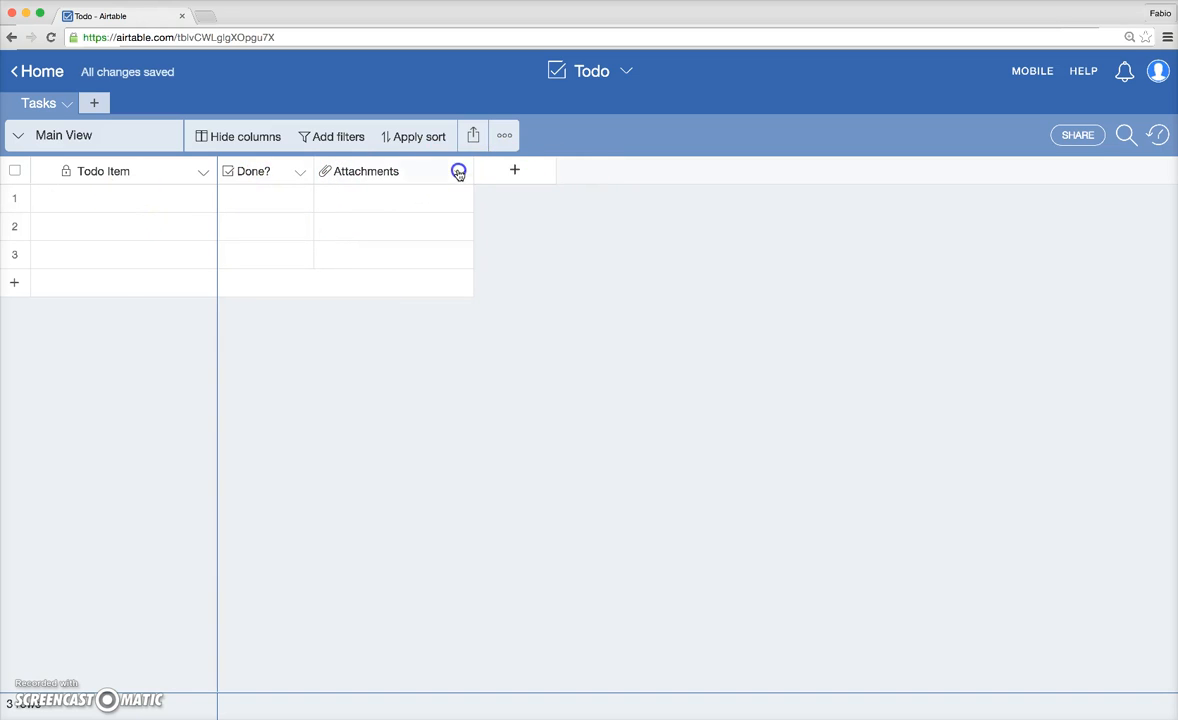
# Rename the Attachments field to 'Details' as a Long text field and save
pyautogui.click(458, 170)
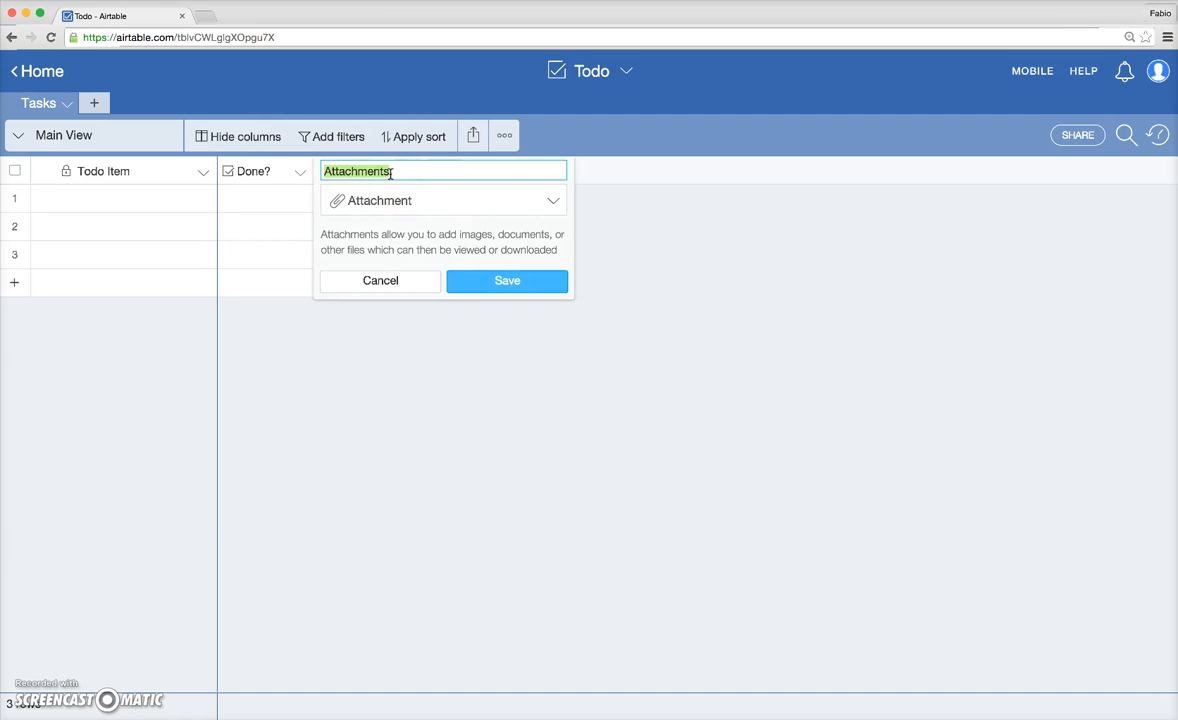
pyautogui.write('De')
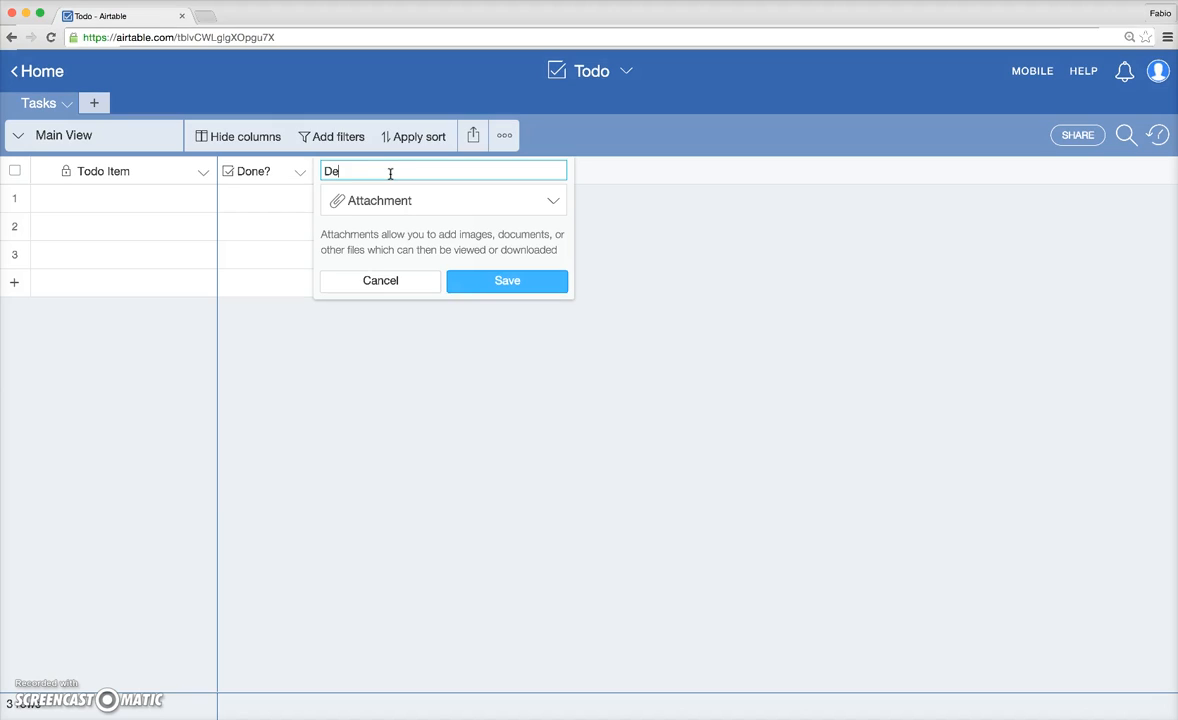
pyautogui.click(443, 200)
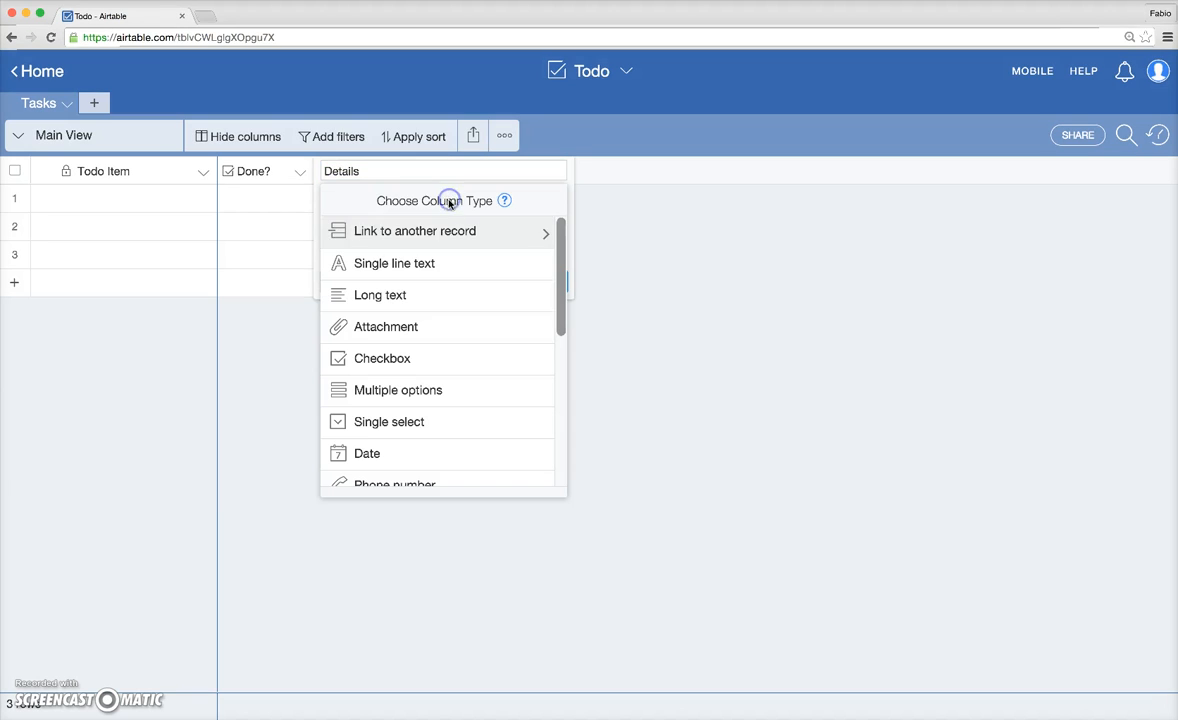
pyautogui.click(380, 294)
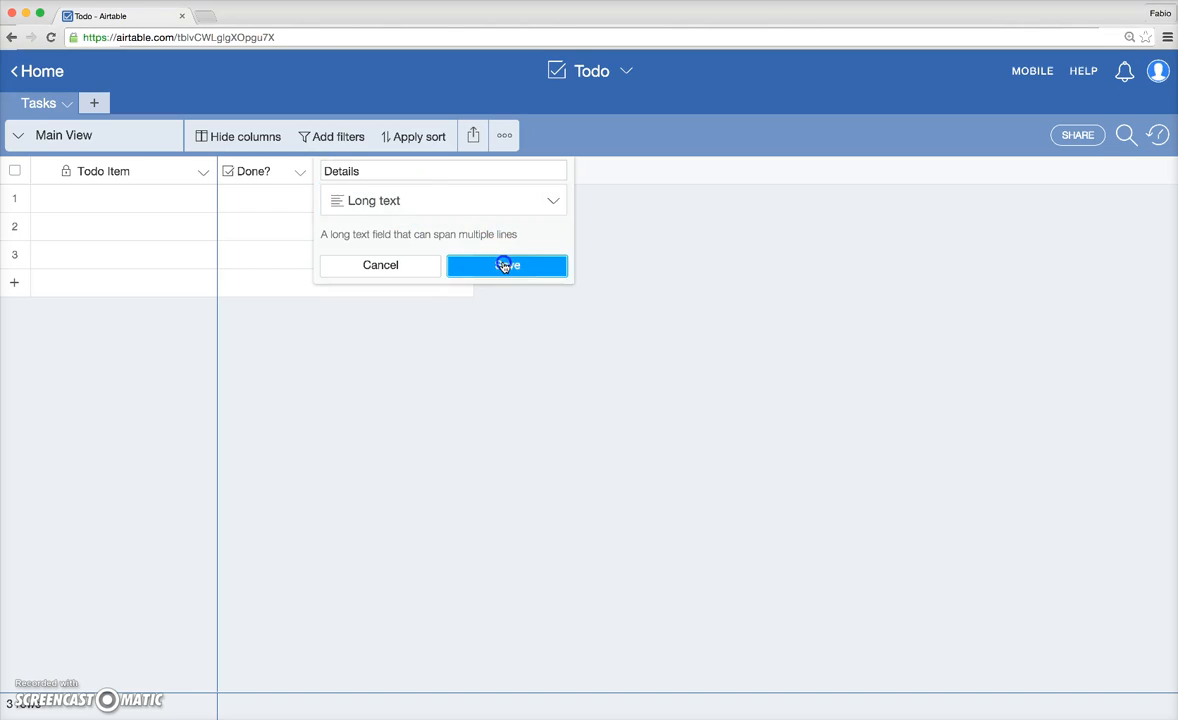
pyautogui.click(507, 265)
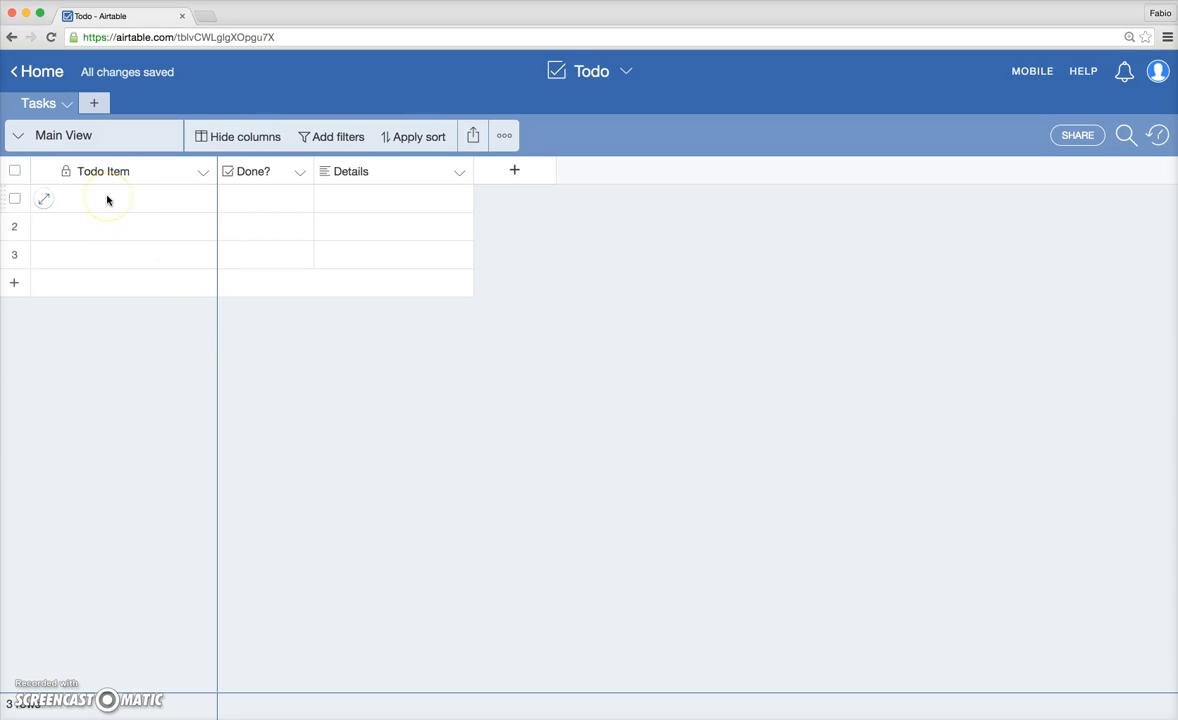
# Type four todos into Todo Item, from 'Do laundry' to 'Pick up a gift for anniversary'
pyautogui.click(135, 198)
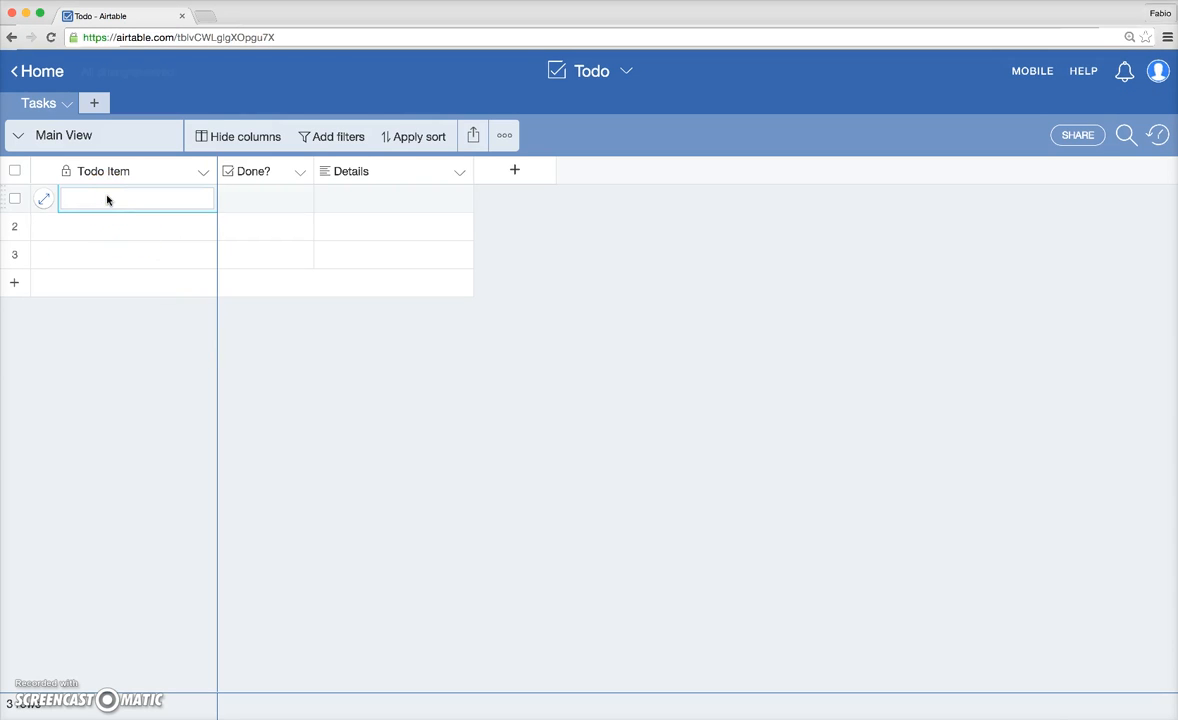
pyautogui.write('Do laundry')
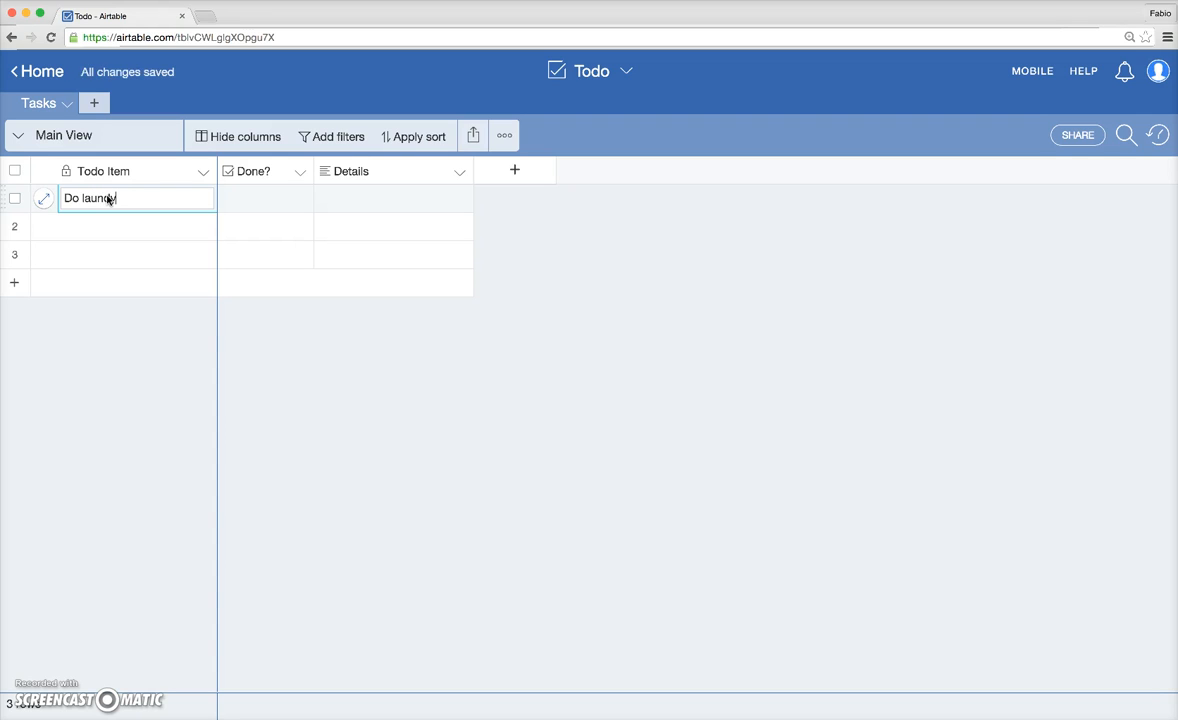
pyautogui.click(138, 226)
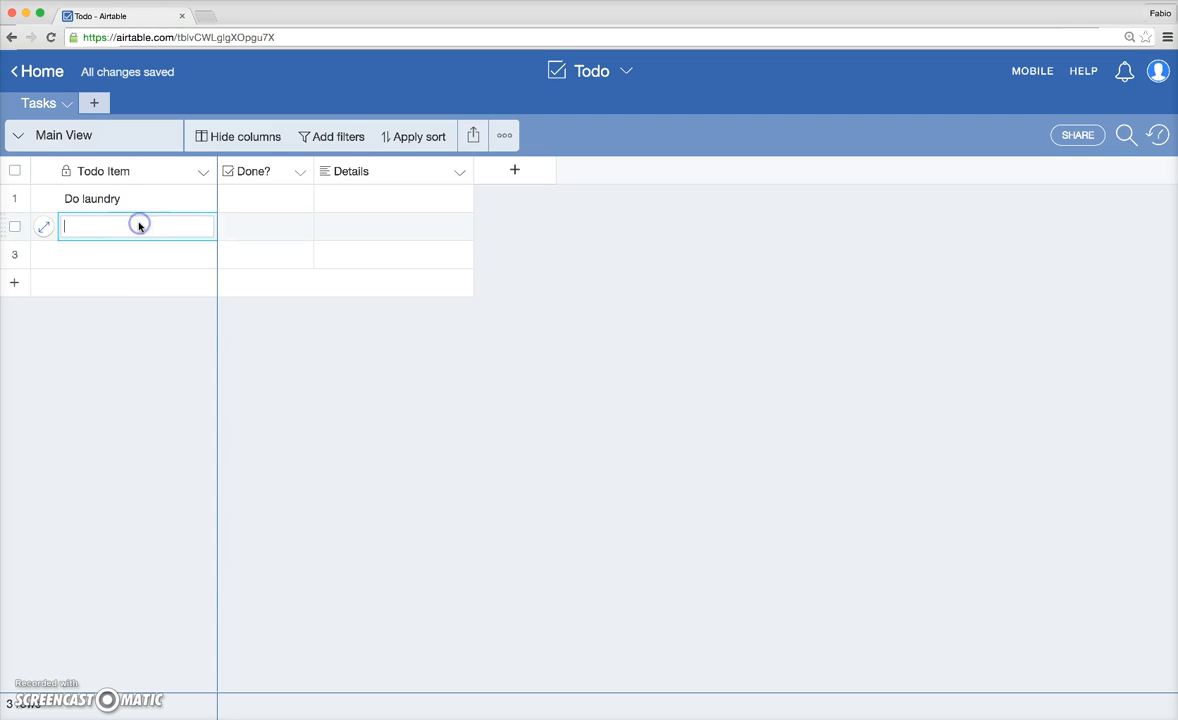
pyautogui.write('Pick up mandy from the ai...')
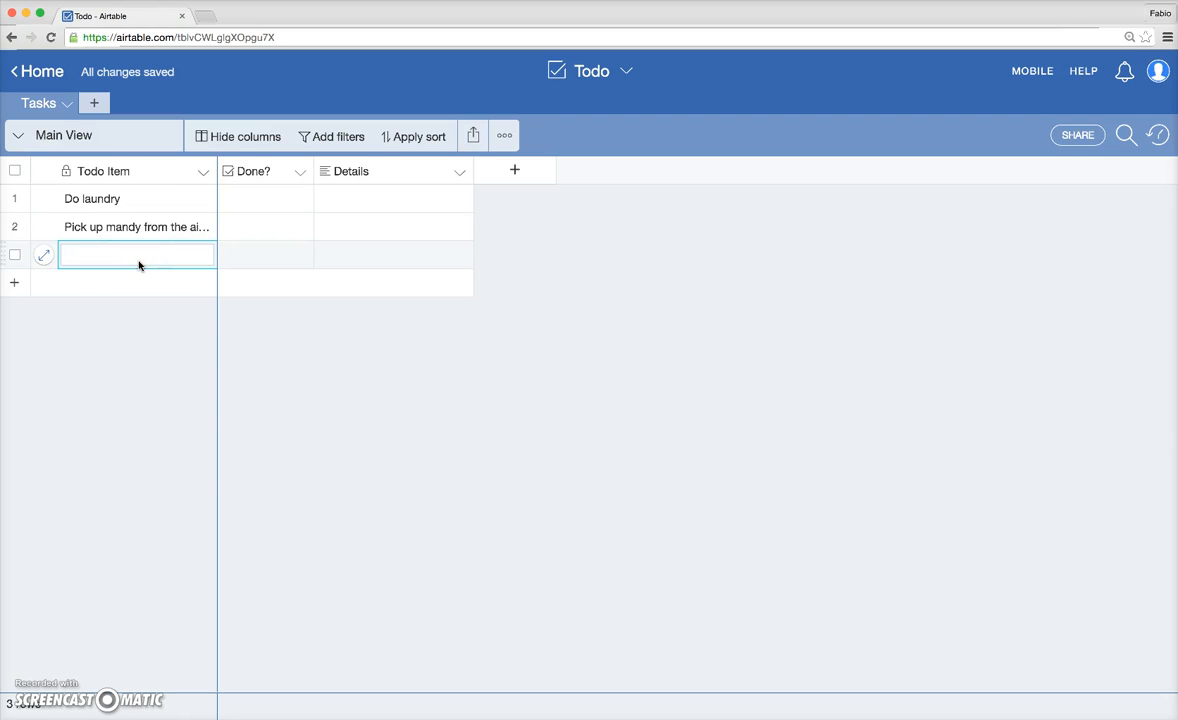
pyautogui.write('Hang out with Fred')
pyautogui.write('Pl')
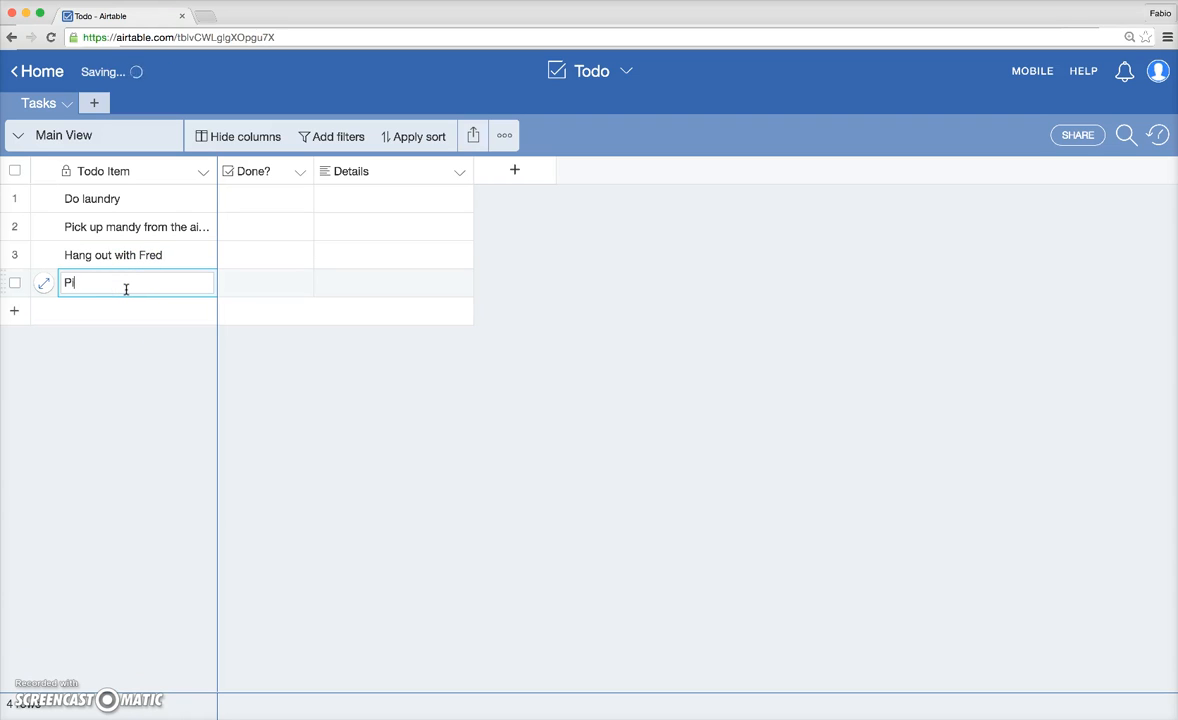
pyautogui.write('ick up a gift')
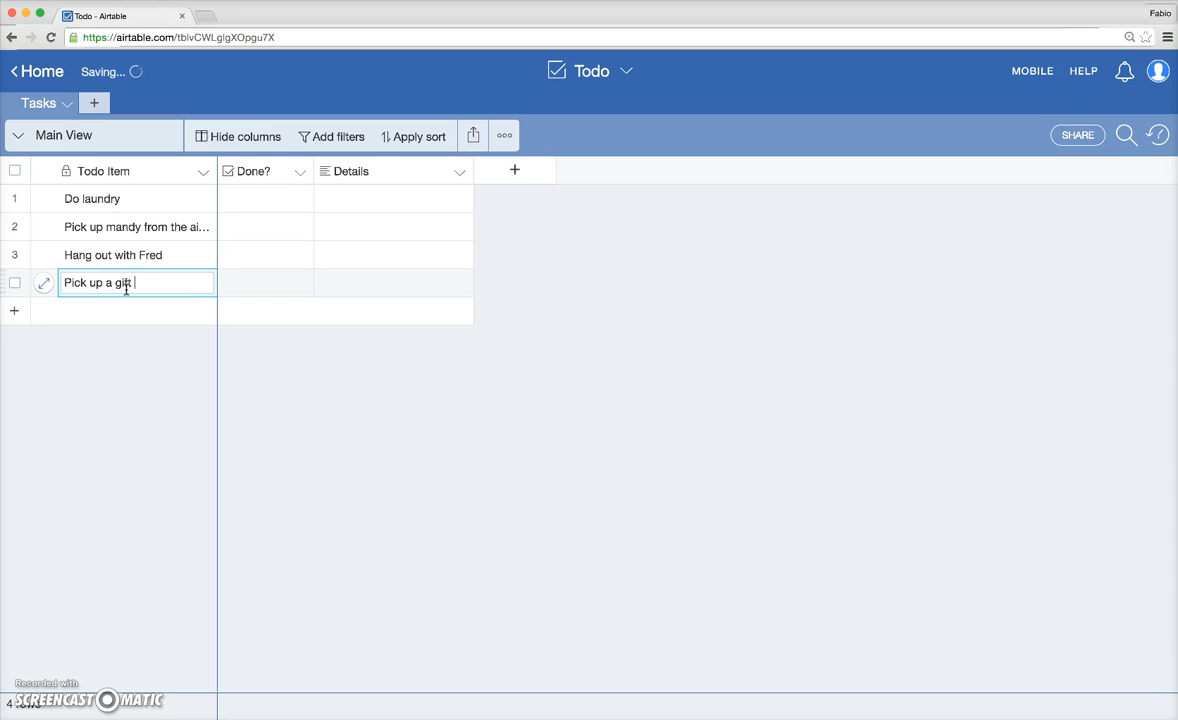
pyautogui.write('for')
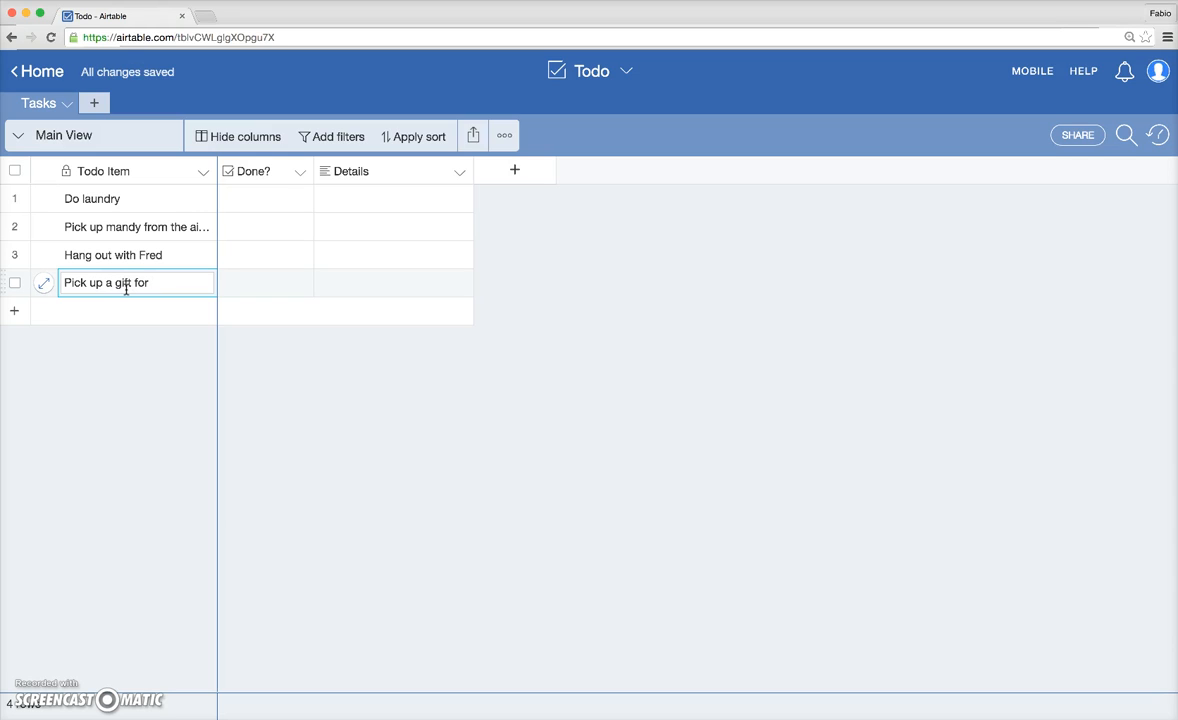
pyautogui.write('anniversary')
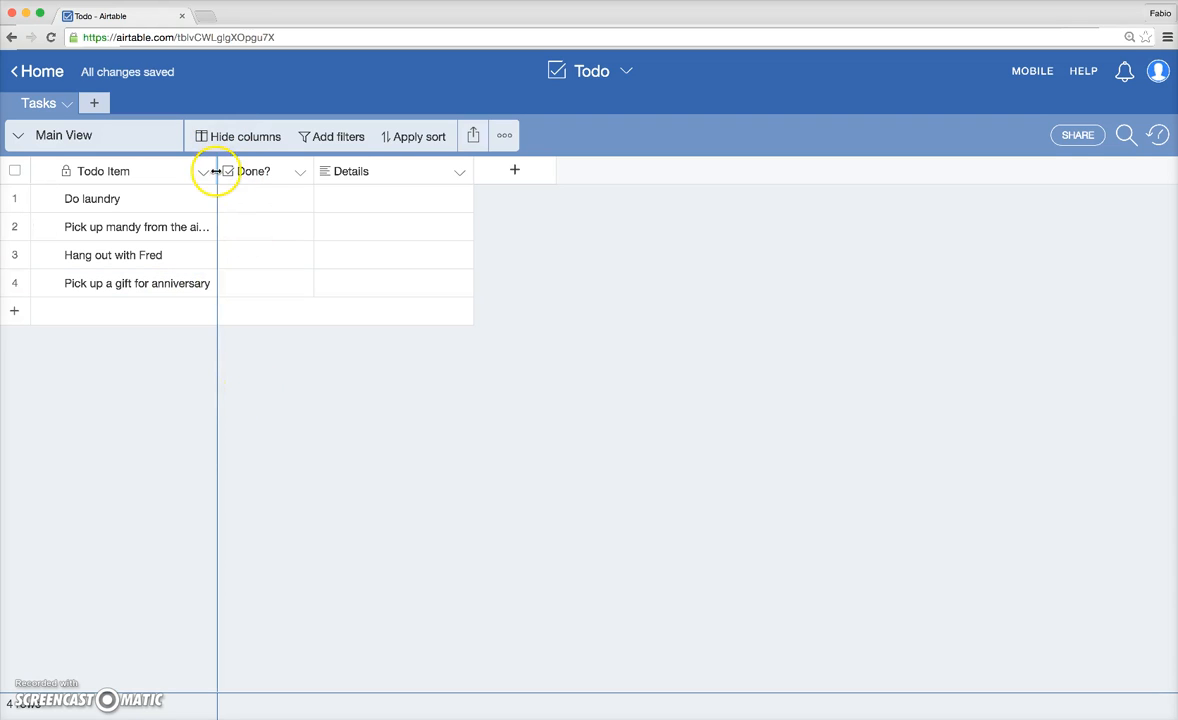
# Widen the Todo Item column, then tick and clear Do laundry's Done? checkbox
pyautogui.moveTo(219, 171); pyautogui.dragTo(256, 171)
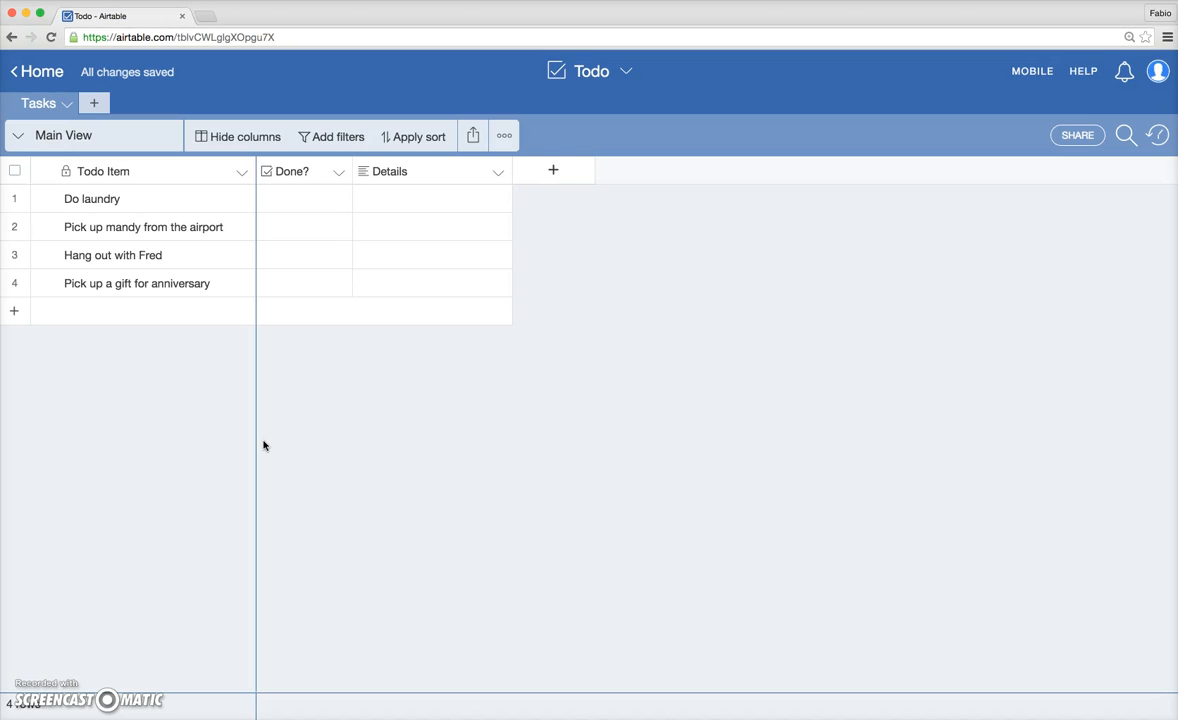
pyautogui.click(303, 198)
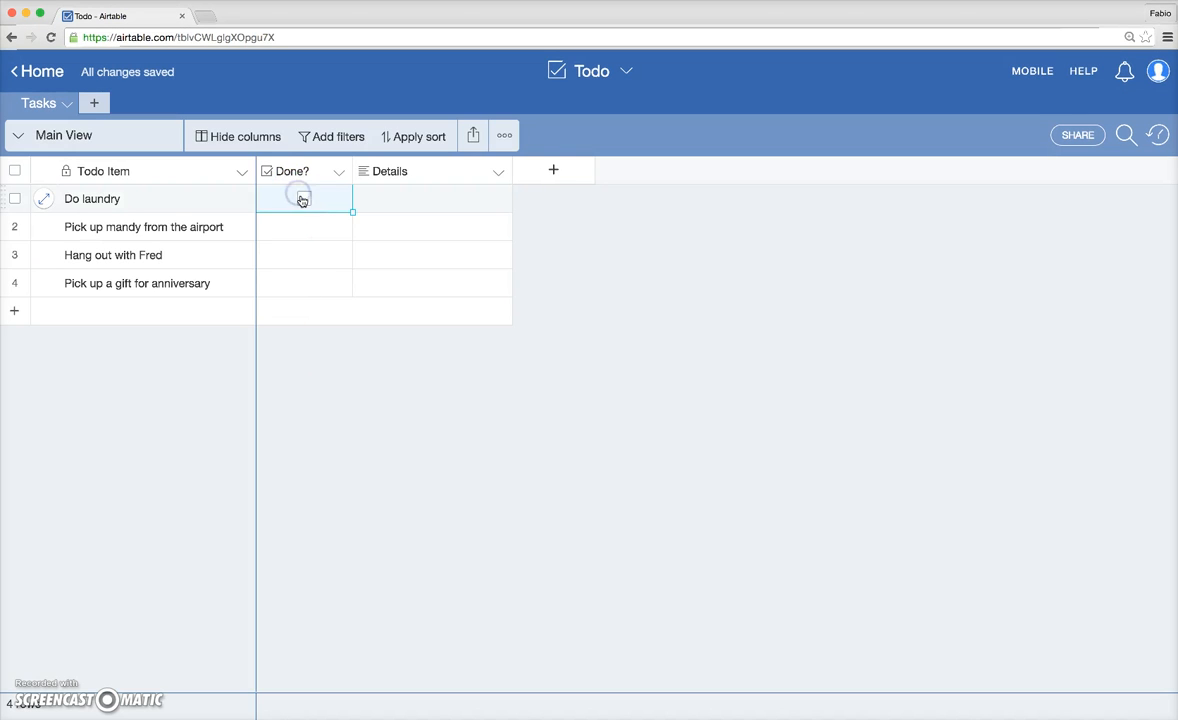
pyautogui.click(304, 198)
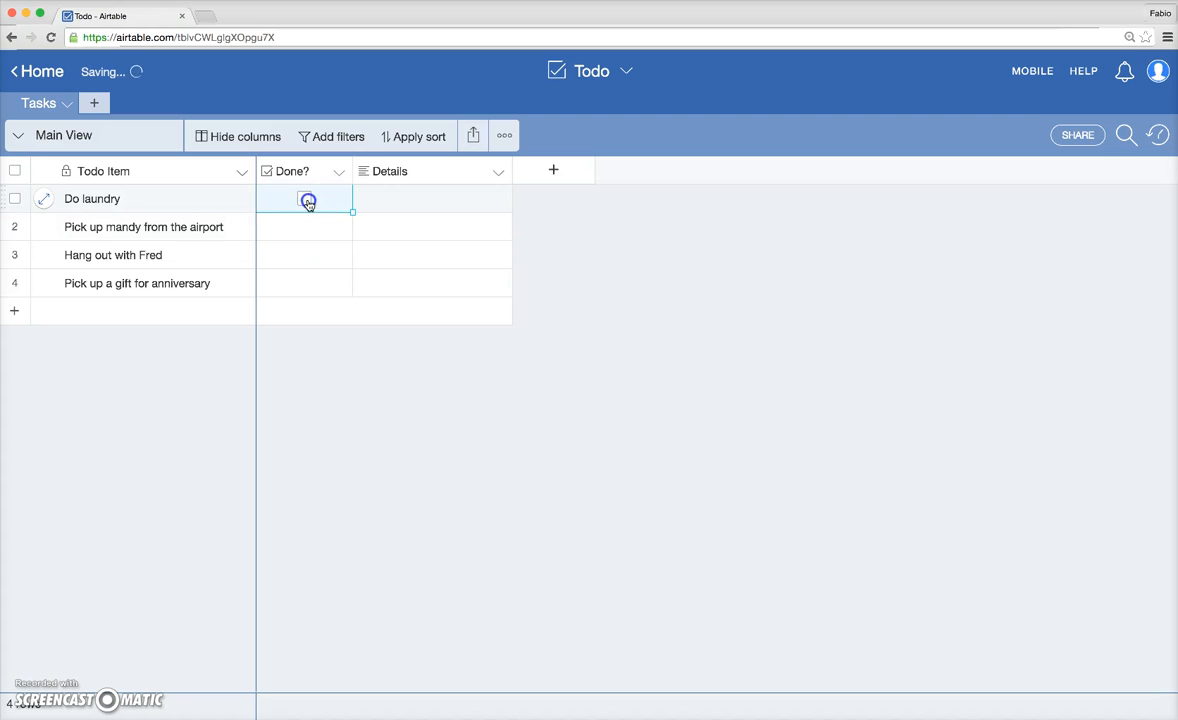
pyautogui.click(305, 200)
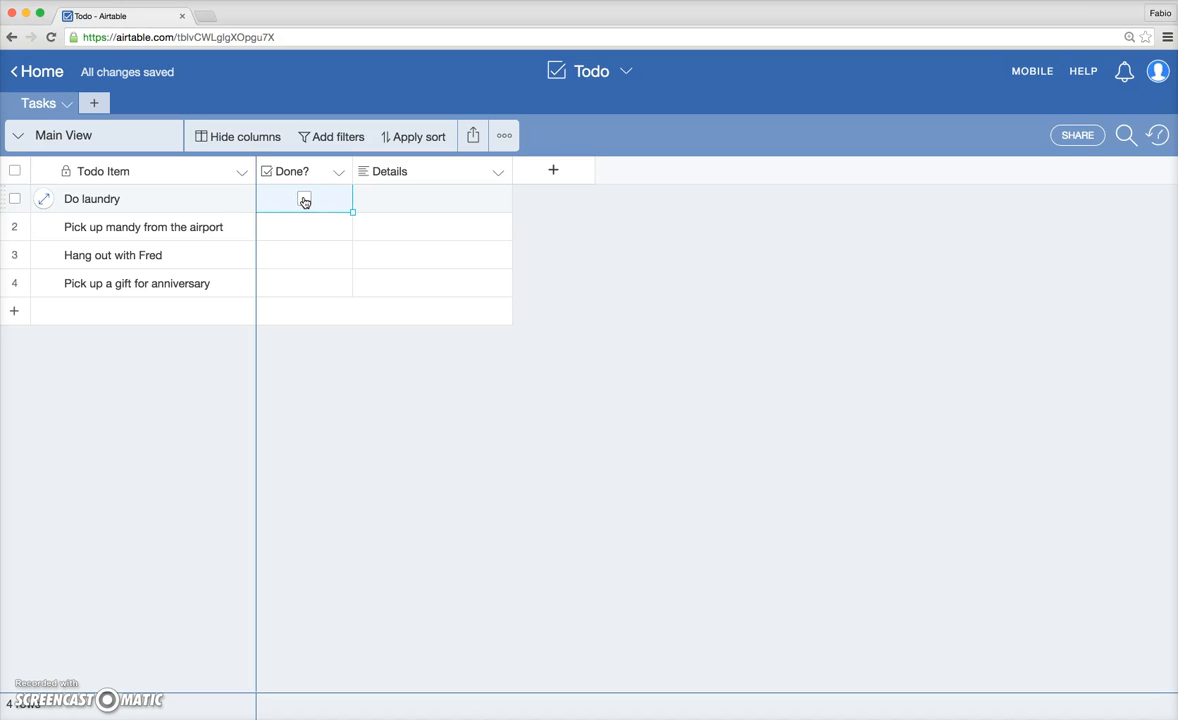
pyautogui.click(304, 199)
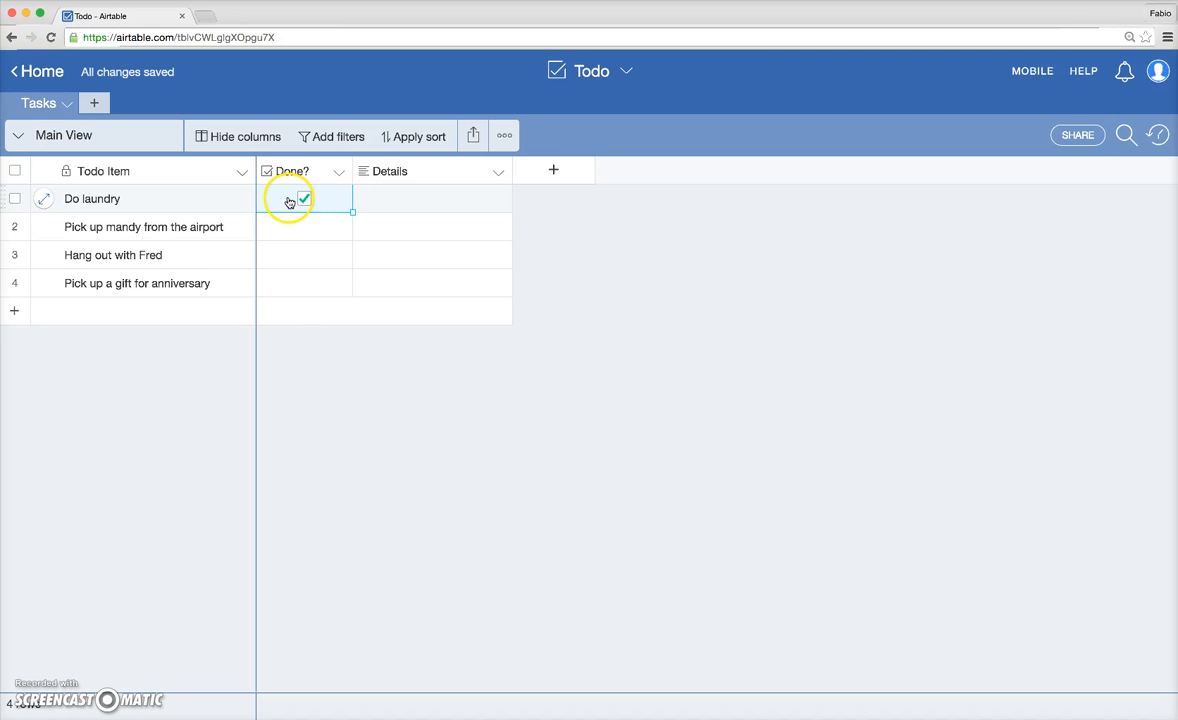
pyautogui.click(304, 198)
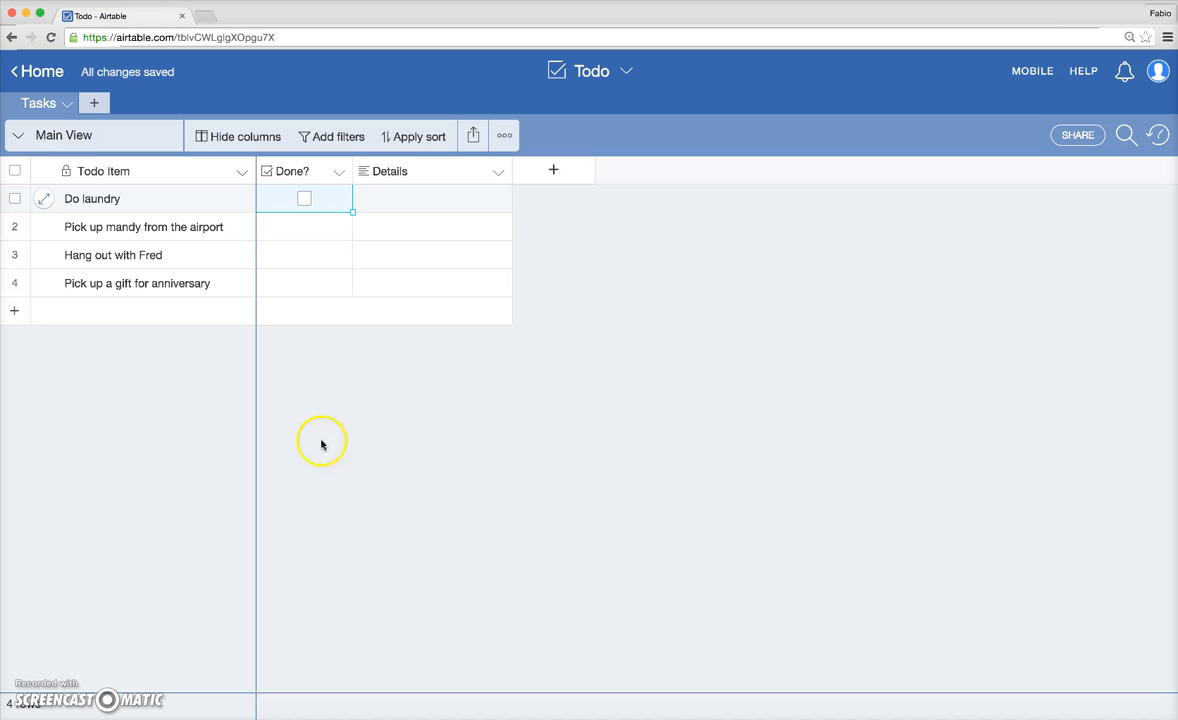
pyautogui.moveTo(274, 400)
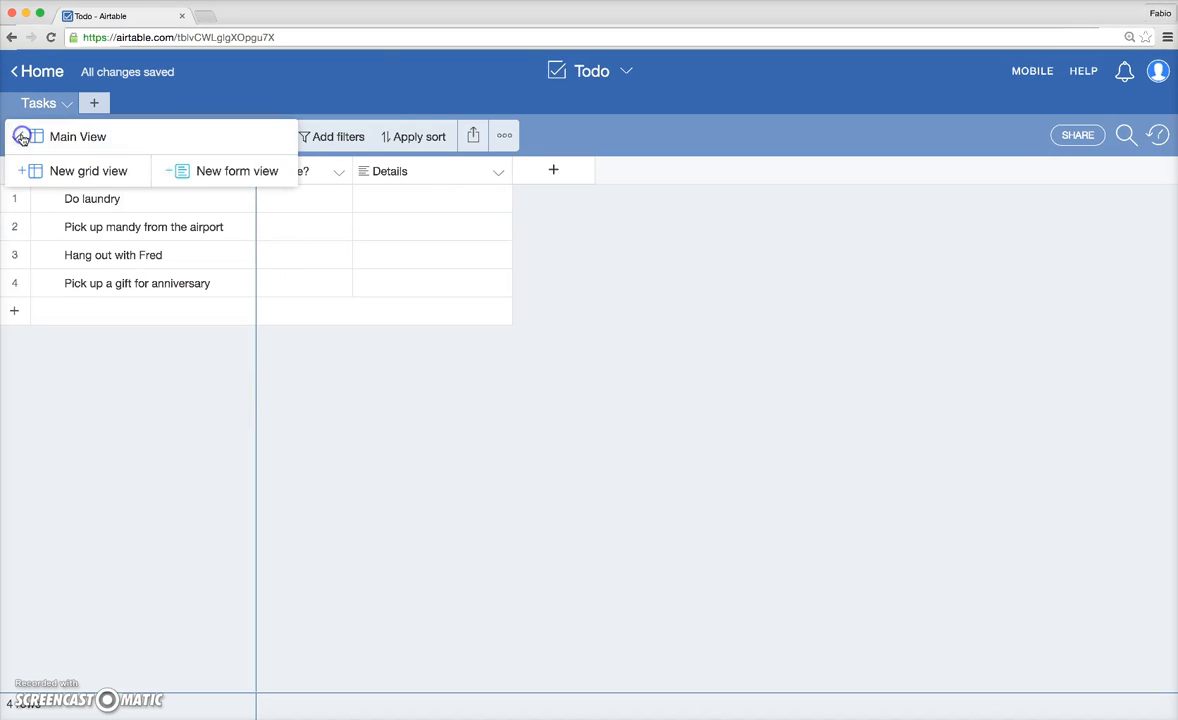
# Add a new grid view named 'Todo' from the Main View list
pyautogui.click(77, 137)
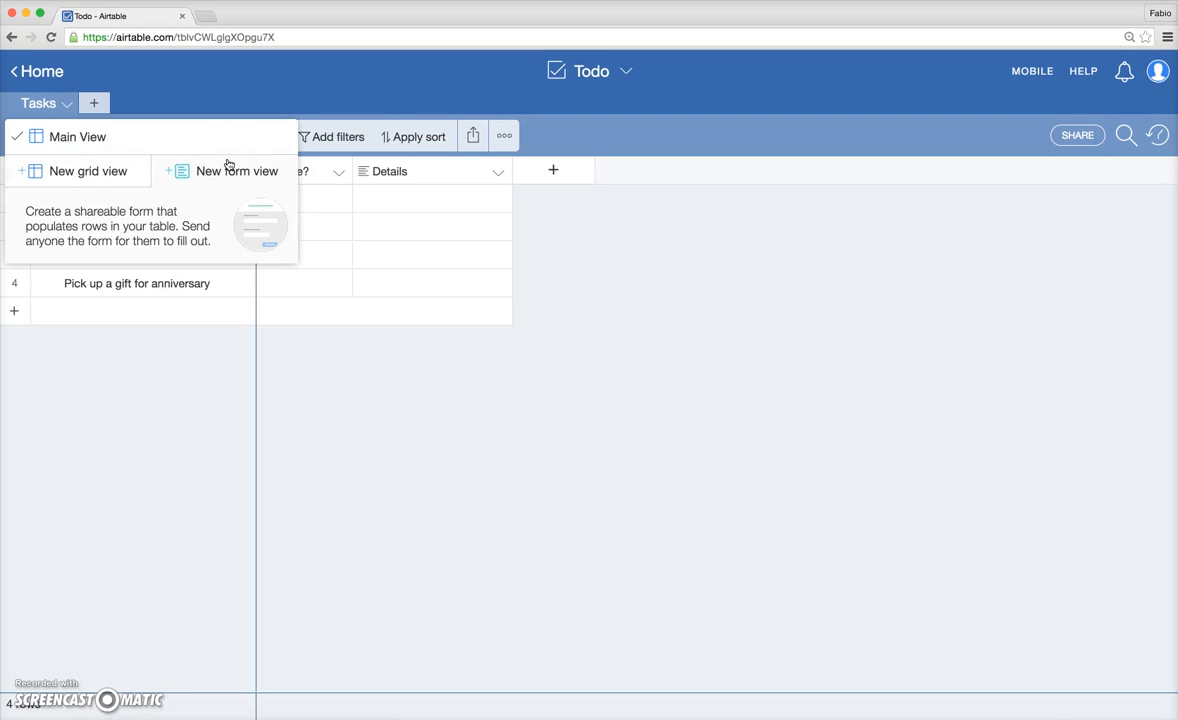
pyautogui.moveTo(88, 171)
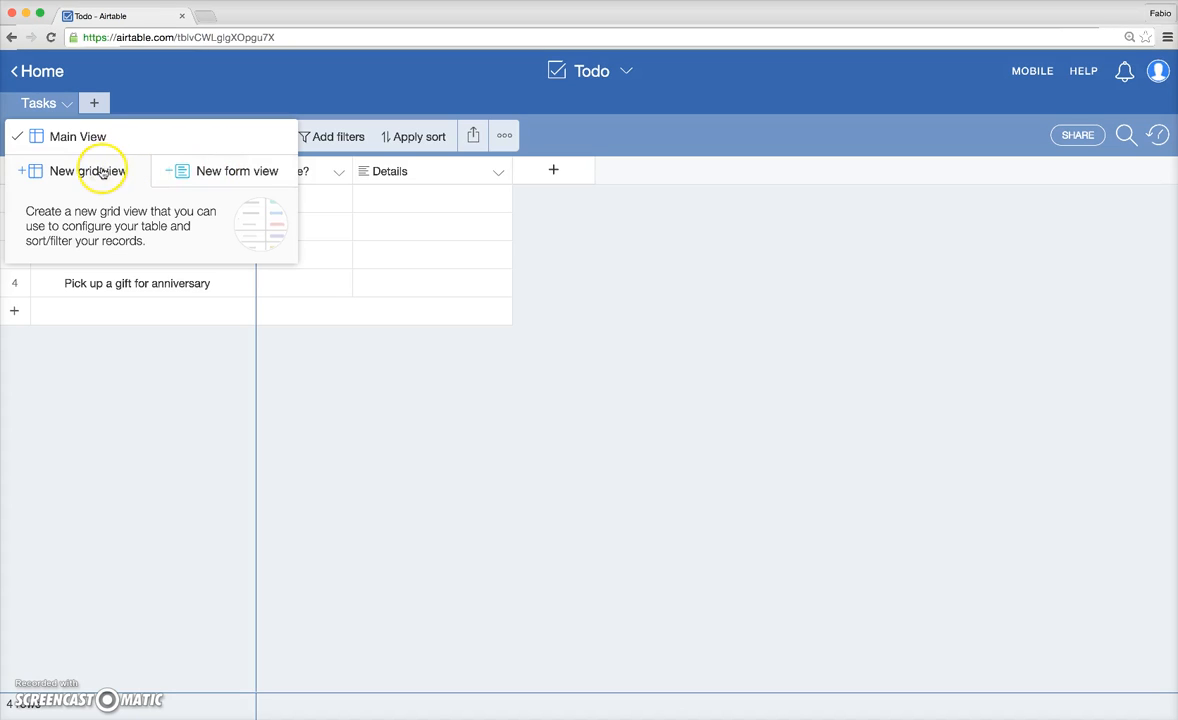
pyautogui.click(87, 170)
pyautogui.write('Todo')
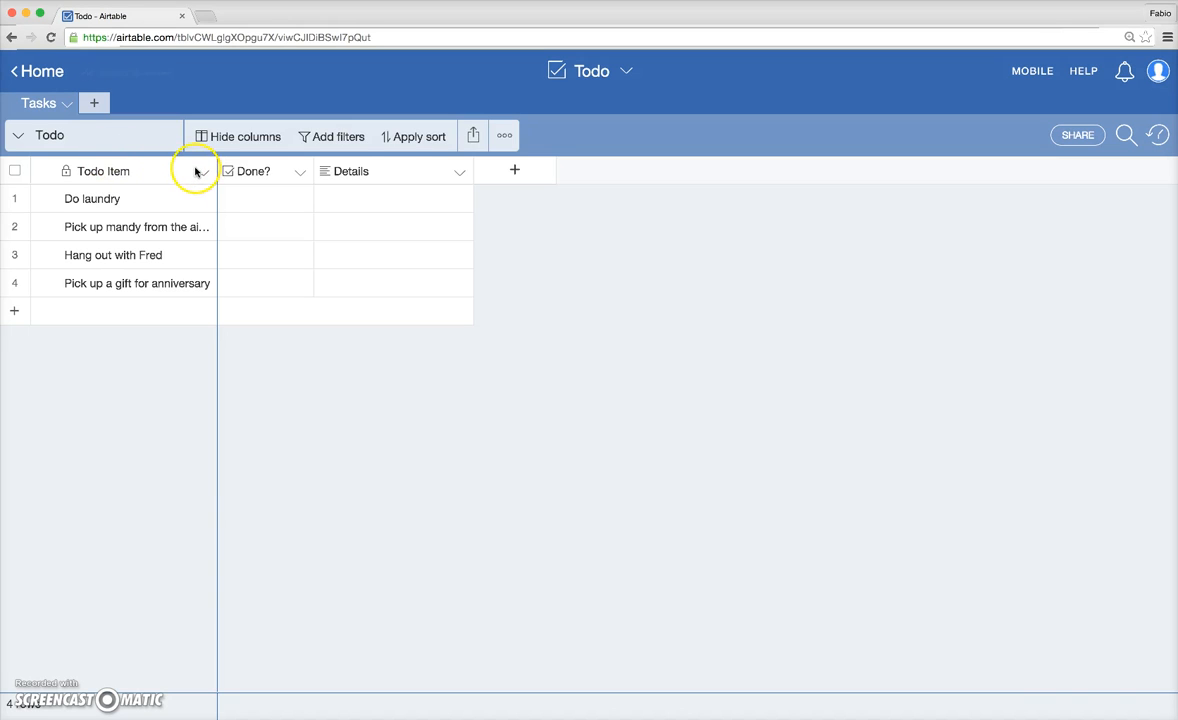
# Toggle Do laundry's Done? box and add a 'Done? is unchecked' filter
pyautogui.click(265, 198)
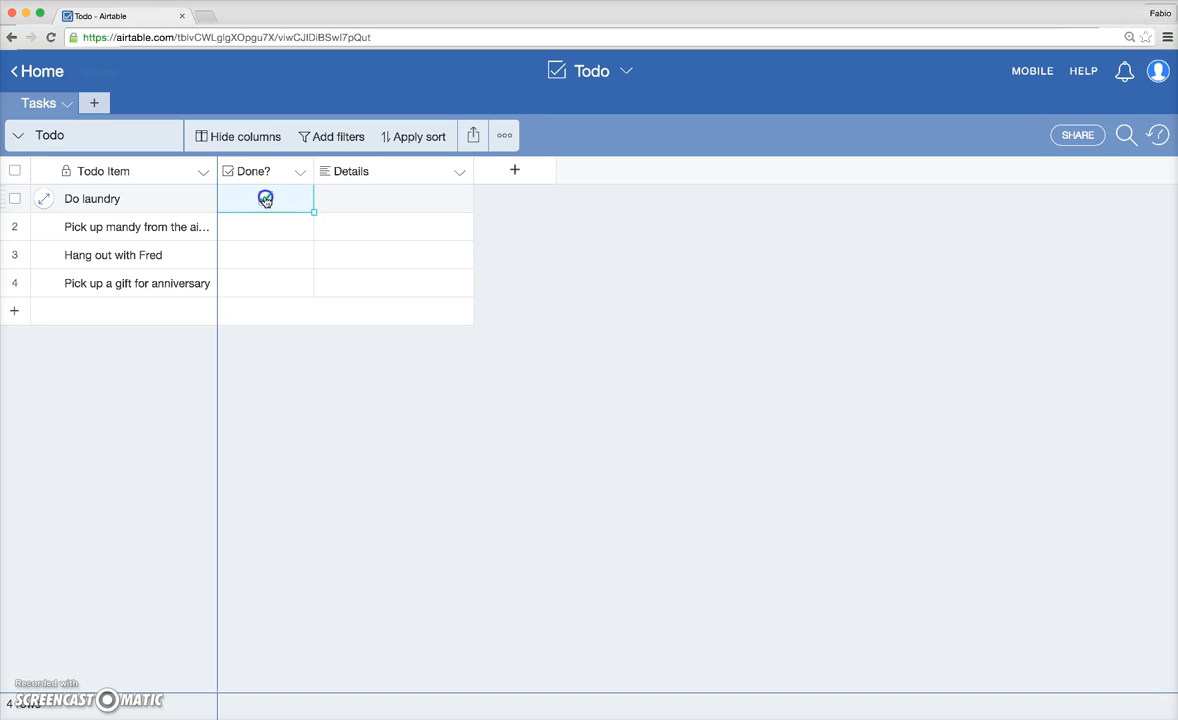
pyautogui.click(265, 198)
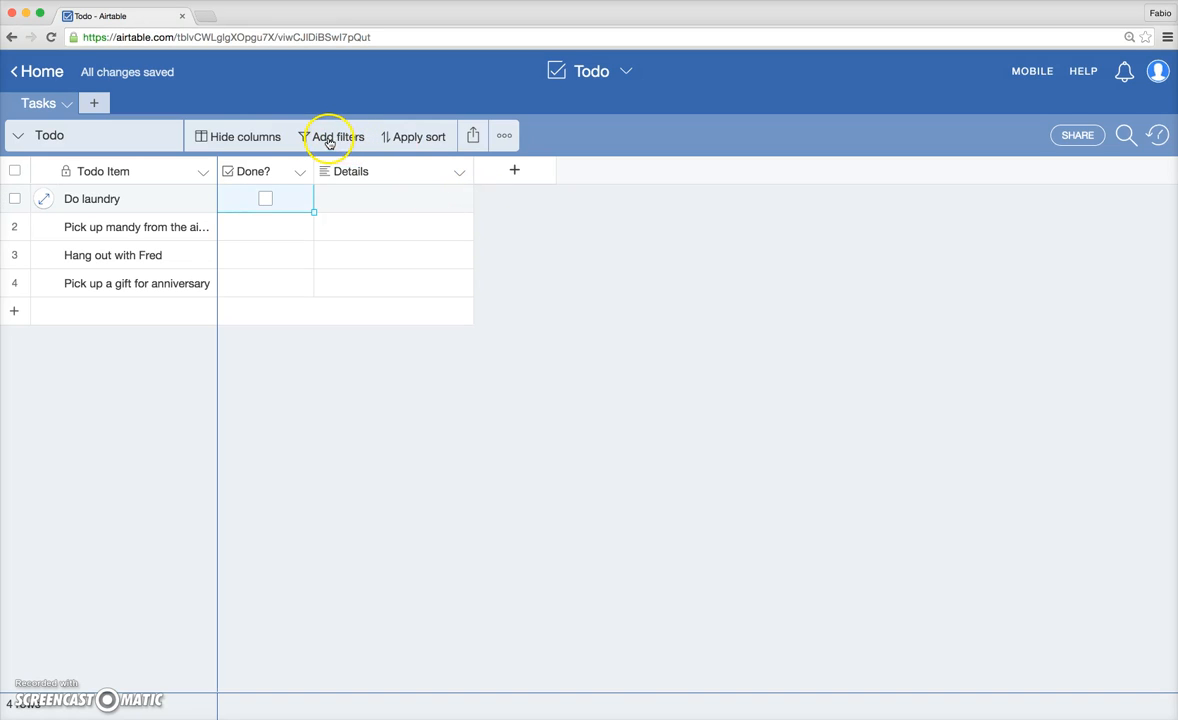
pyautogui.click(337, 136)
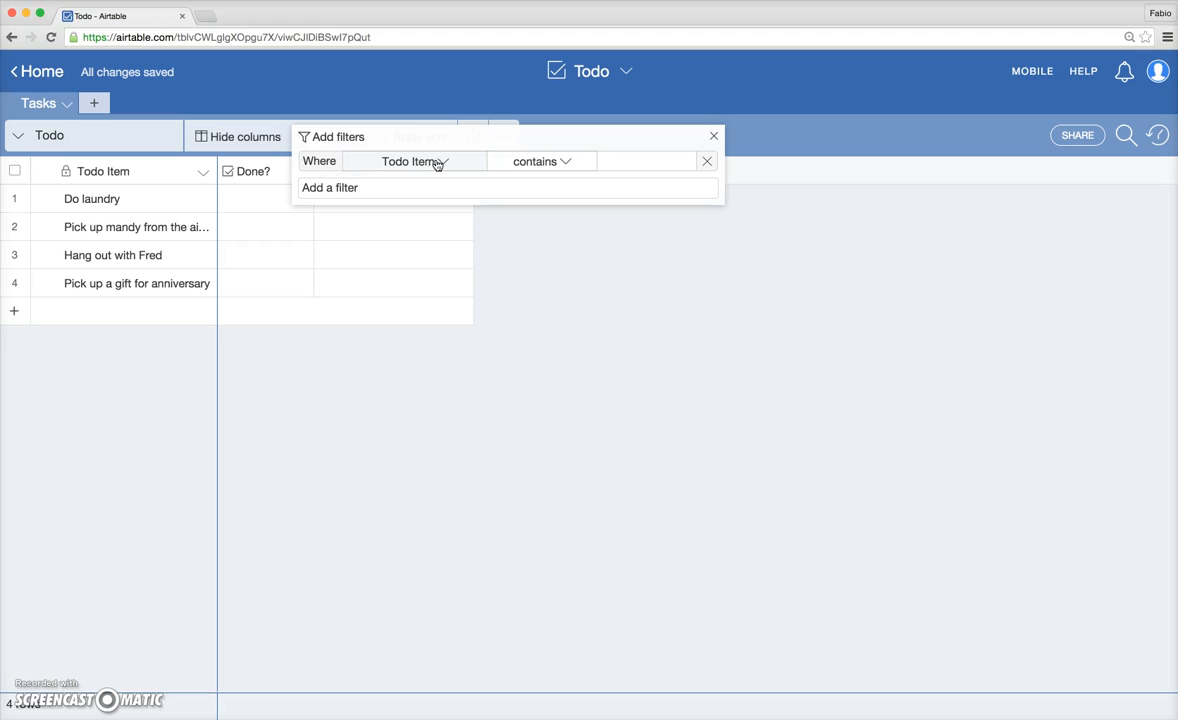
pyautogui.click(417, 161)
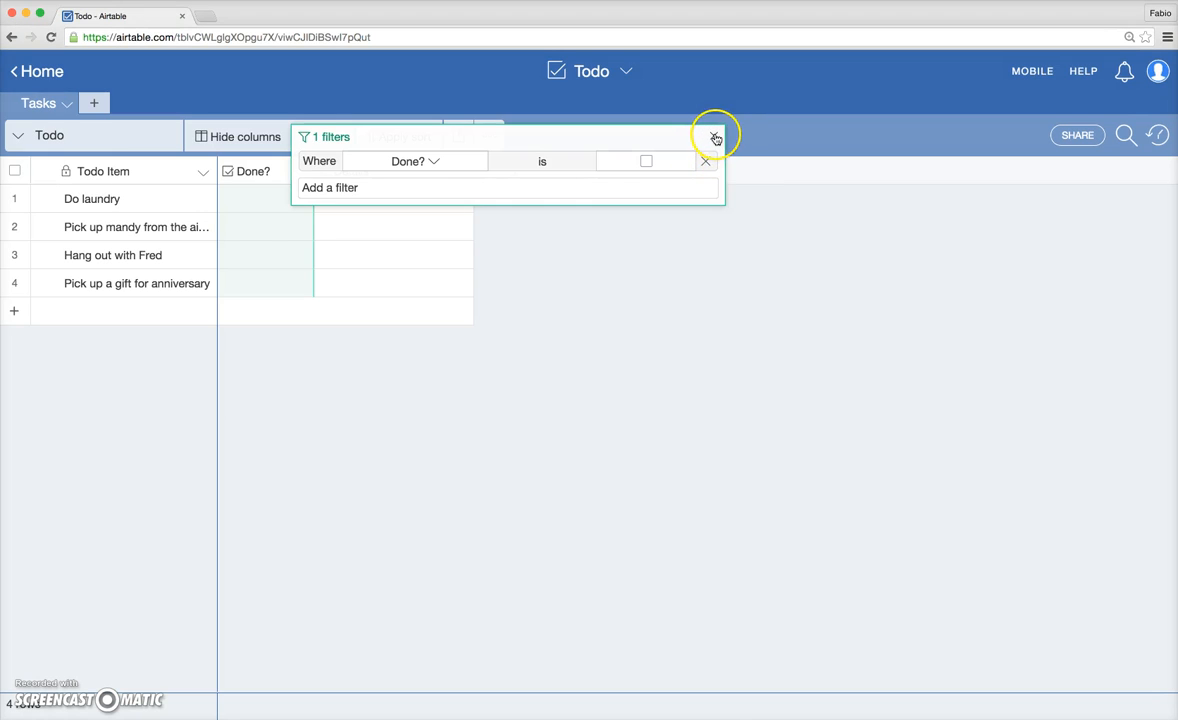
pyautogui.click(715, 137)
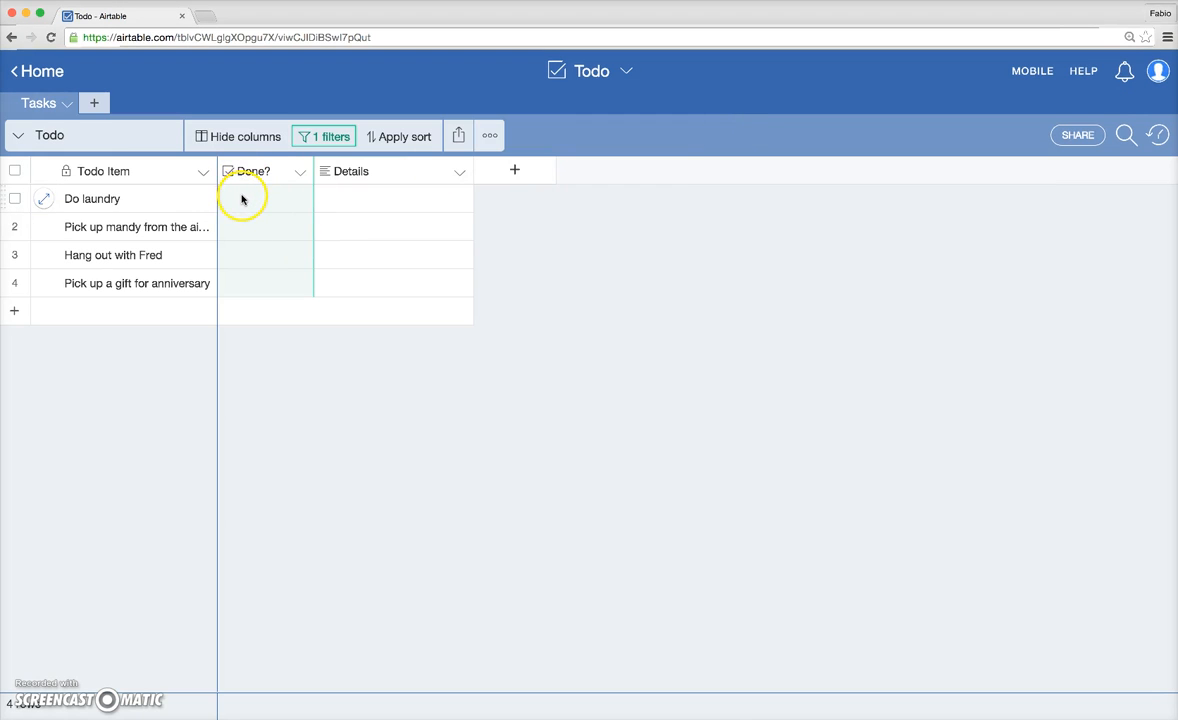
pyautogui.click(264, 199)
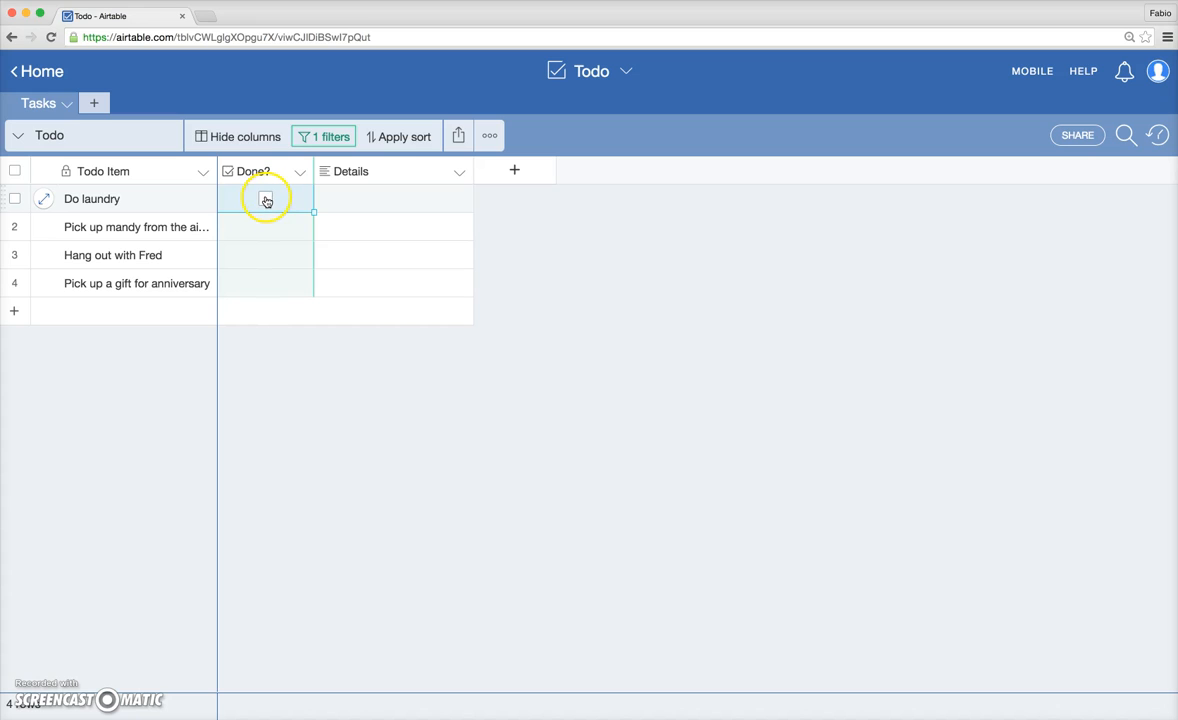
pyautogui.click(266, 199)
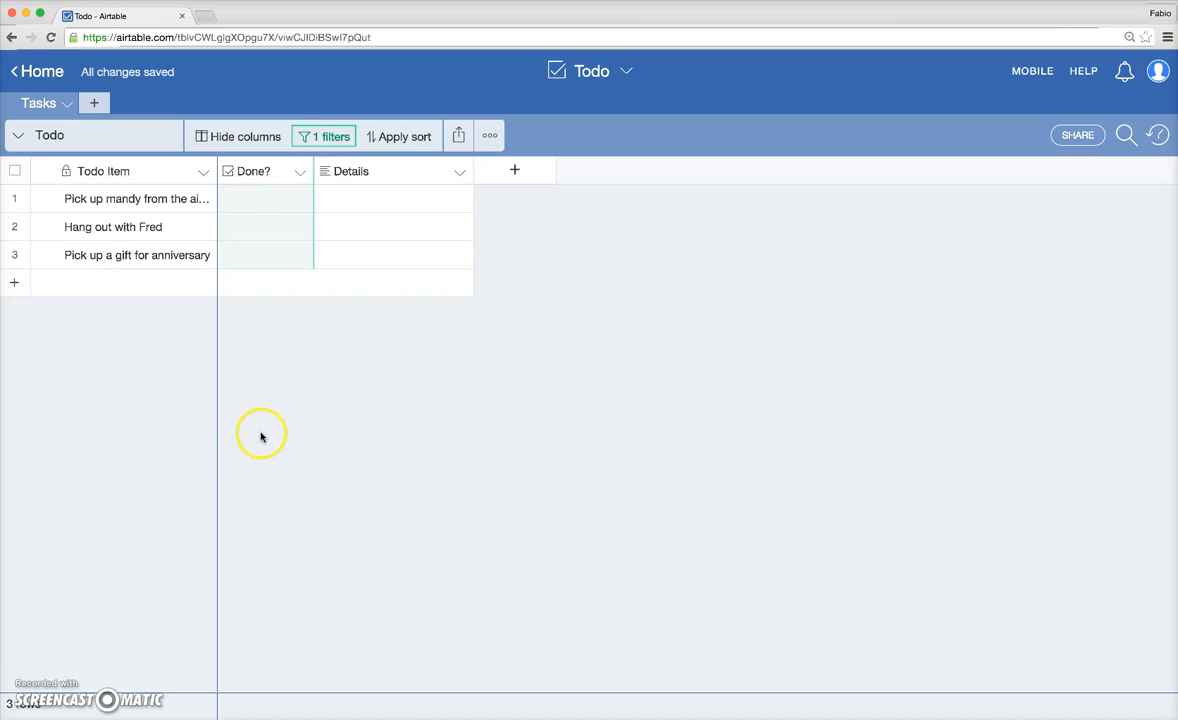
pyautogui.moveTo(268, 428)
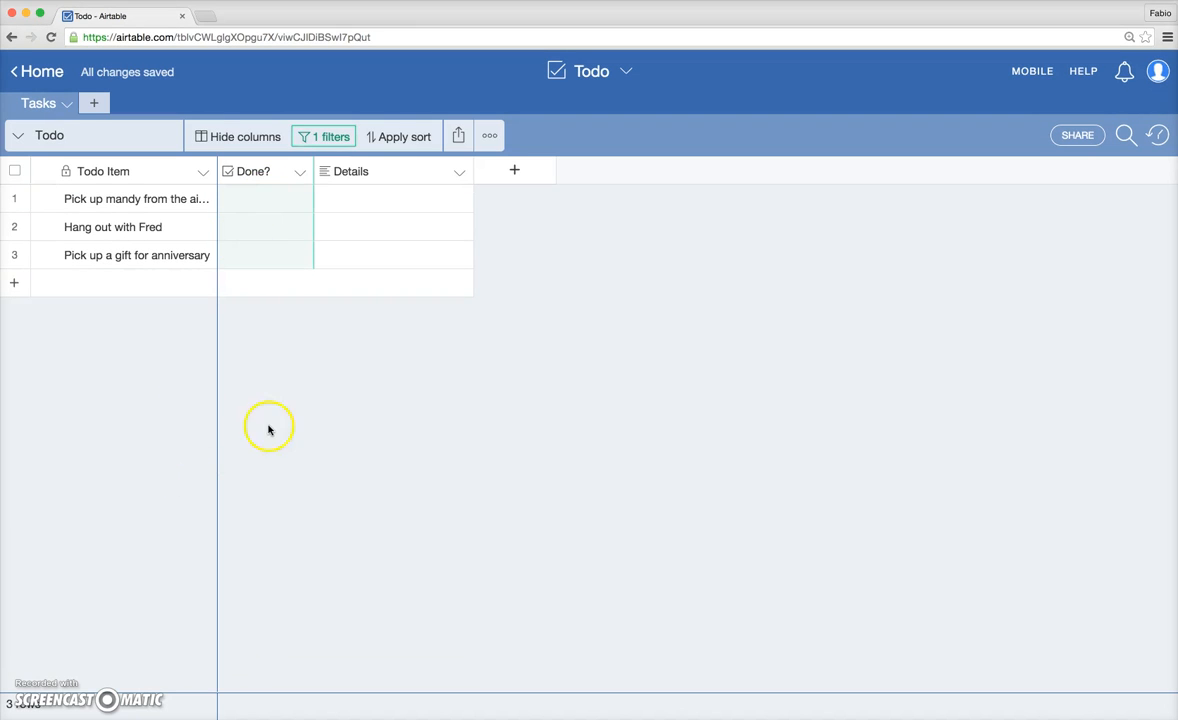
pyautogui.moveTo(260, 363)
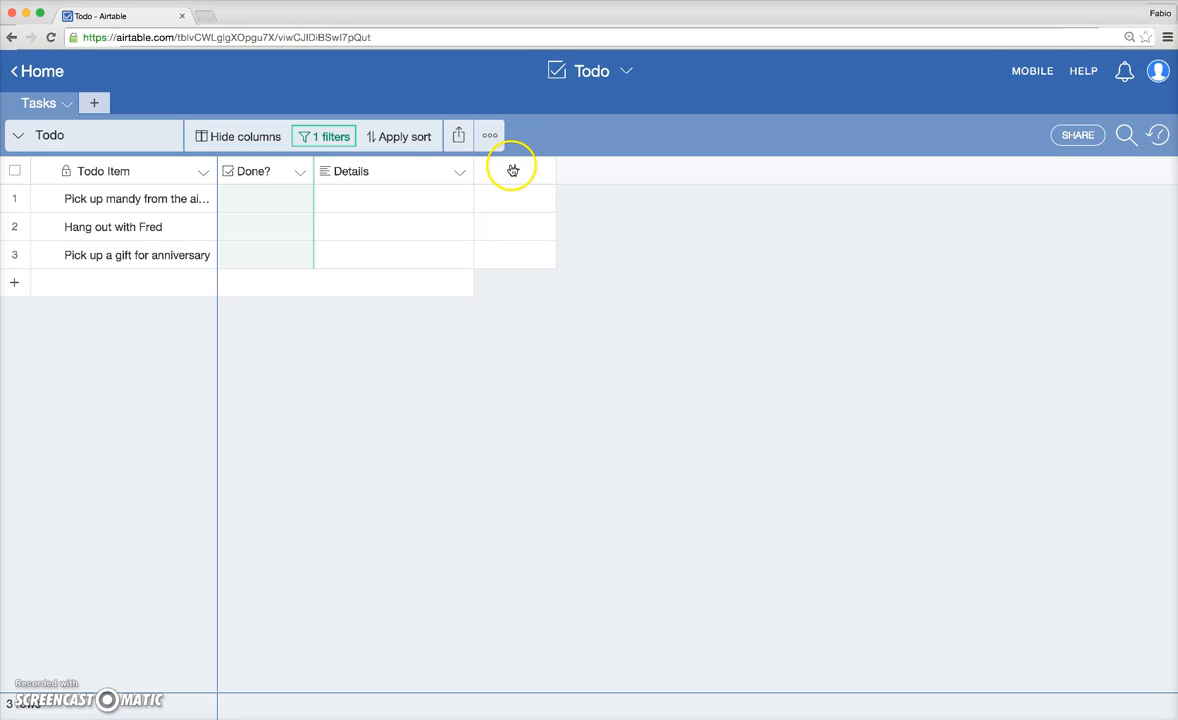
# Create a single-select 'Types' field with options Personal, Work and Community Service, and save it
pyautogui.click(513, 170)
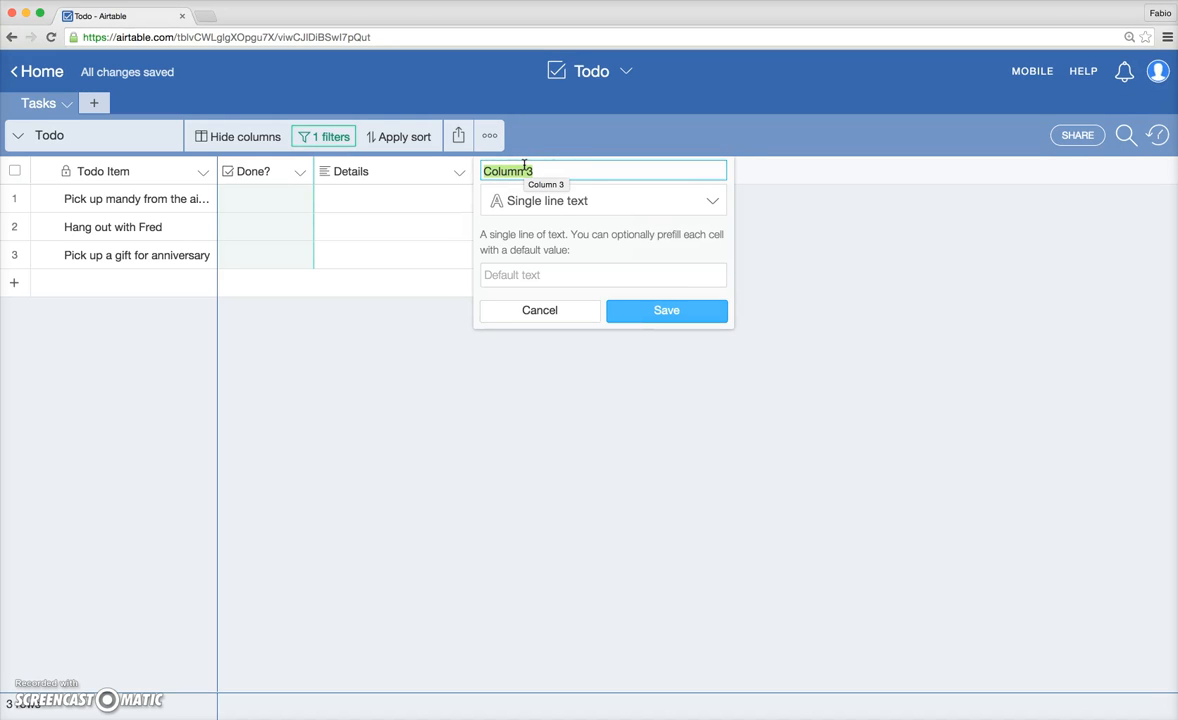
pyautogui.write('Types')
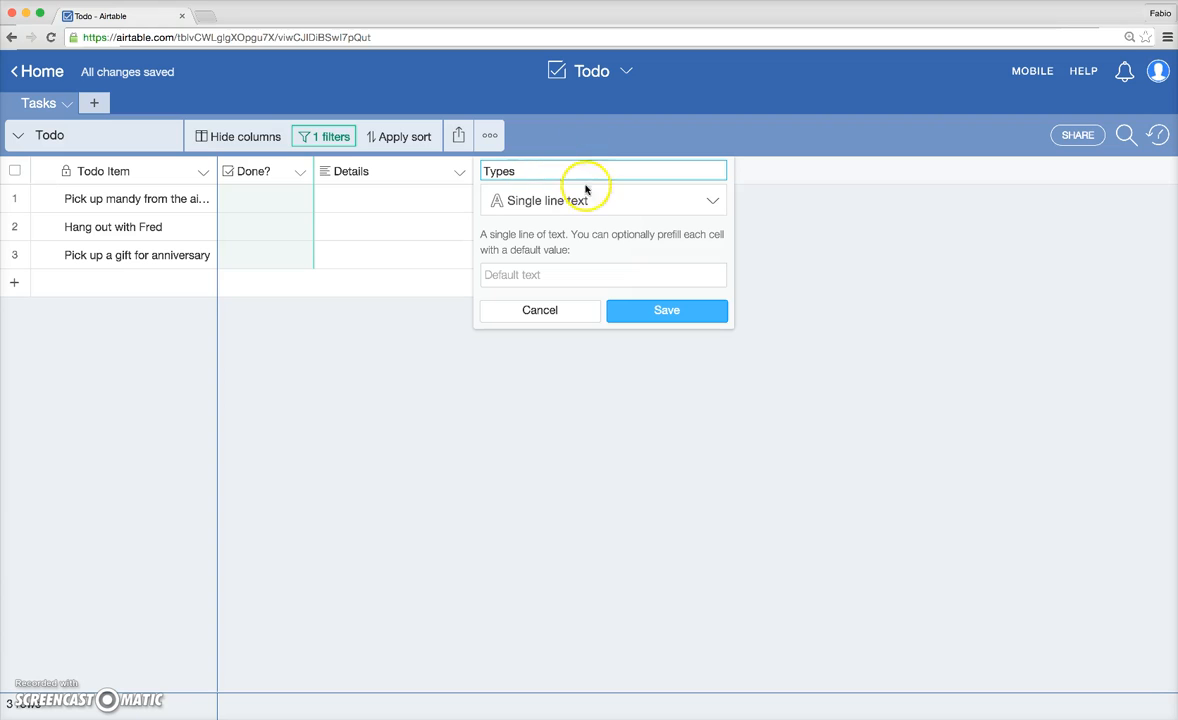
pyautogui.click(603, 200)
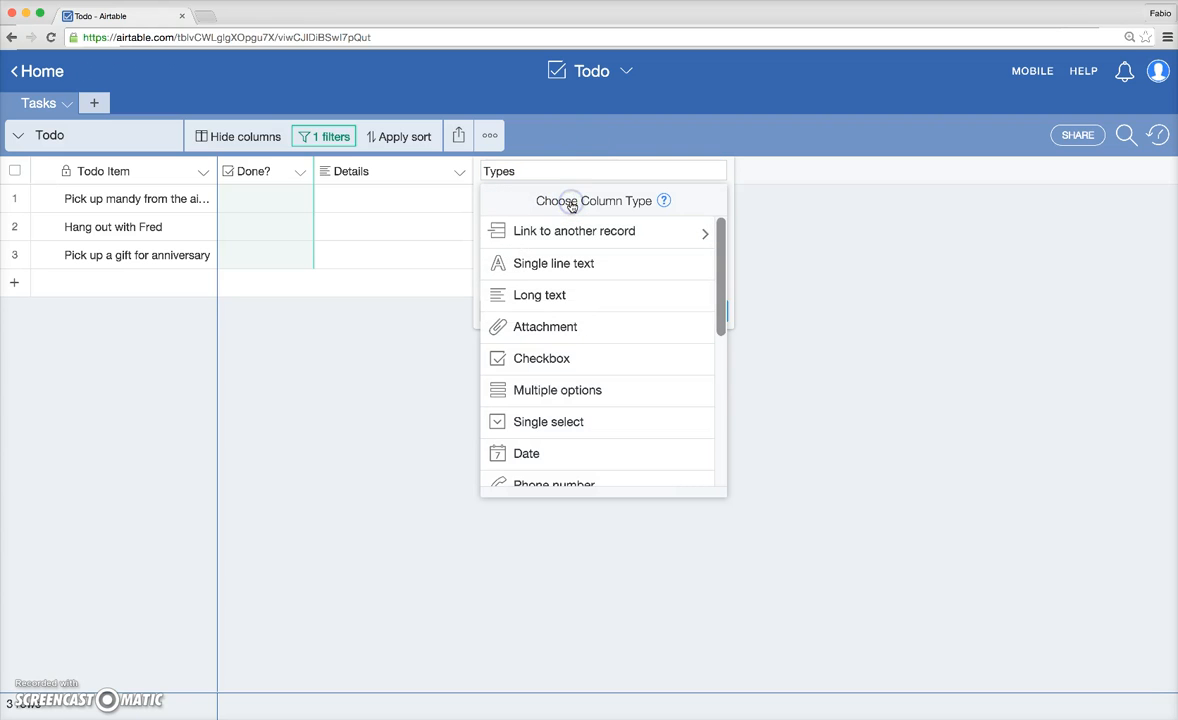
pyautogui.moveTo(571, 263)
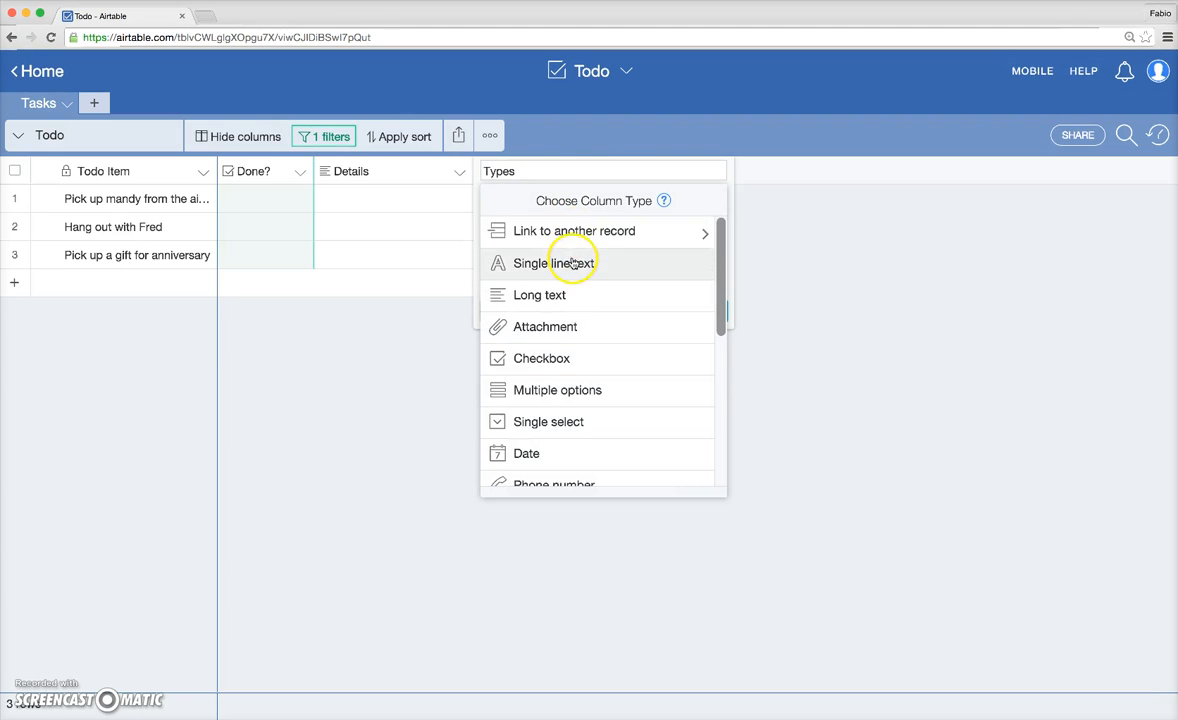
pyautogui.moveTo(557, 390)
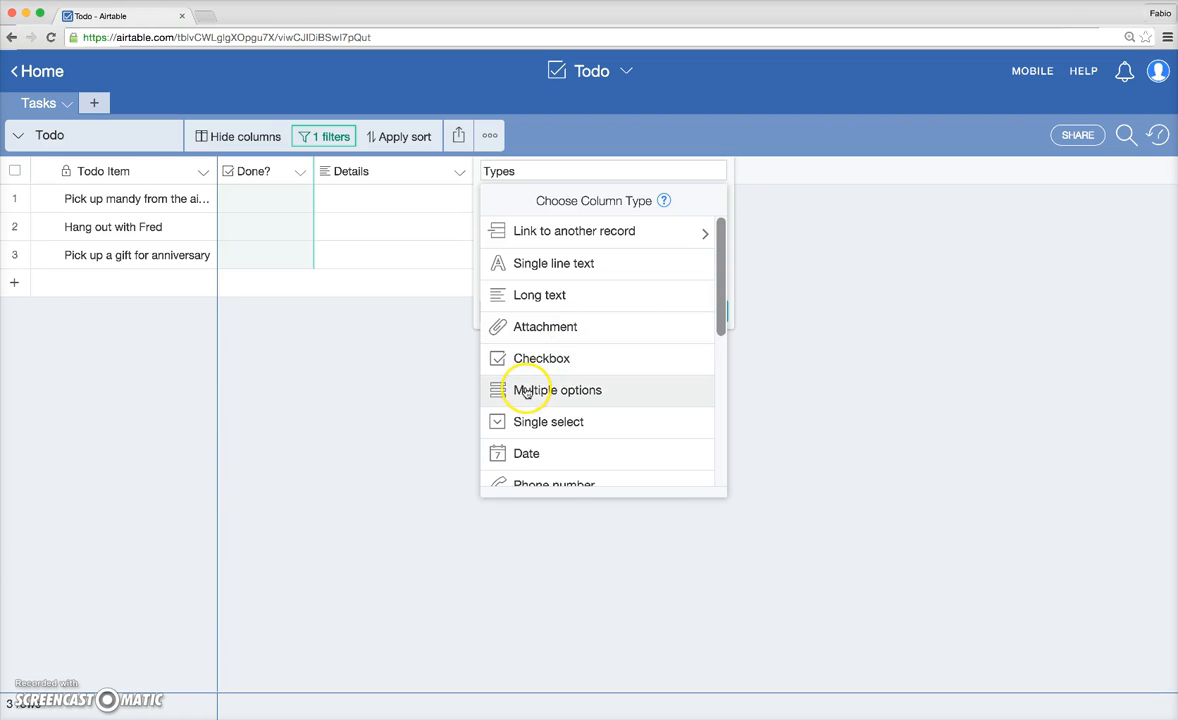
pyautogui.moveTo(567, 390)
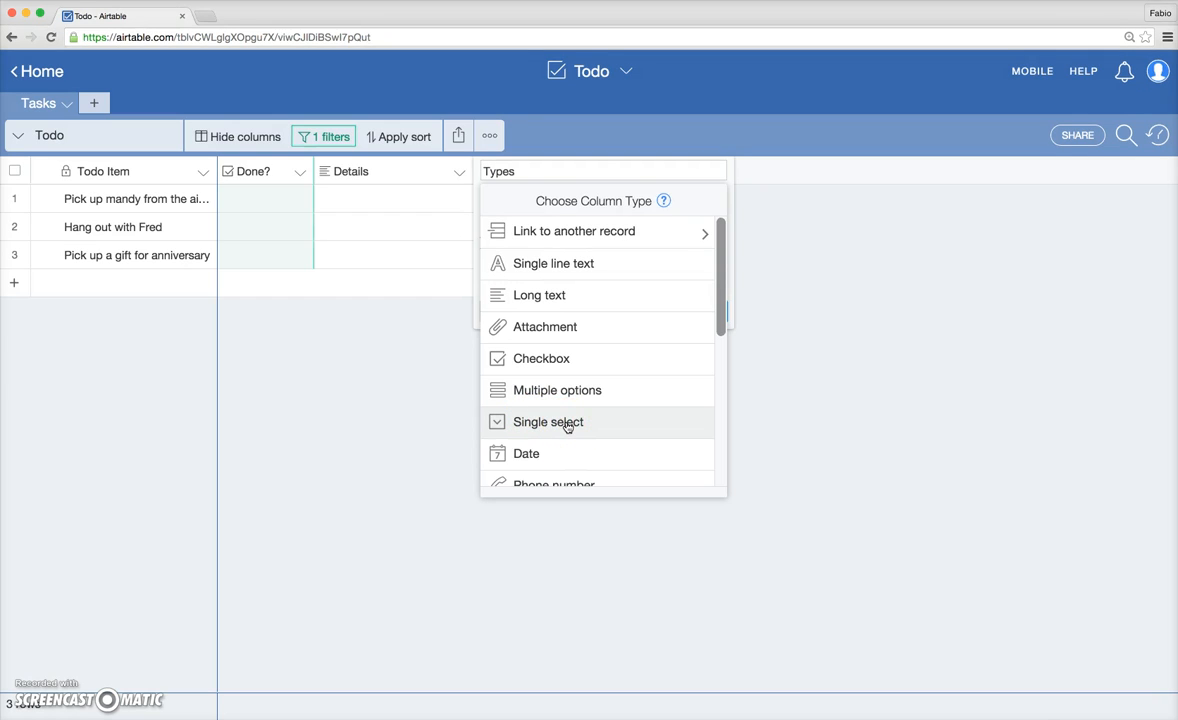
pyautogui.click(548, 421)
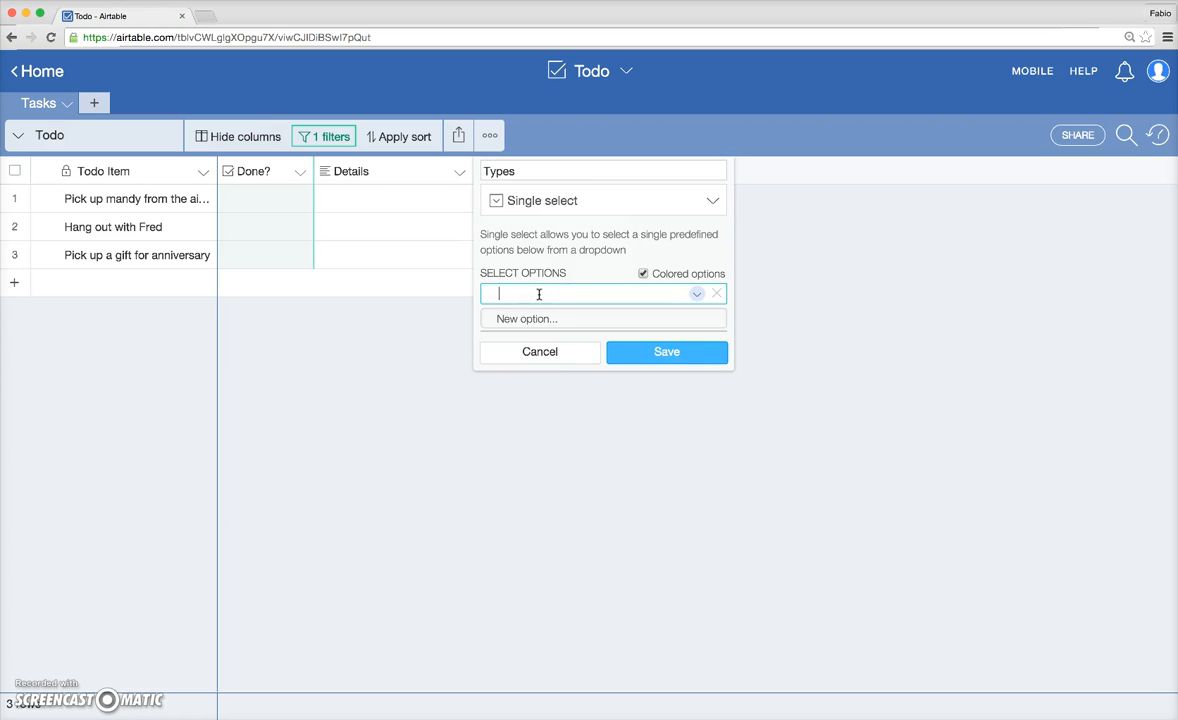
pyautogui.write('Personal')
pyautogui.write('Work')
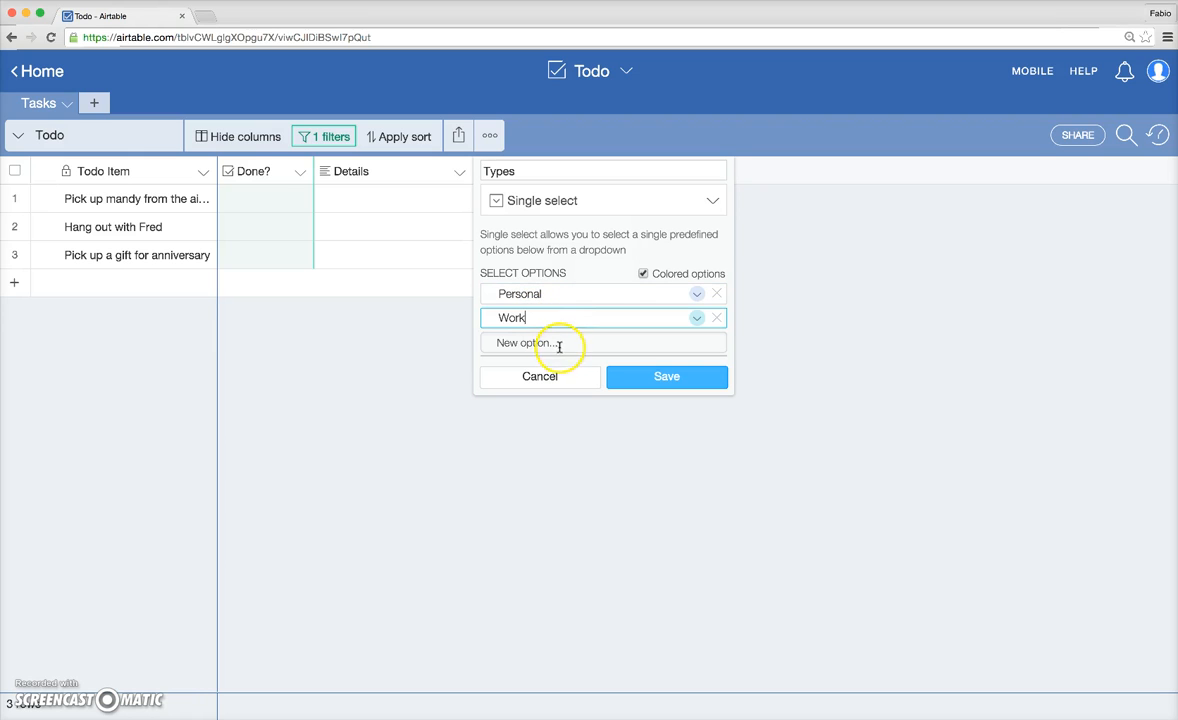
pyautogui.click(524, 343)
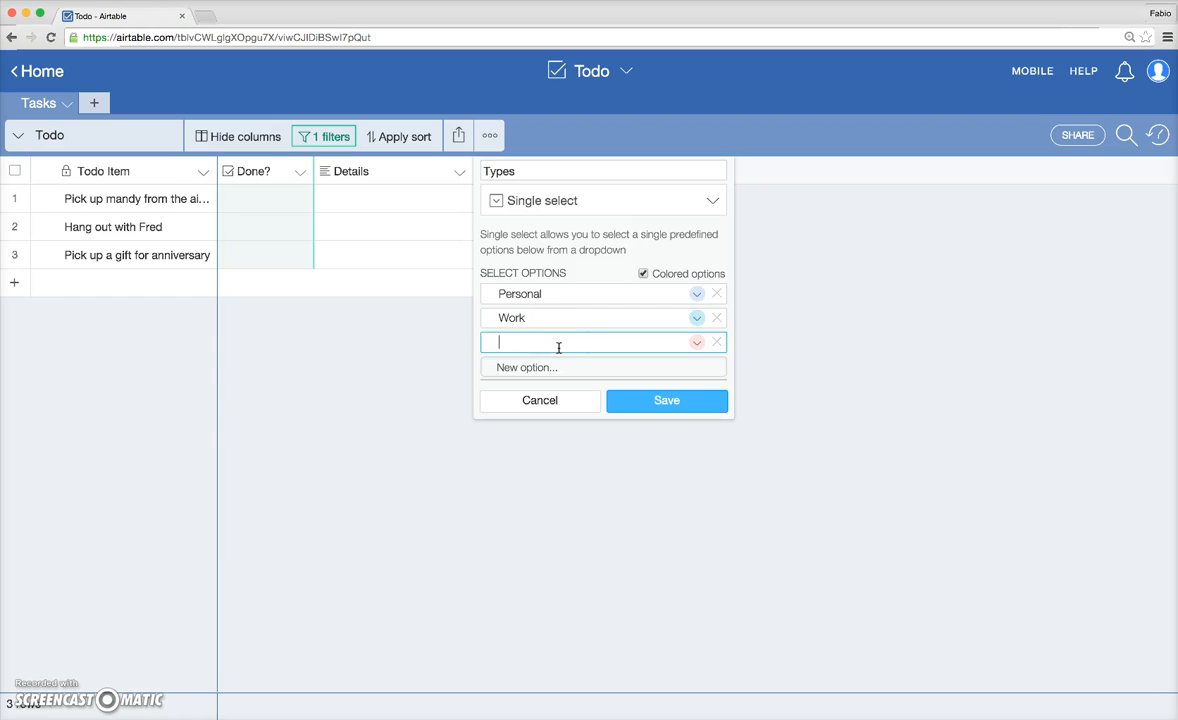
pyautogui.write('Community Service')
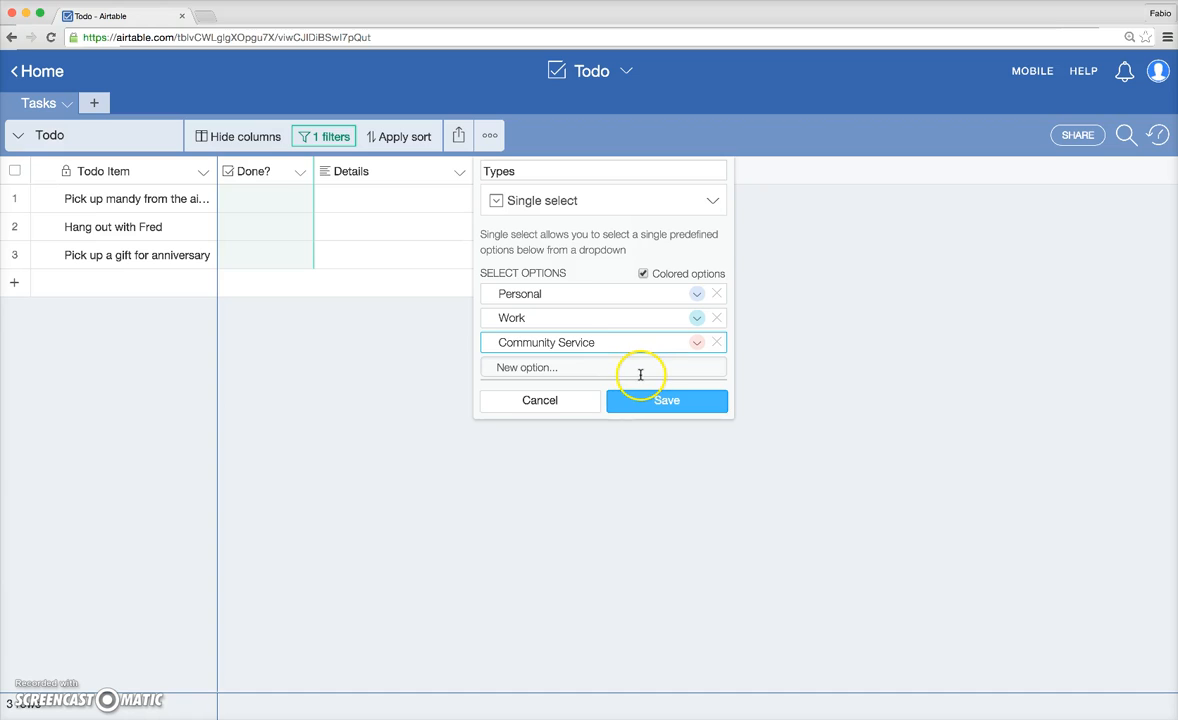
pyautogui.click(666, 400)
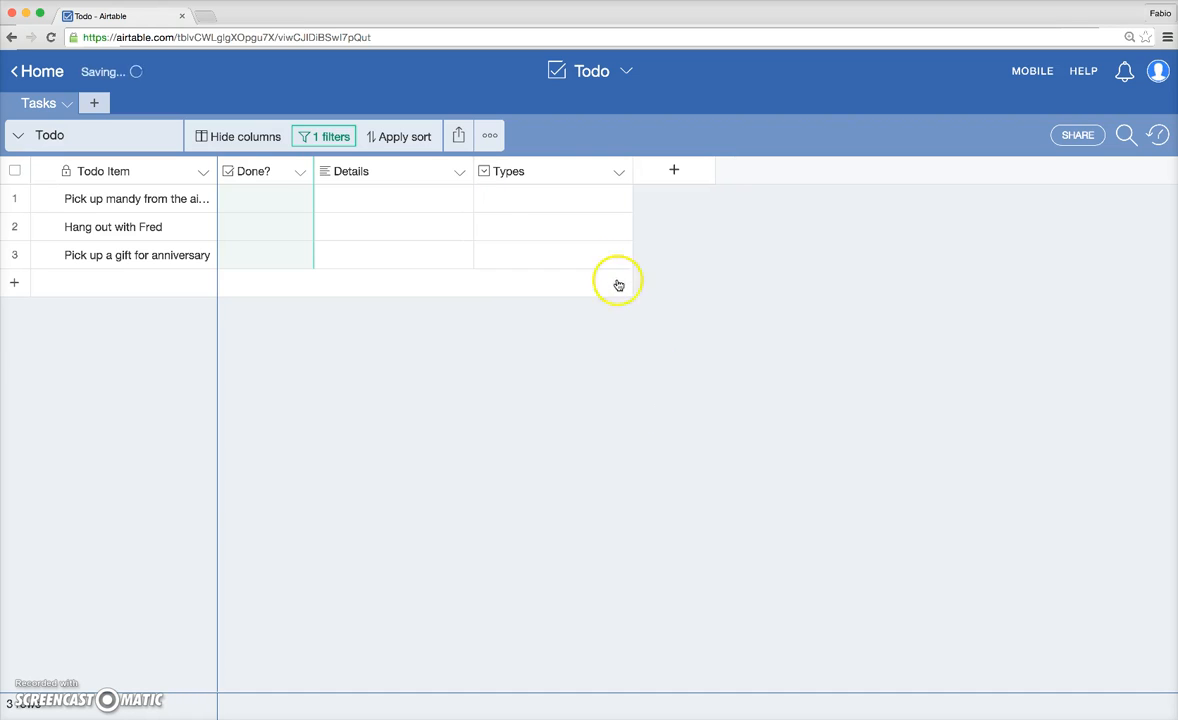
# Tag the first task, Hang out with Fred and the anniversary gift task as Personal
pyautogui.click(551, 198)
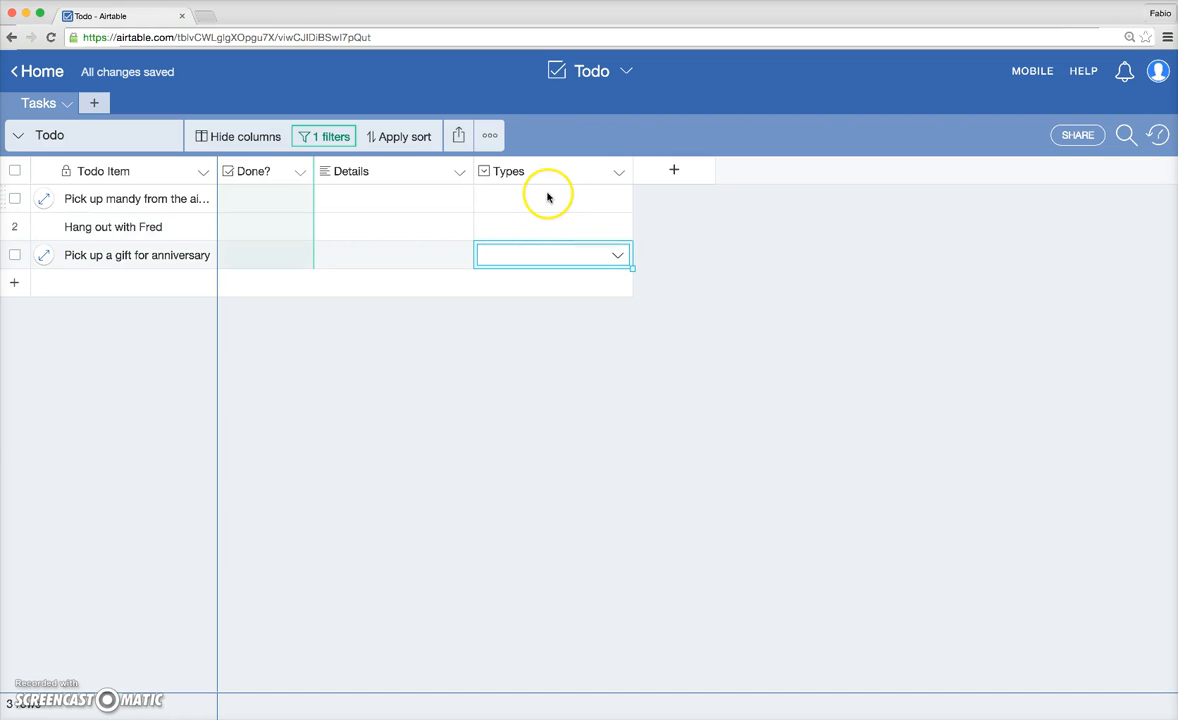
pyautogui.click(552, 198)
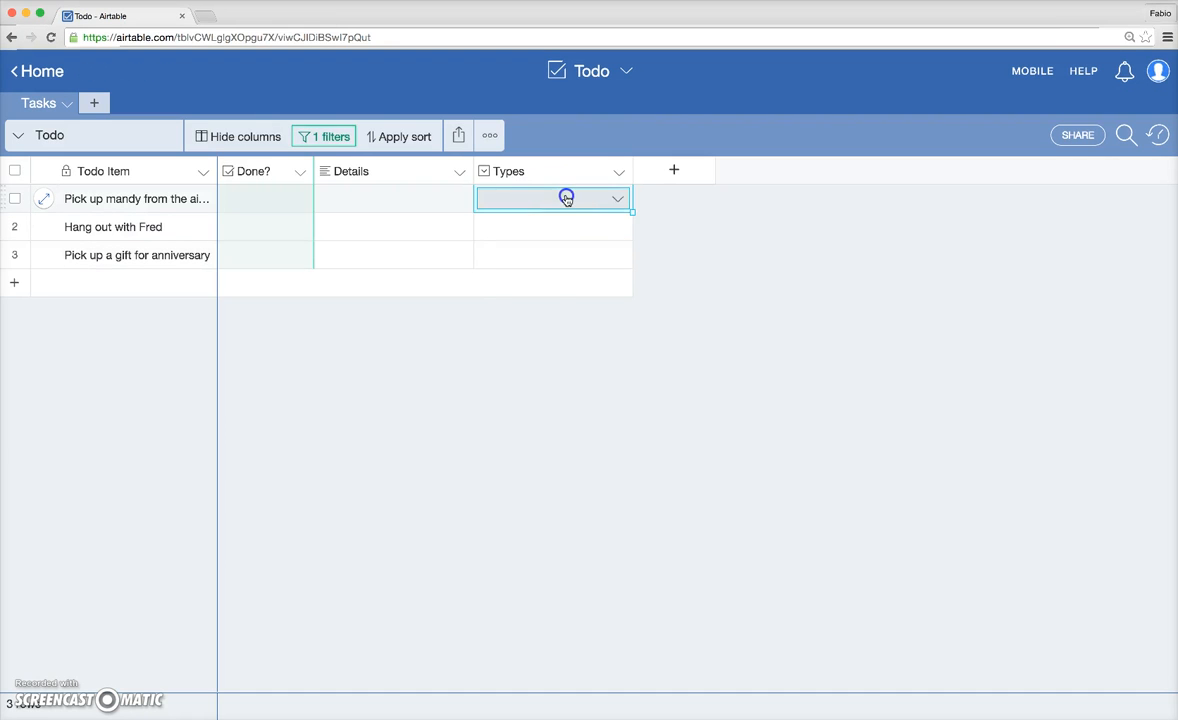
pyautogui.click(552, 198)
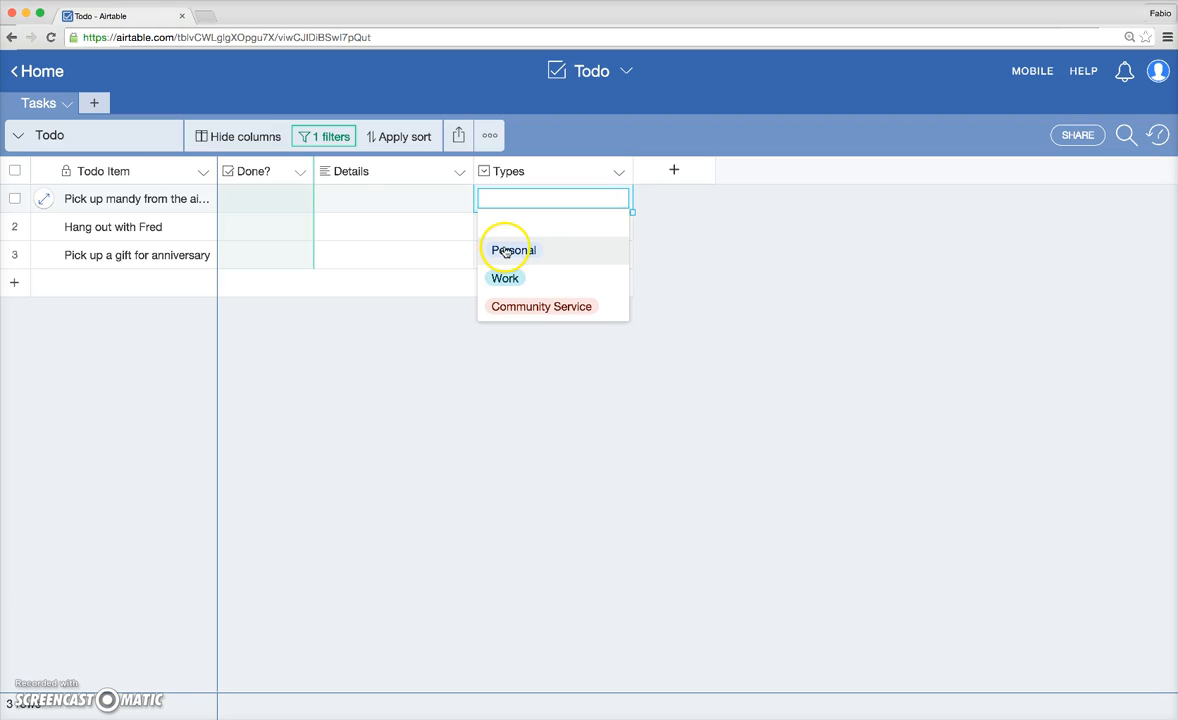
pyautogui.click(513, 250)
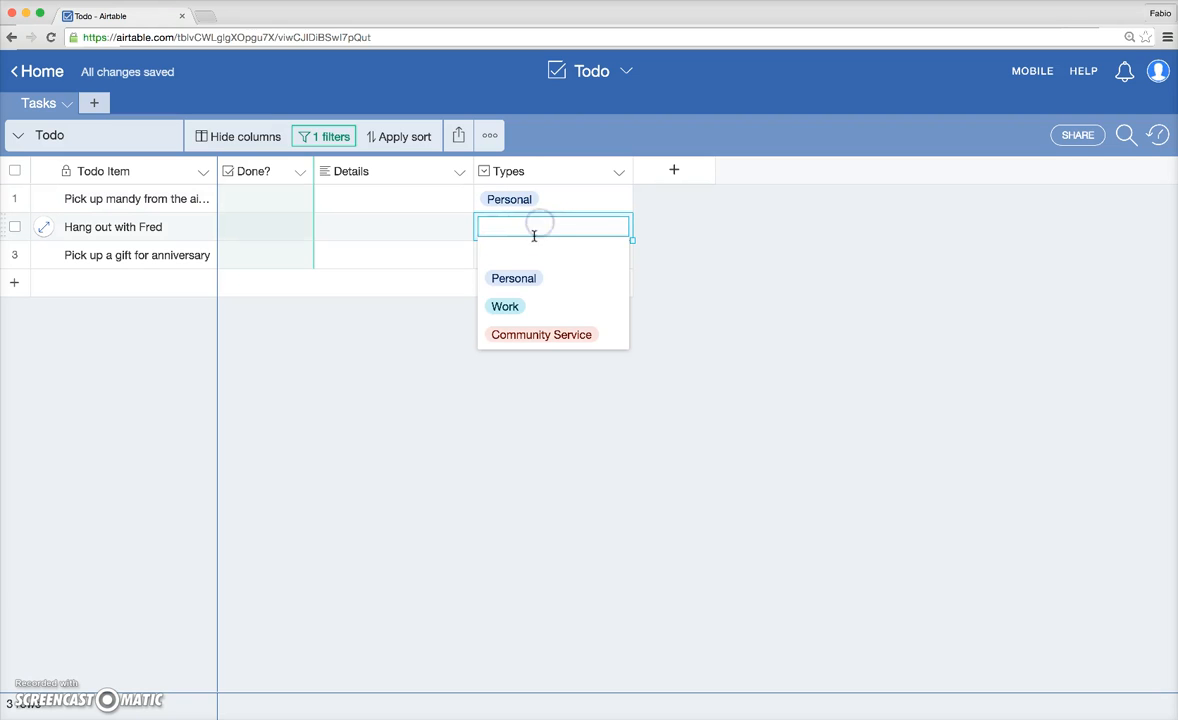
pyautogui.click(513, 278)
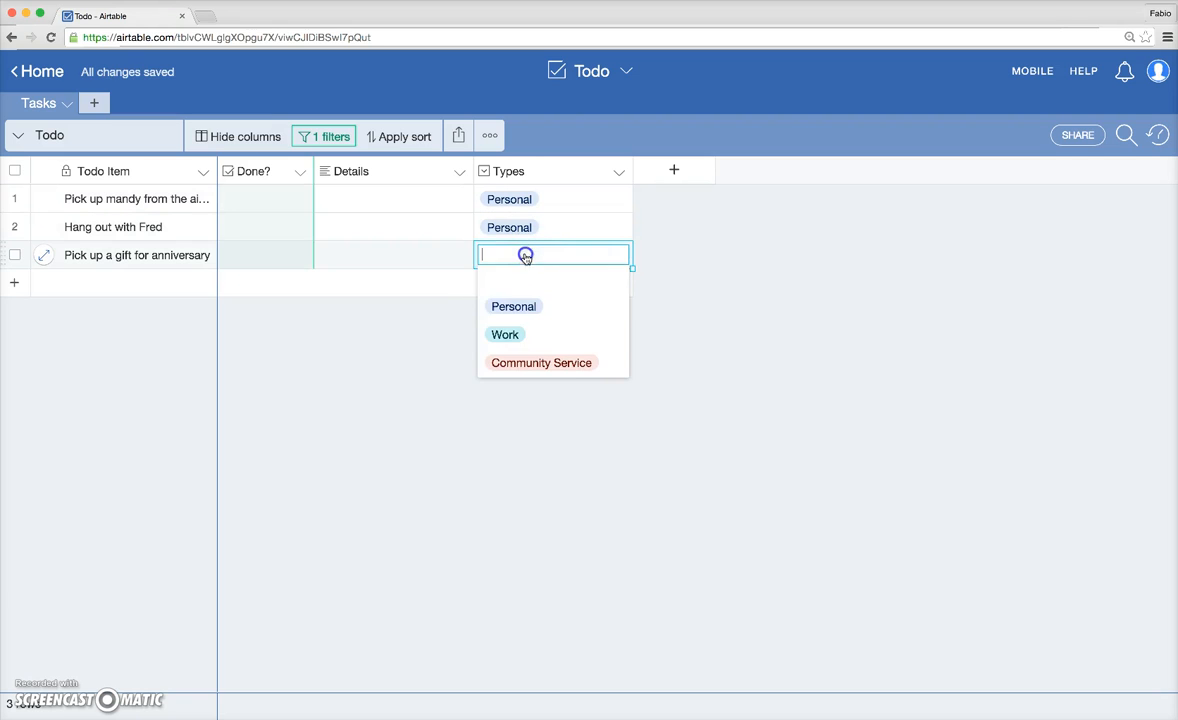
pyautogui.click(513, 306)
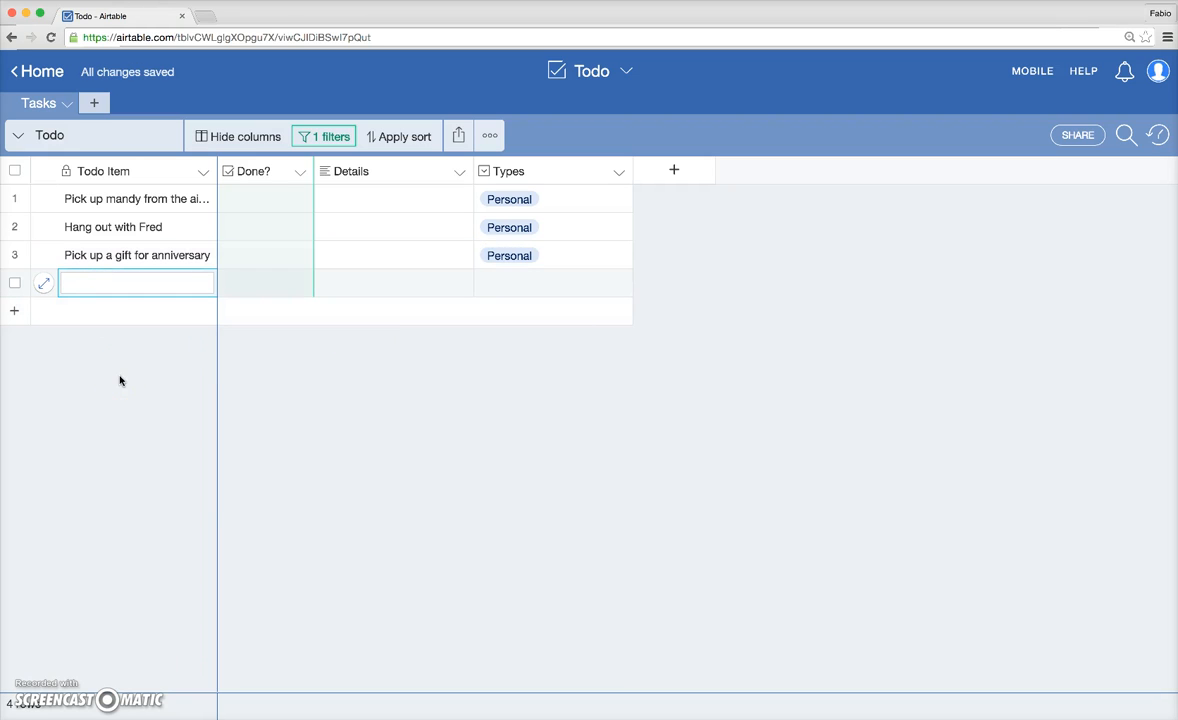
# Tag Meeting with Howie as Work and add a new 'Finish up proposal' task
pyautogui.write('Meeting with Howie')
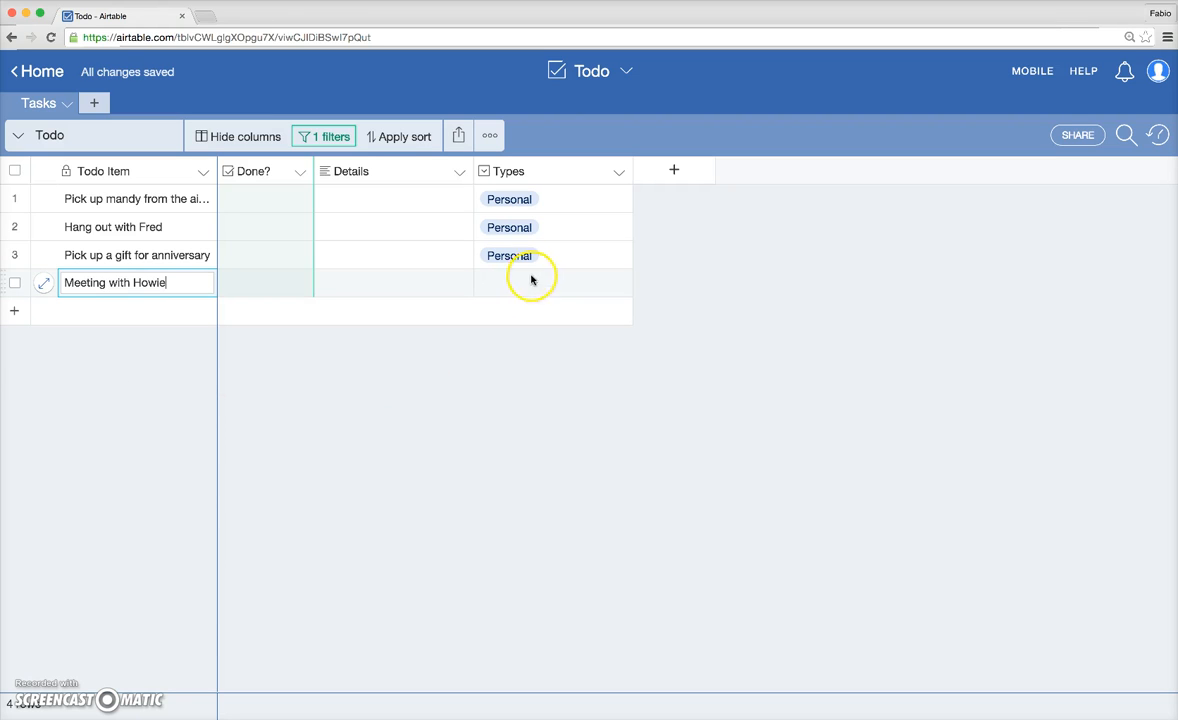
pyautogui.click(553, 283)
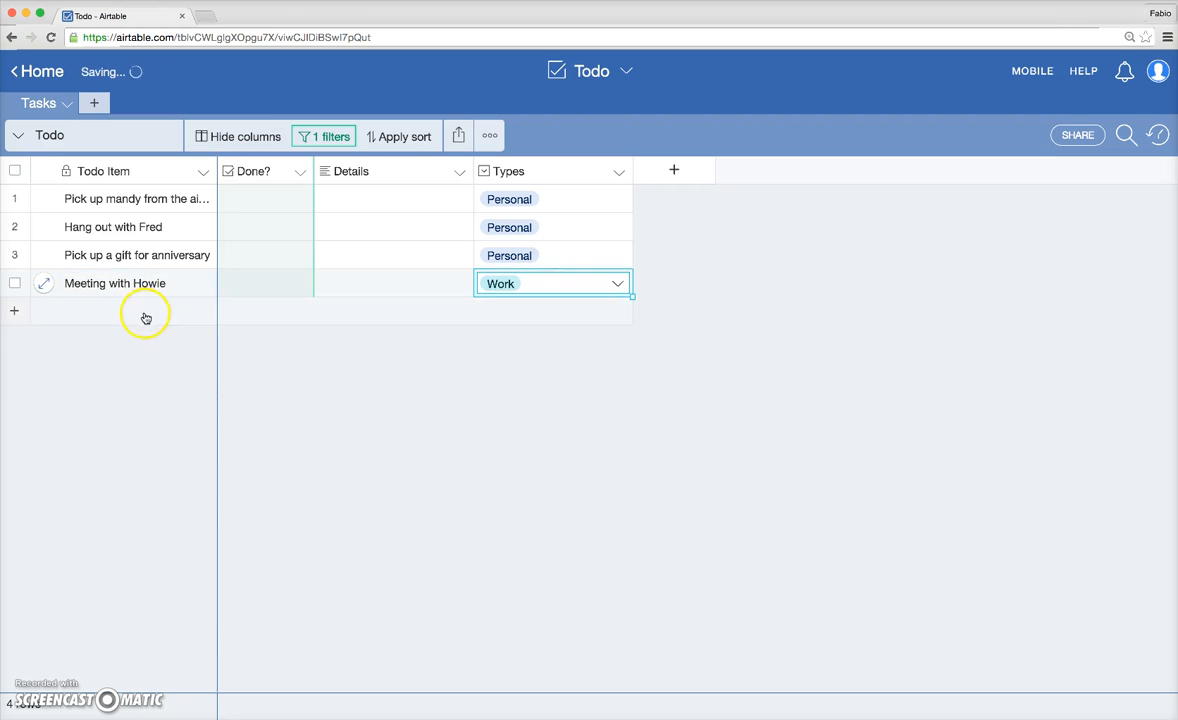
pyautogui.click(135, 311)
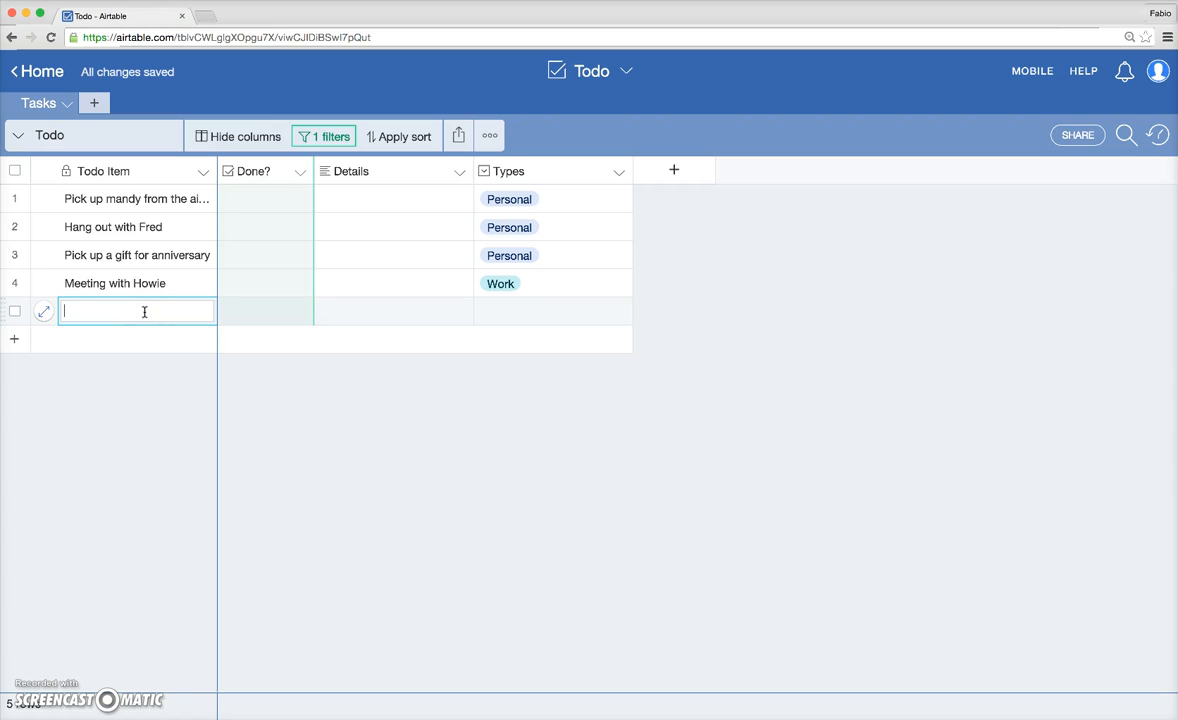
pyautogui.write('Finish up prop')
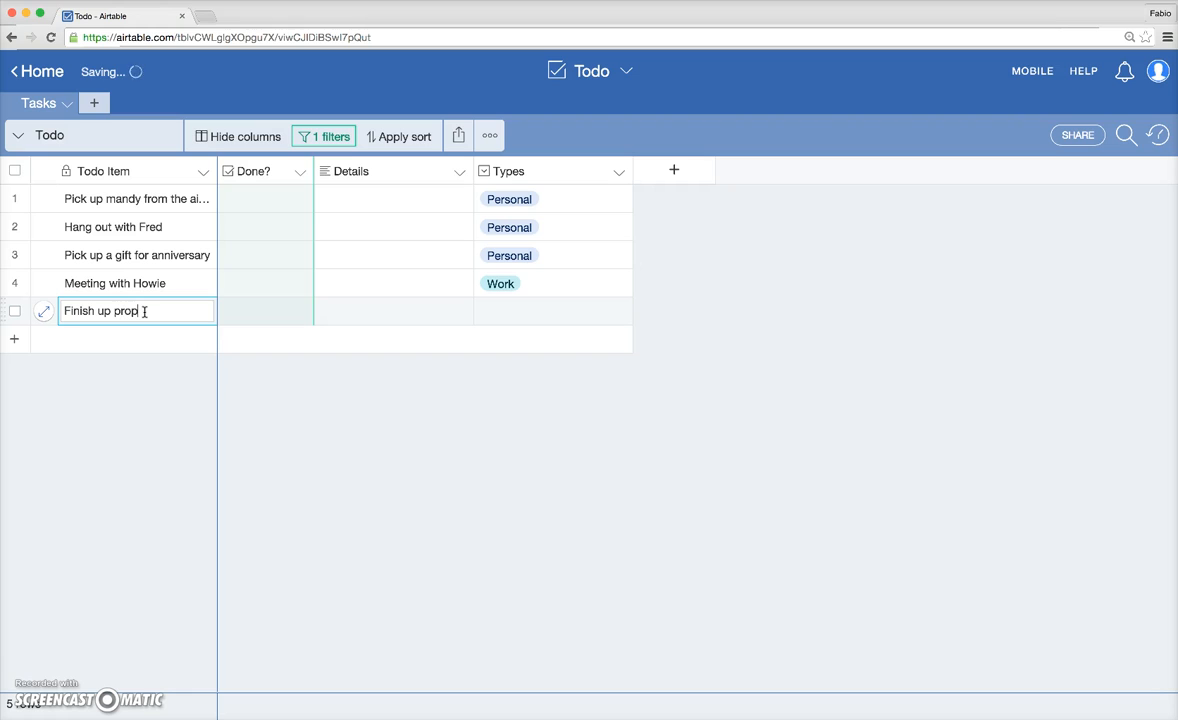
pyautogui.write('osal')
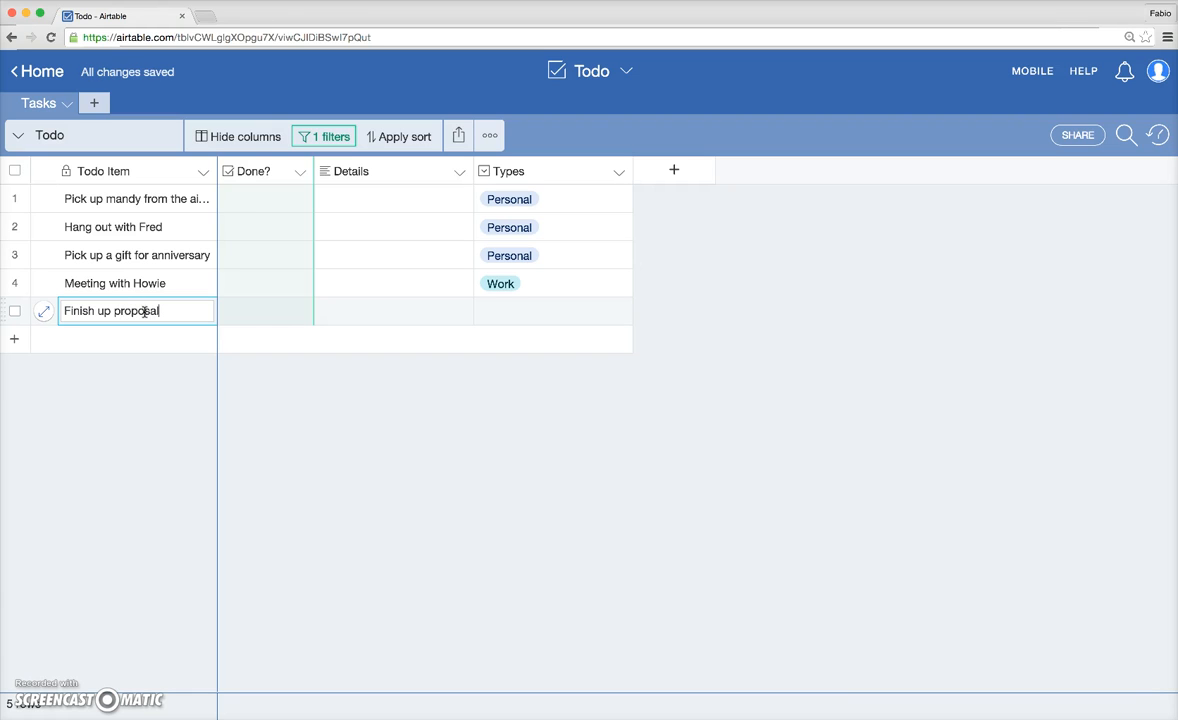
# Mark Finish up proposal as Work and the soup kitchen task as Community Service
pyautogui.click(553, 311)
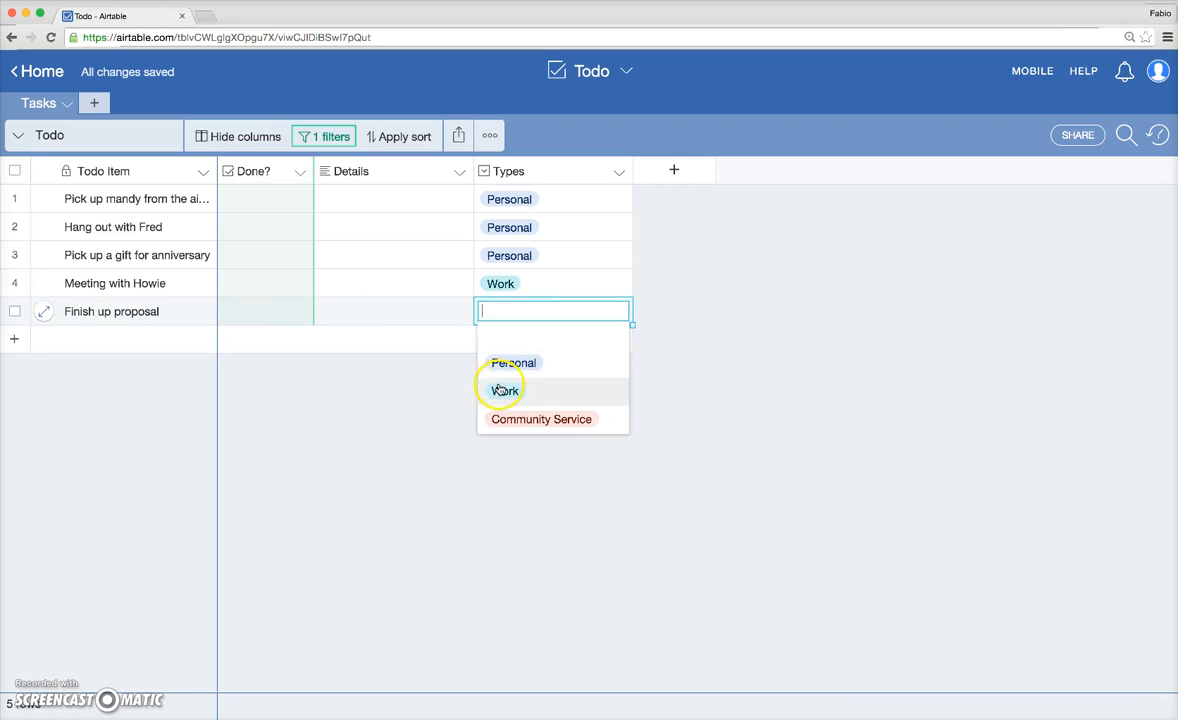
pyautogui.click(504, 390)
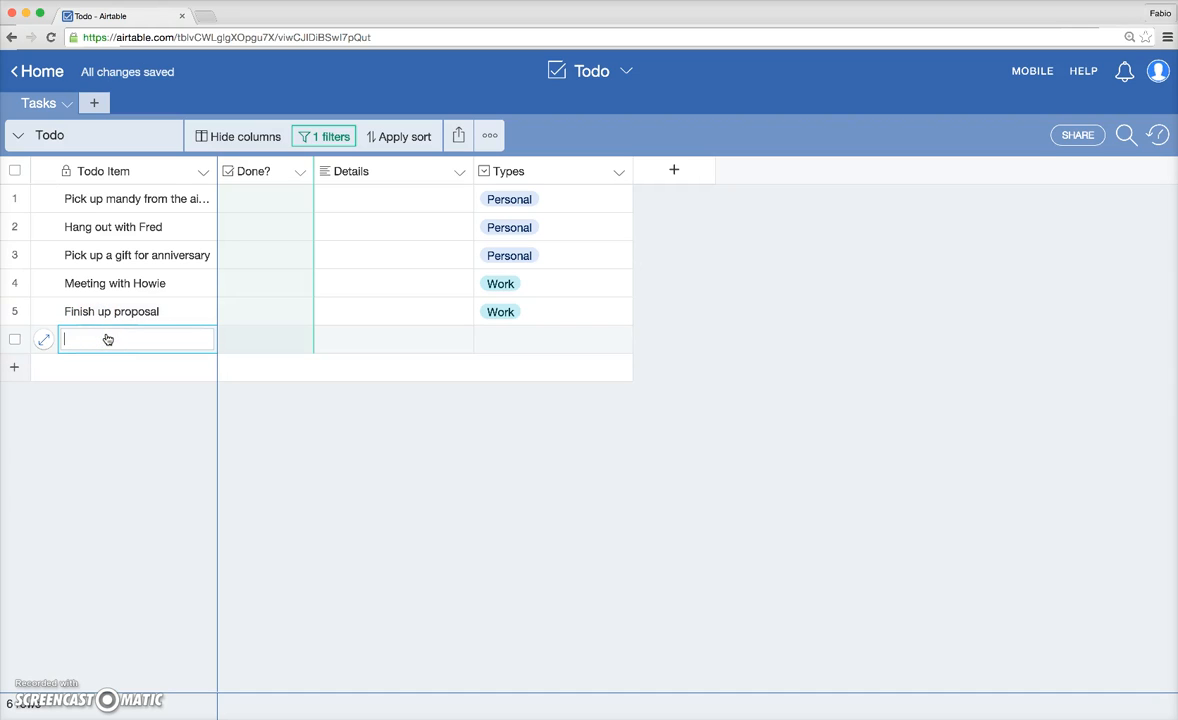
pyautogui.write('Work at the soup kitchen')
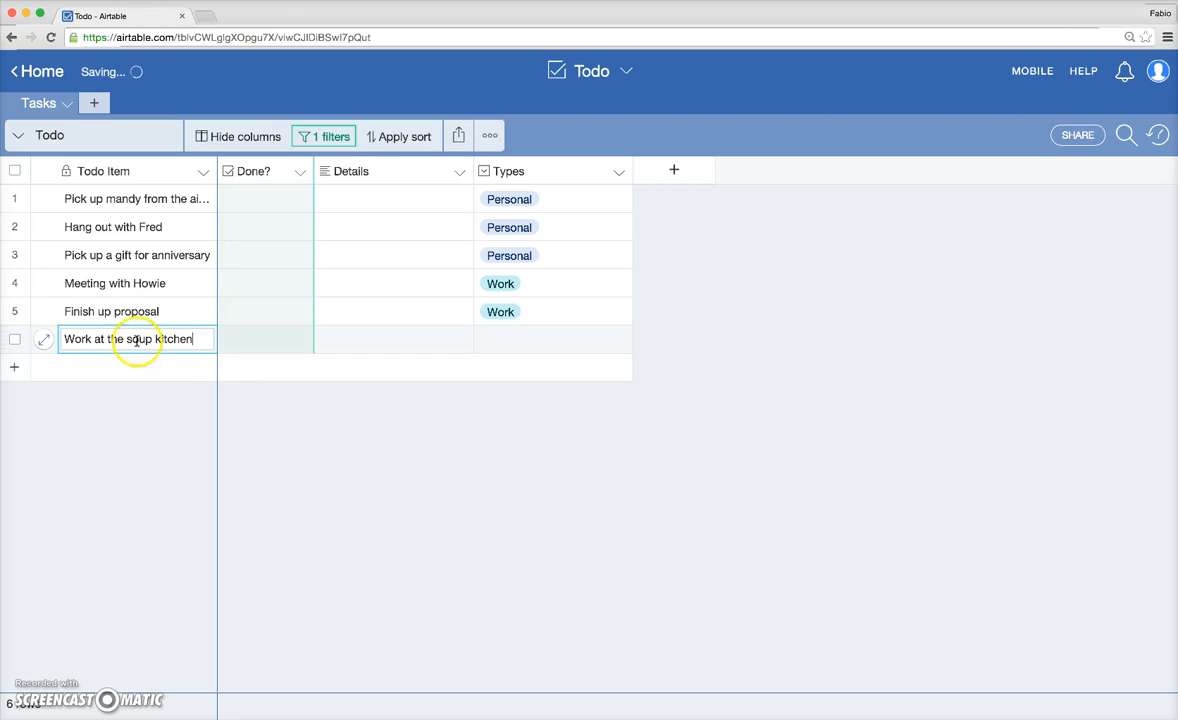
pyautogui.click(553, 339)
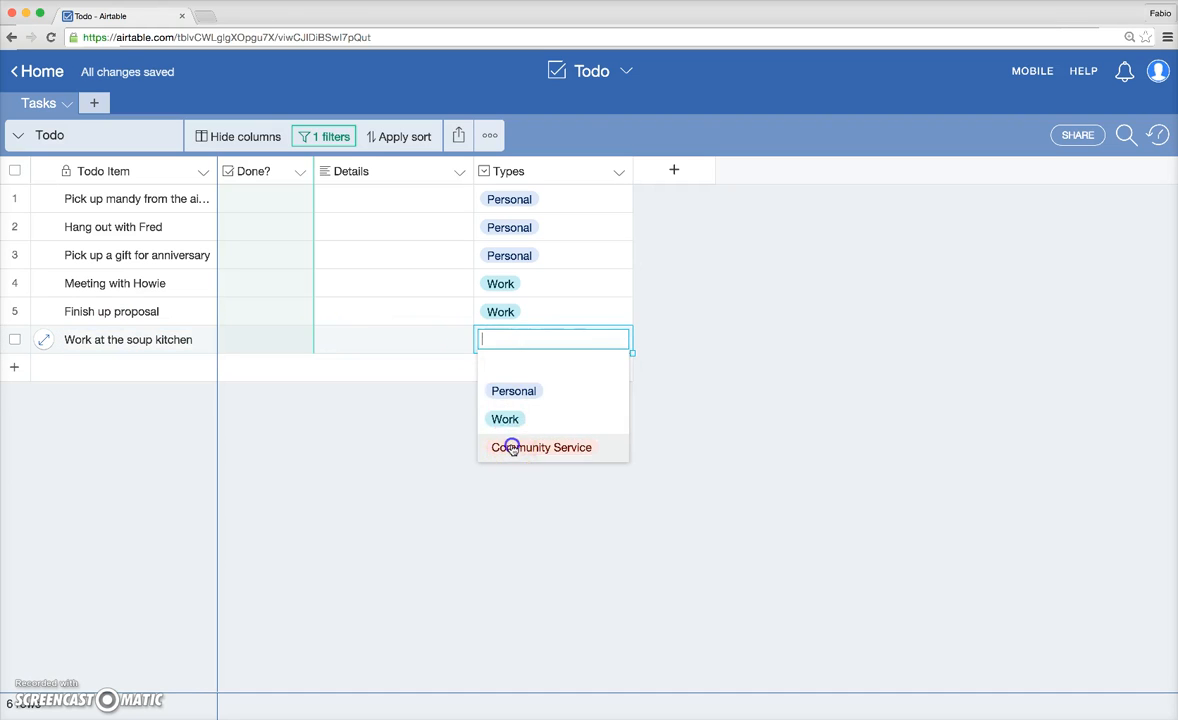
pyautogui.click(541, 447)
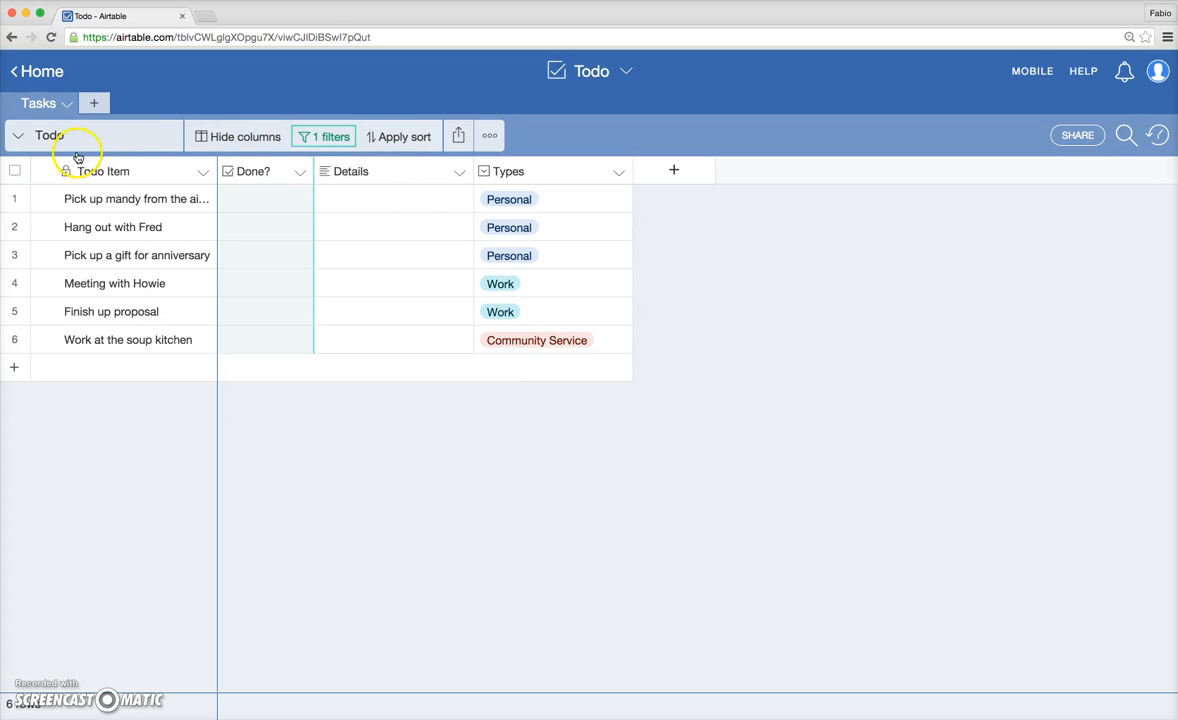
# Add a grid view named 'Work' filtered to tasks where Types is Work
pyautogui.click(48, 135)
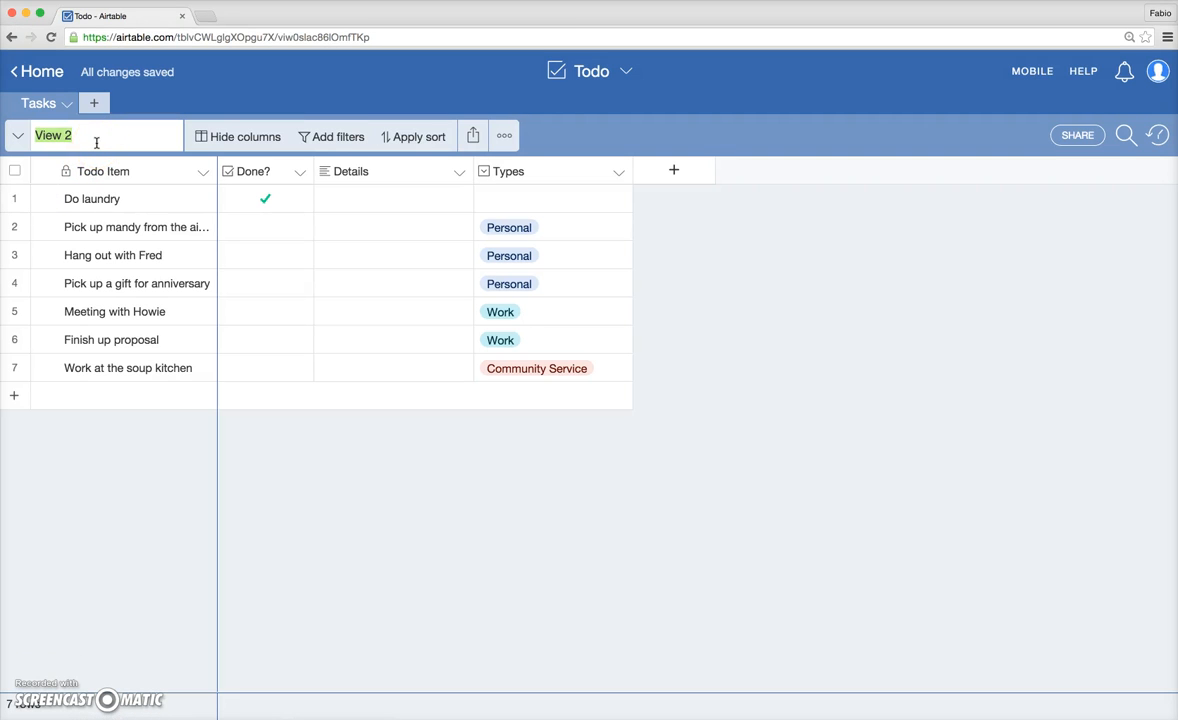
pyautogui.write('Work')
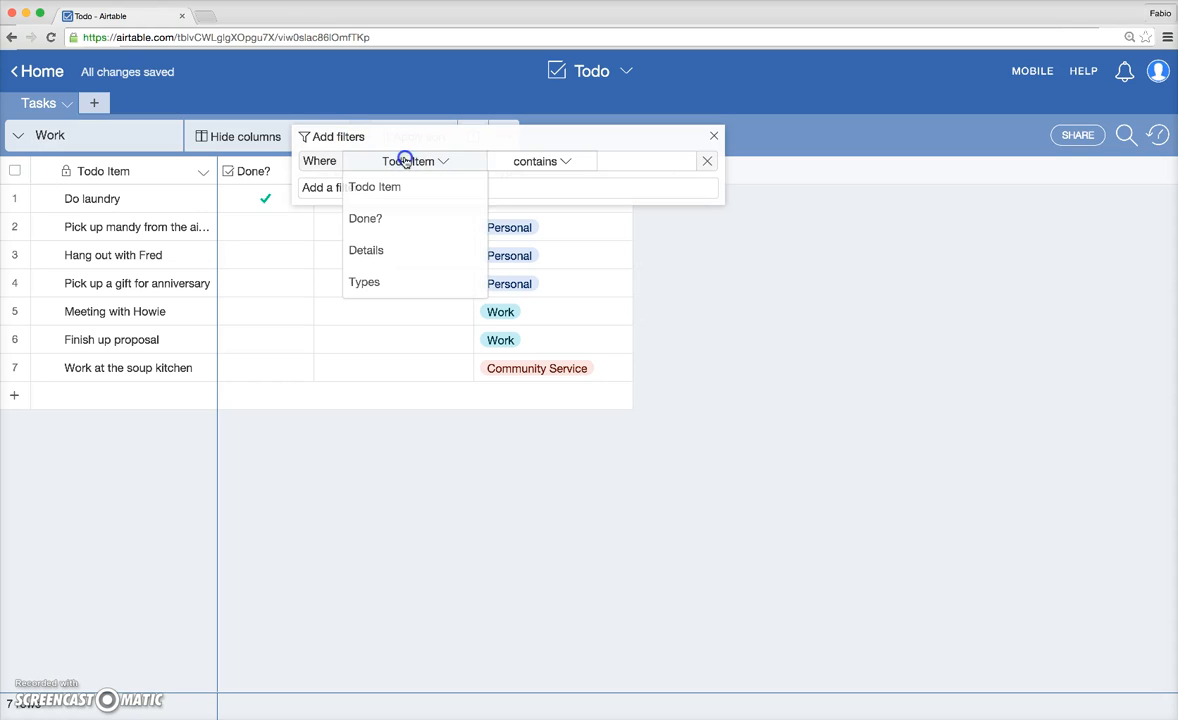
pyautogui.moveTo(364, 283)
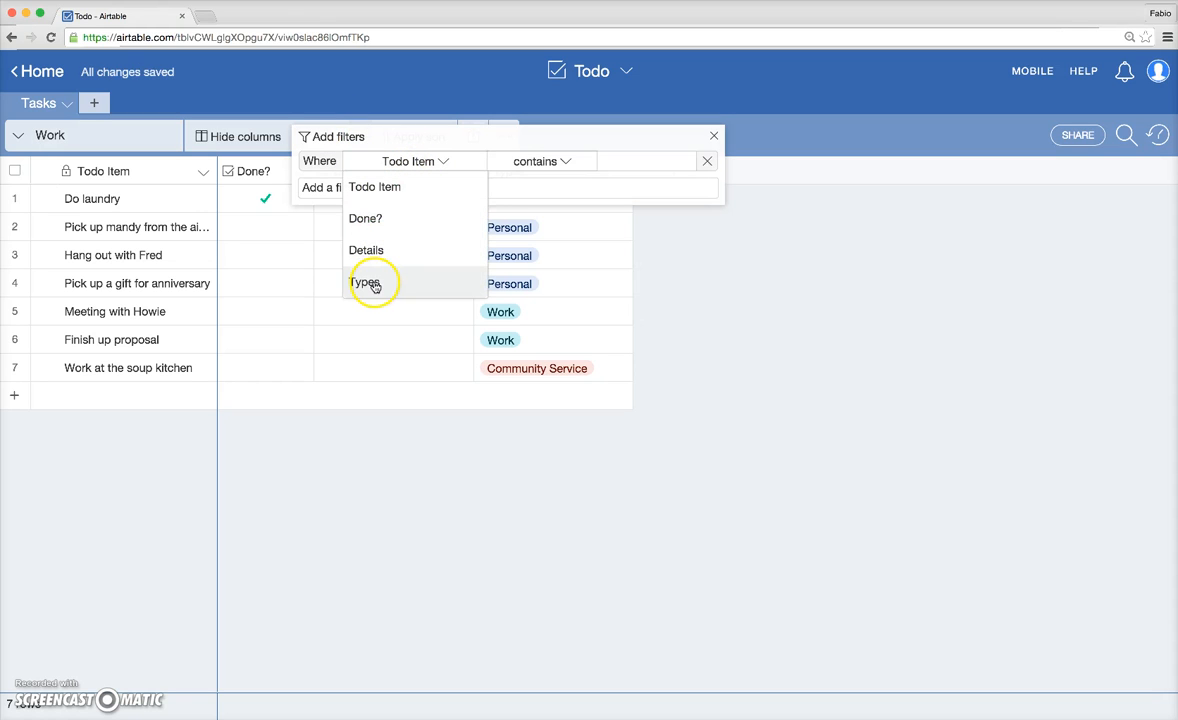
pyautogui.click(364, 282)
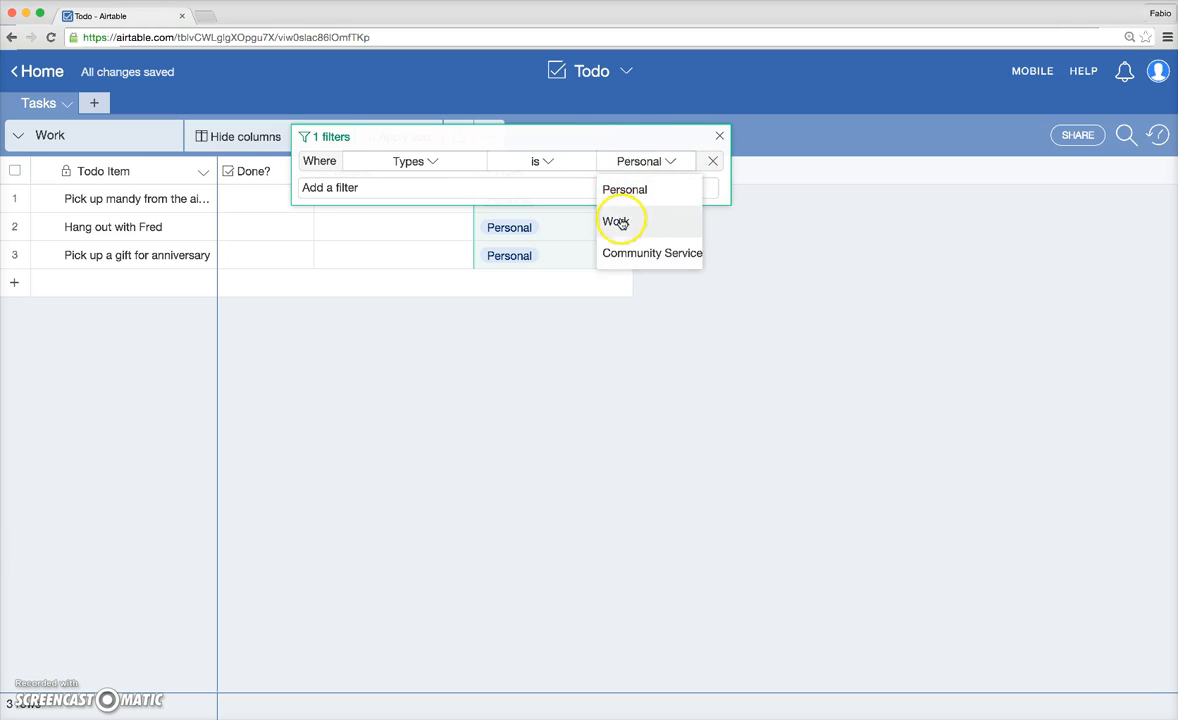
pyautogui.click(616, 221)
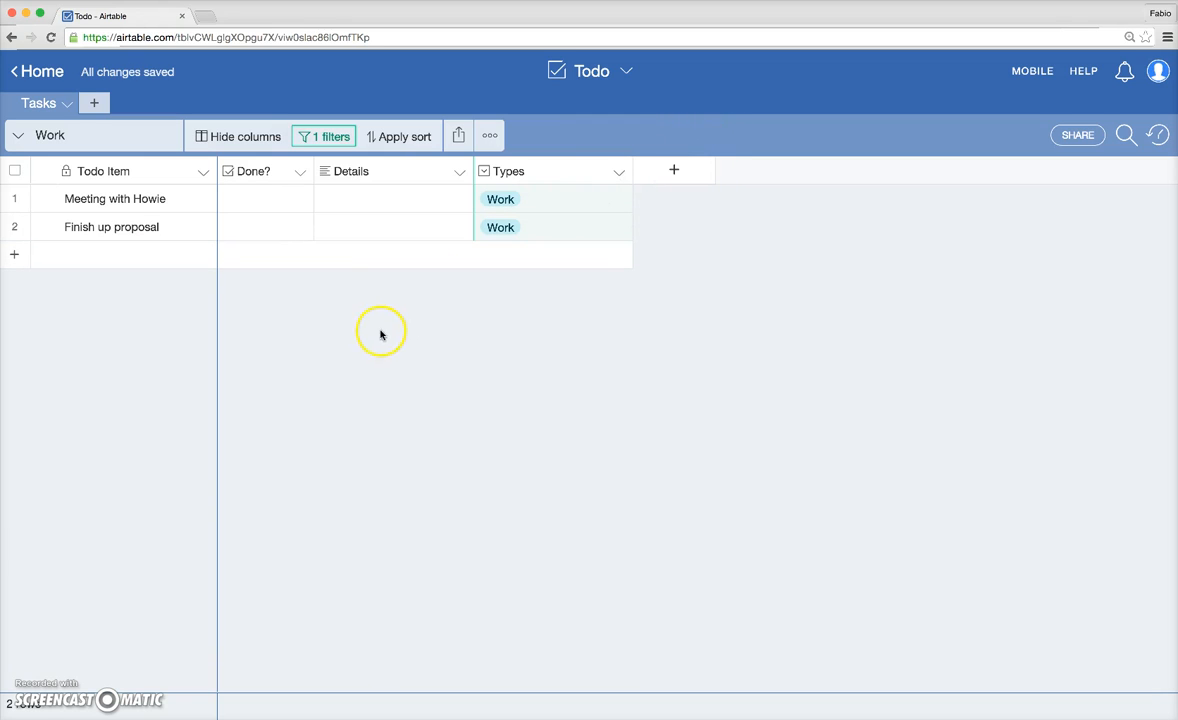
pyautogui.moveTo(521, 375)
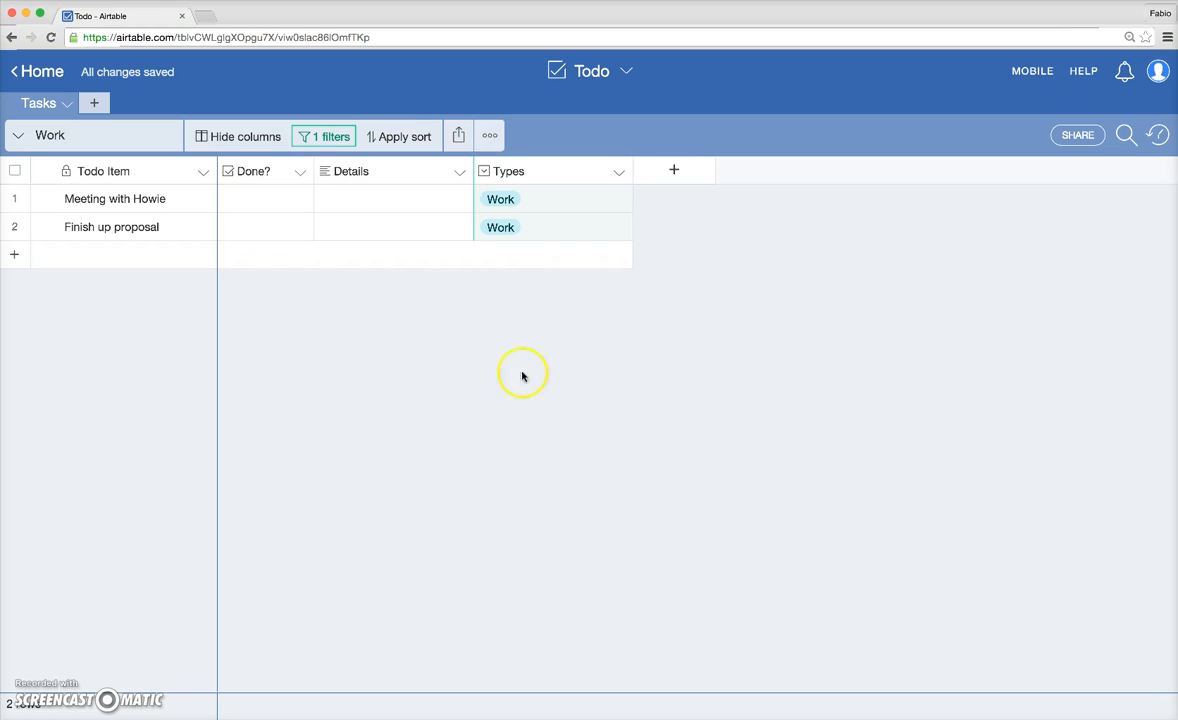
pyautogui.moveTo(308, 317)
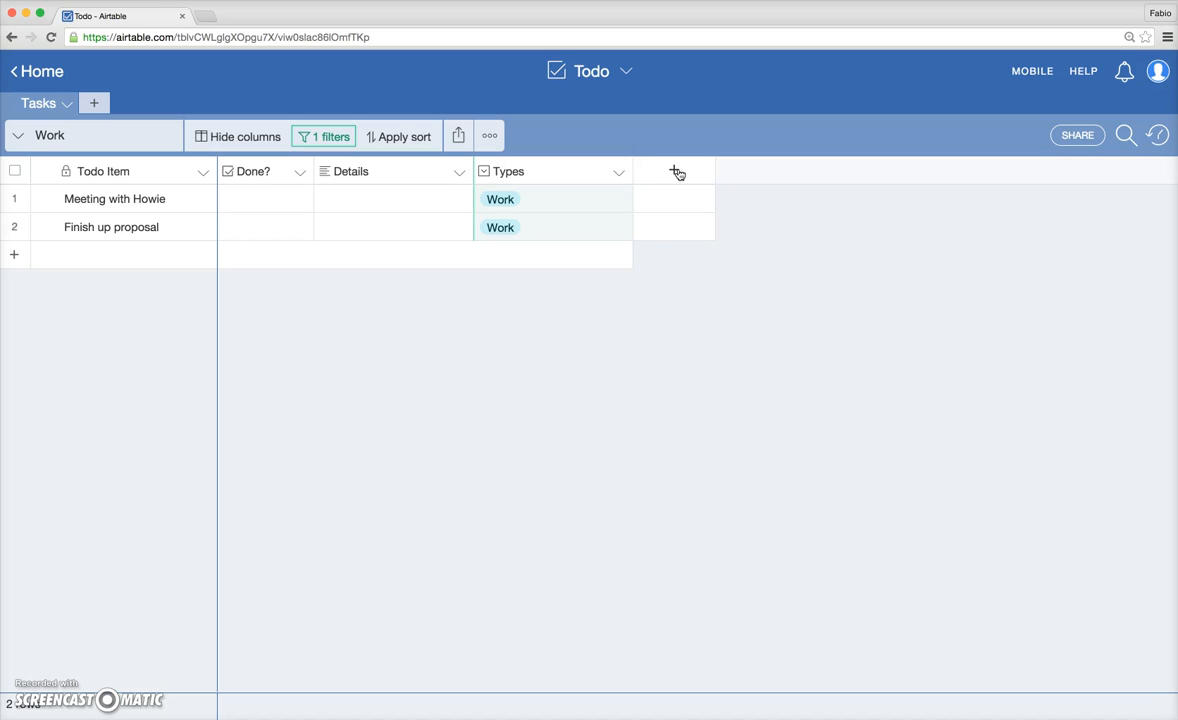
# Add an 'Attachments' column using the Attachment field type
pyautogui.click(678, 171)
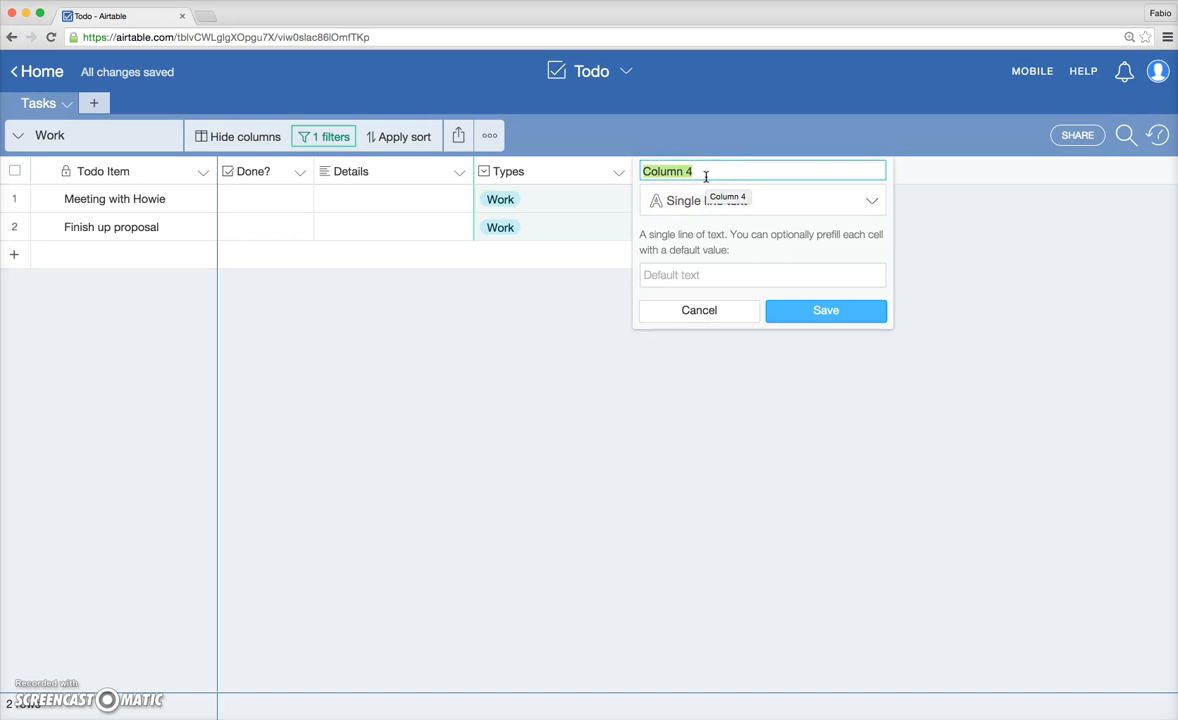
pyautogui.write('Attachments')
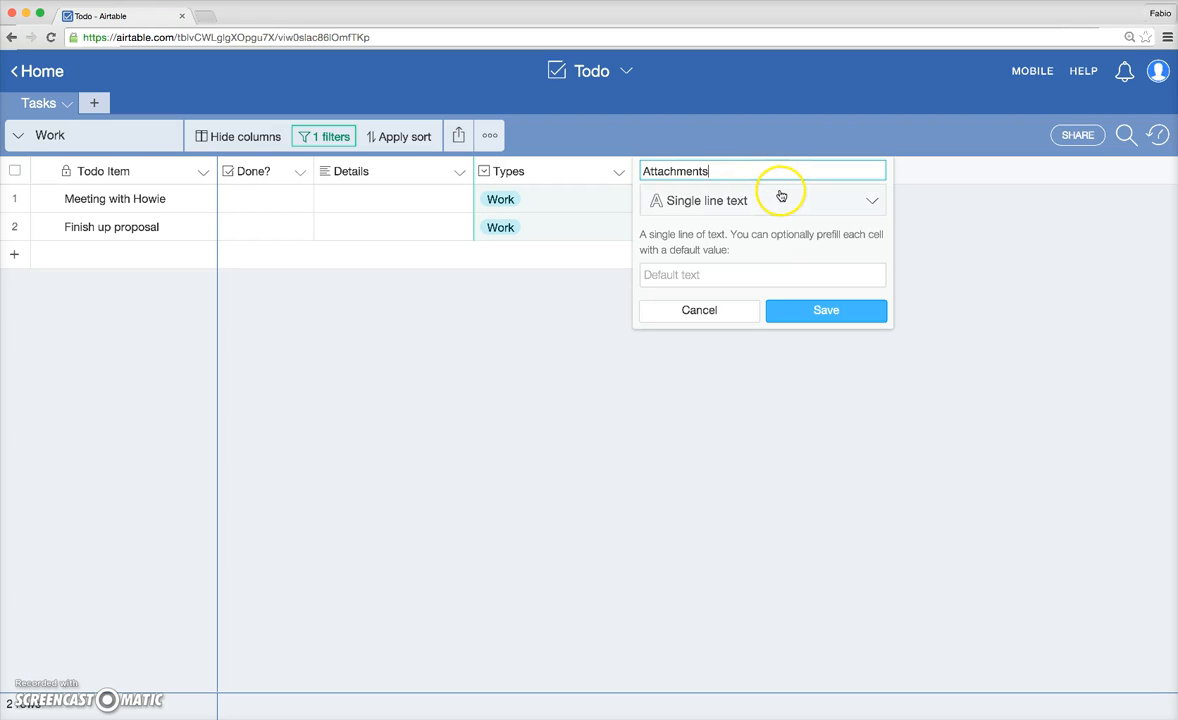
pyautogui.click(762, 200)
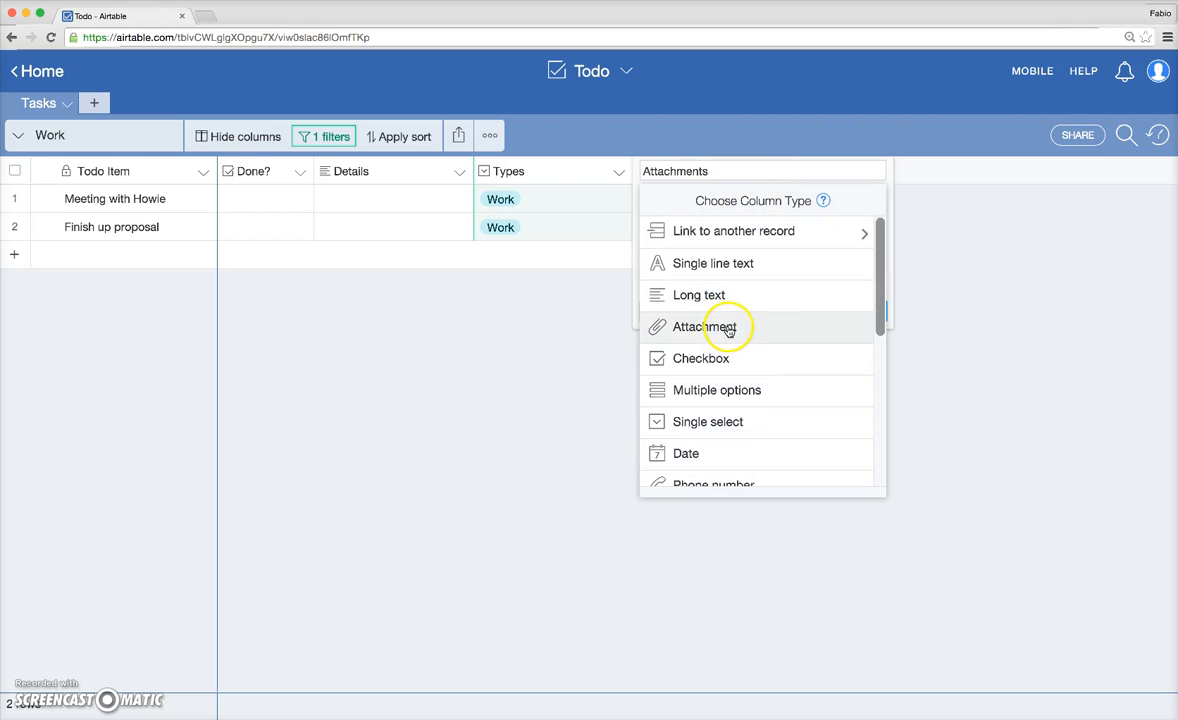
pyautogui.click(705, 327)
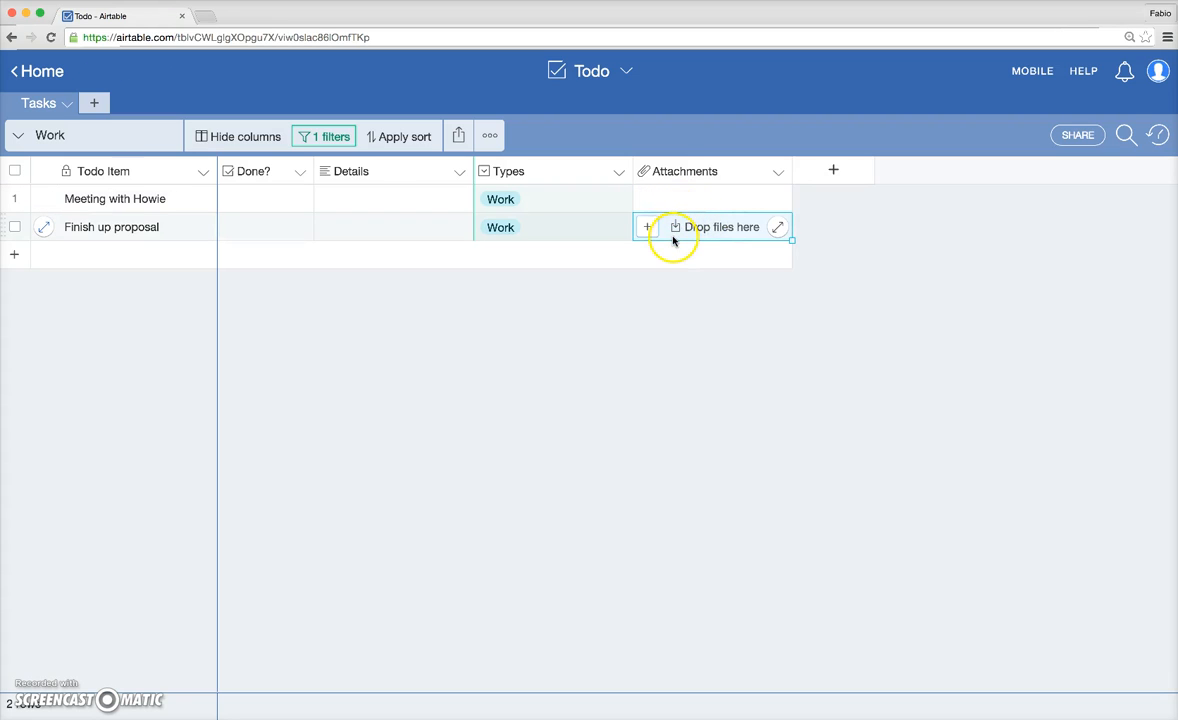
pyautogui.moveTo(647, 227)
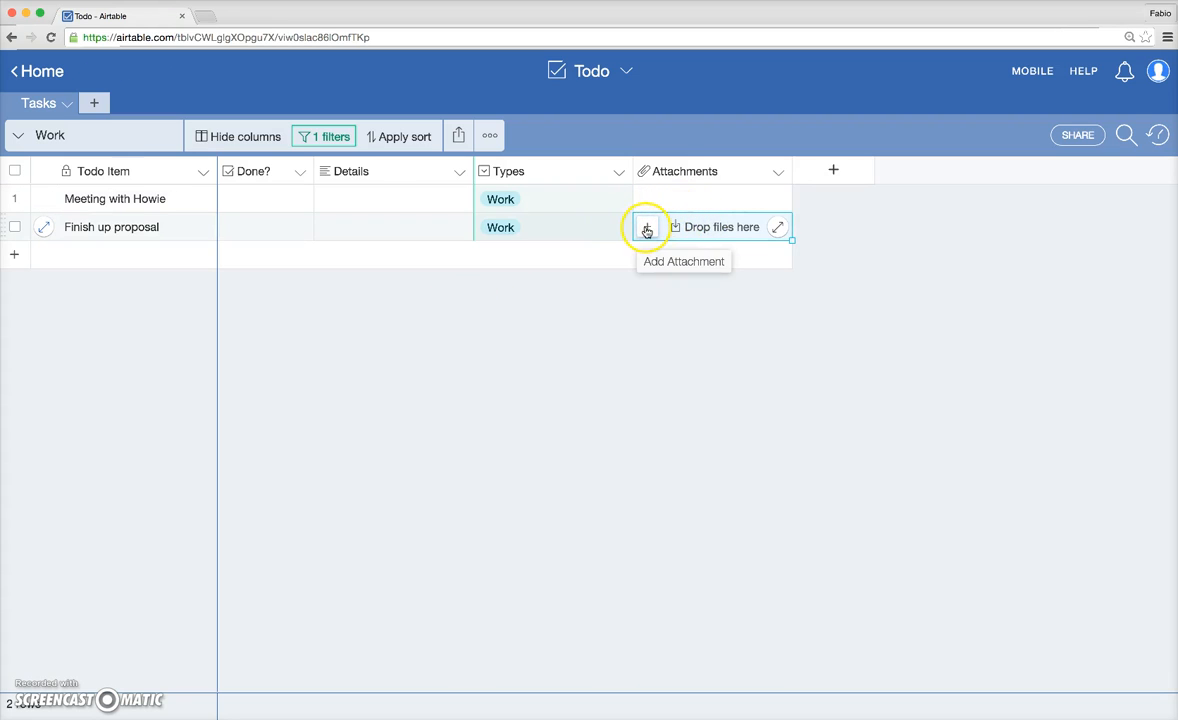
# Upload a file into Finish up proposal's Attachments cell, then briefly open and close Share
pyautogui.click(647, 228)
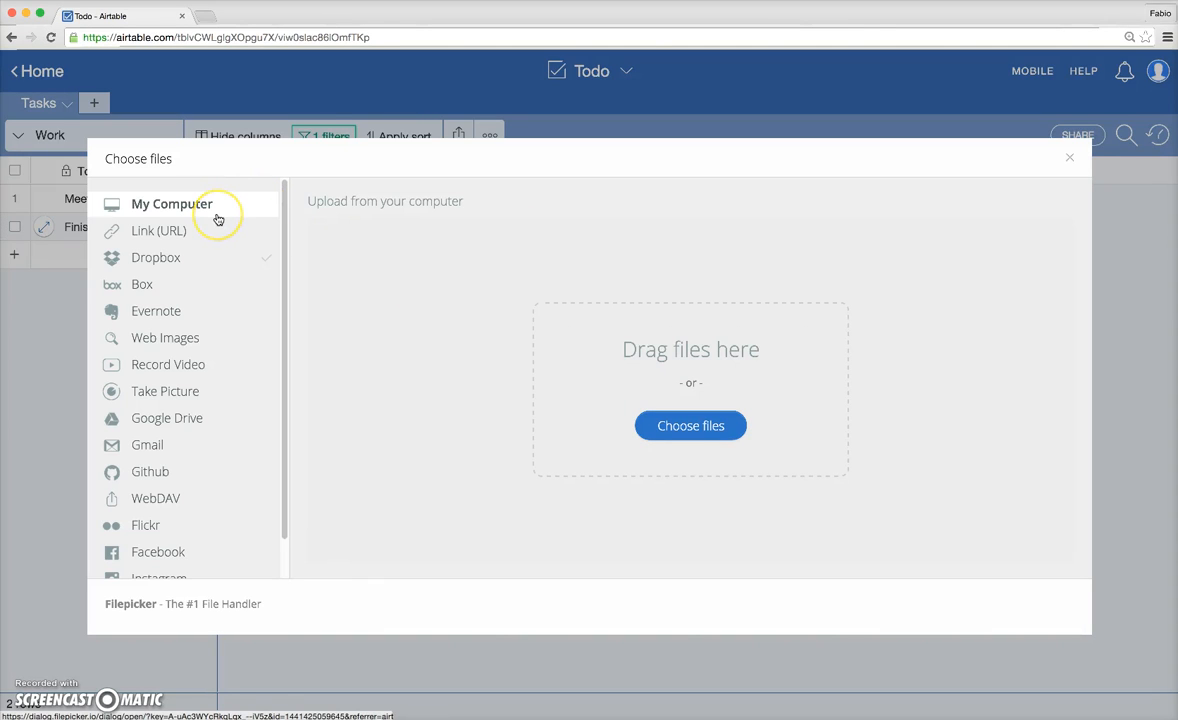
pyautogui.moveTo(223, 408)
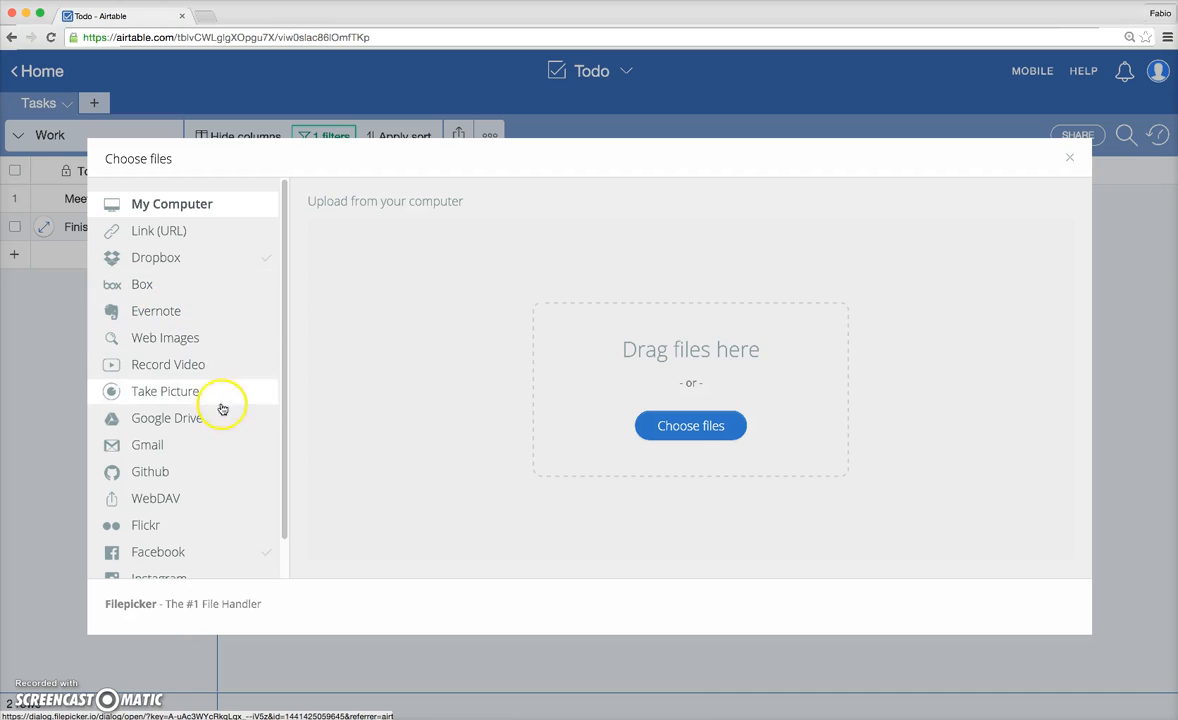
pyautogui.moveTo(225, 203)
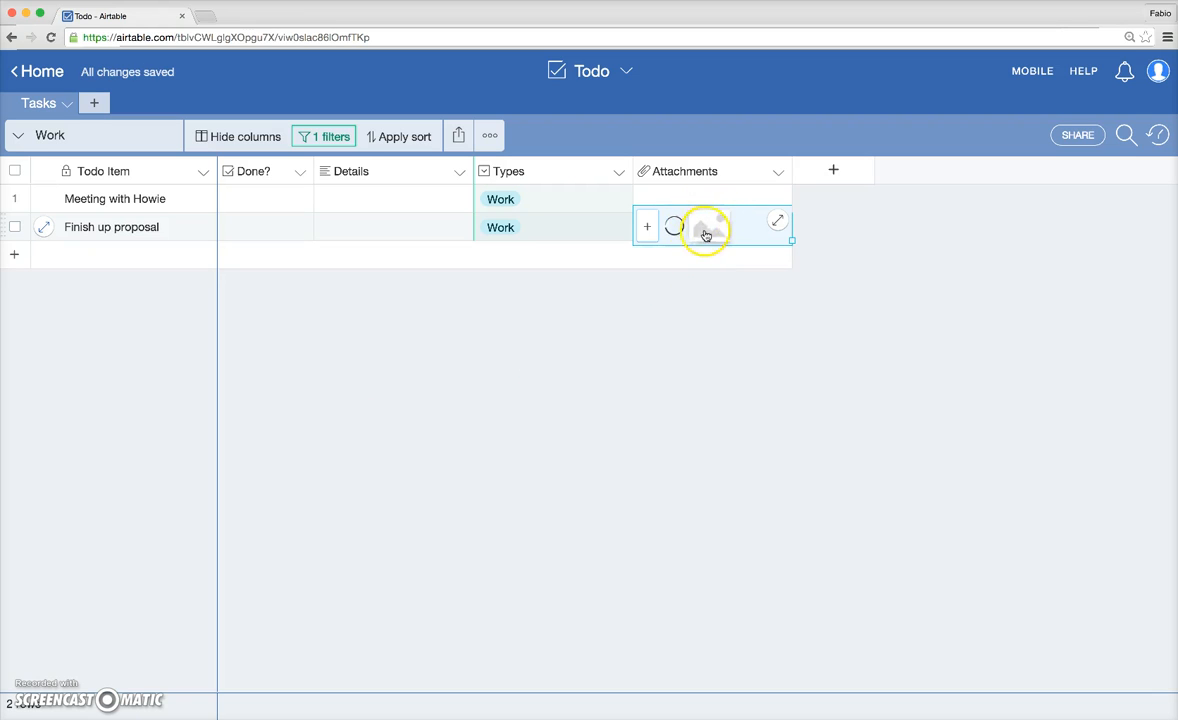
pyautogui.moveTo(484, 469)
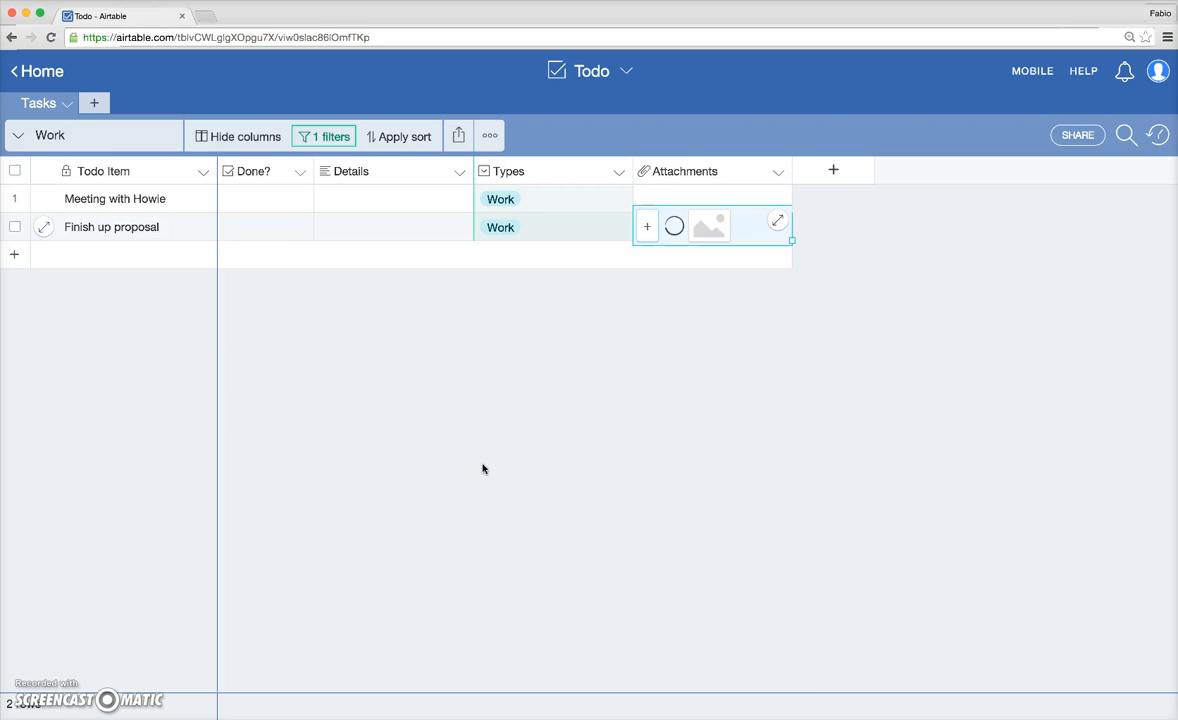
pyautogui.moveTo(690, 378)
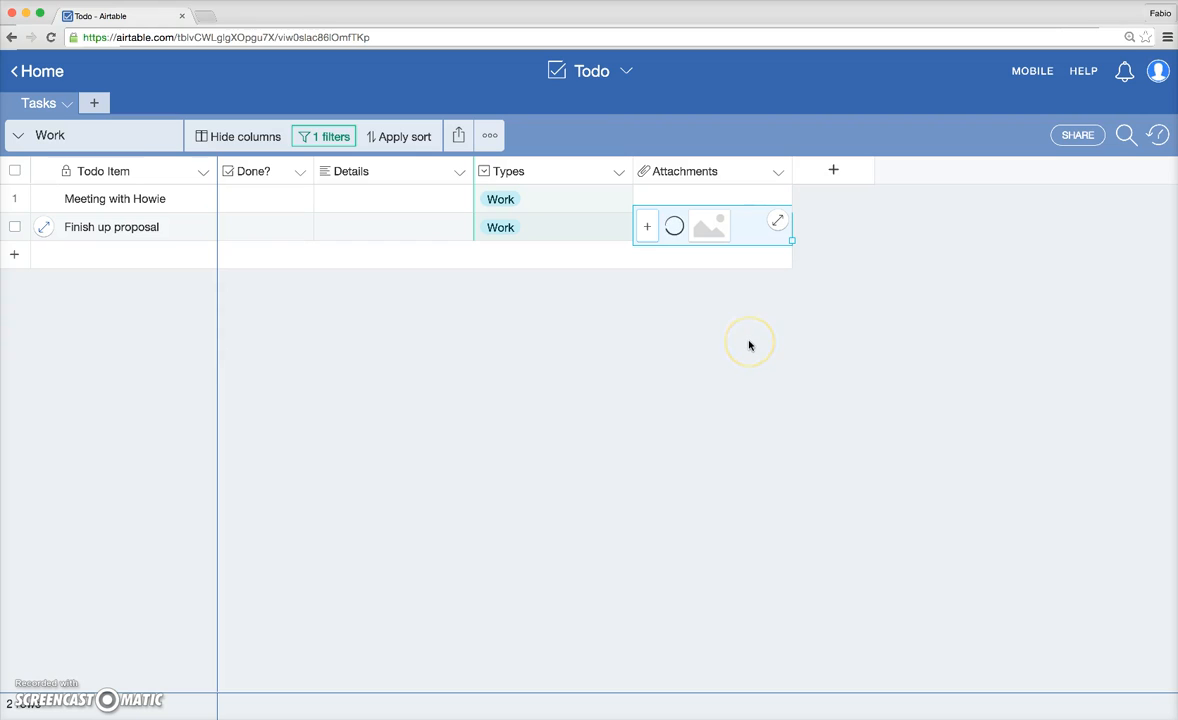
pyautogui.moveTo(1055, 168)
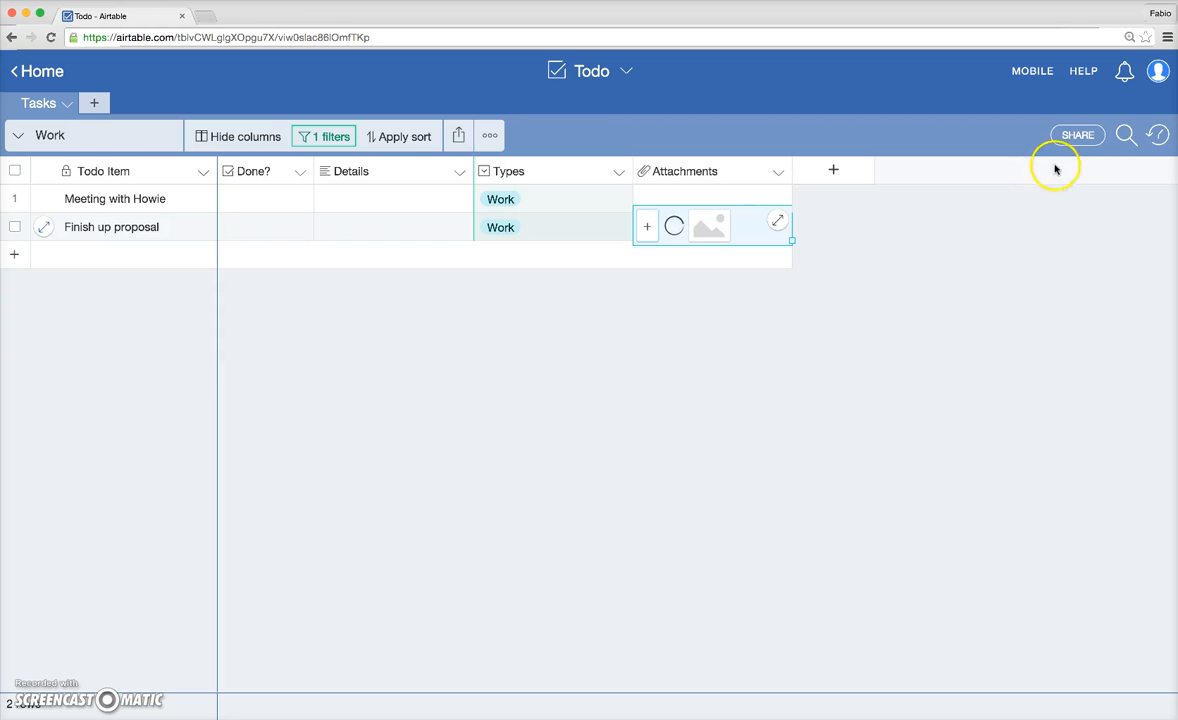
pyautogui.click(1077, 135)
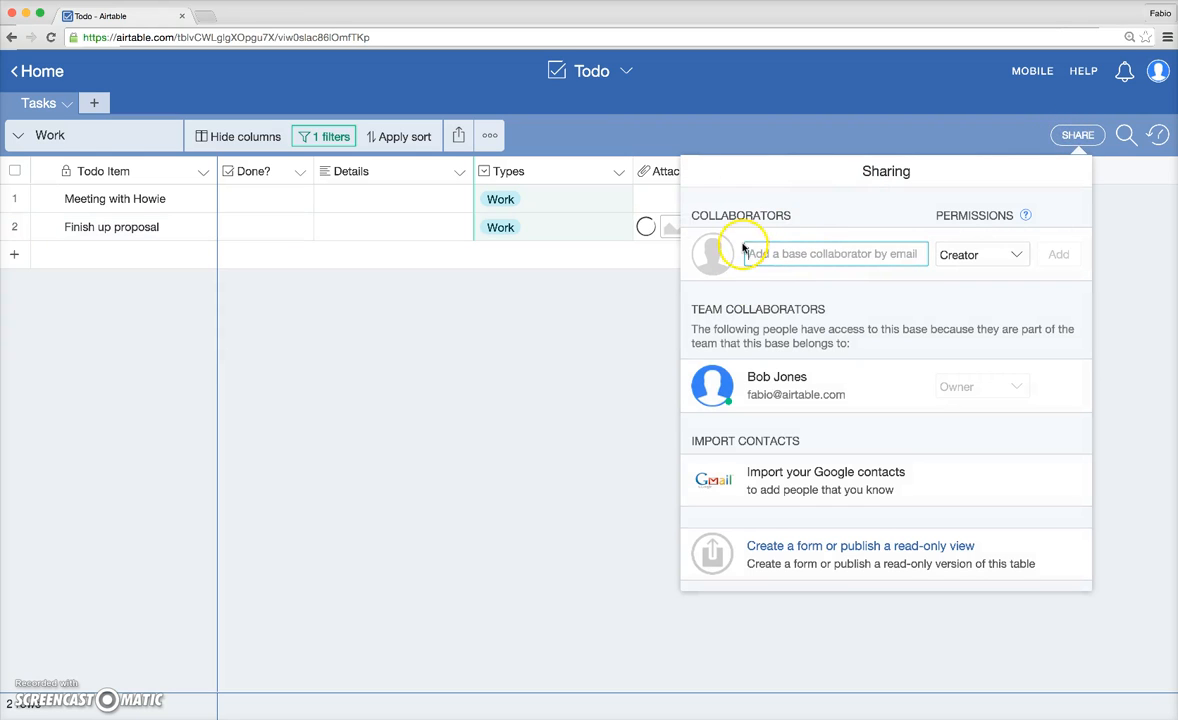
pyautogui.click(555, 342)
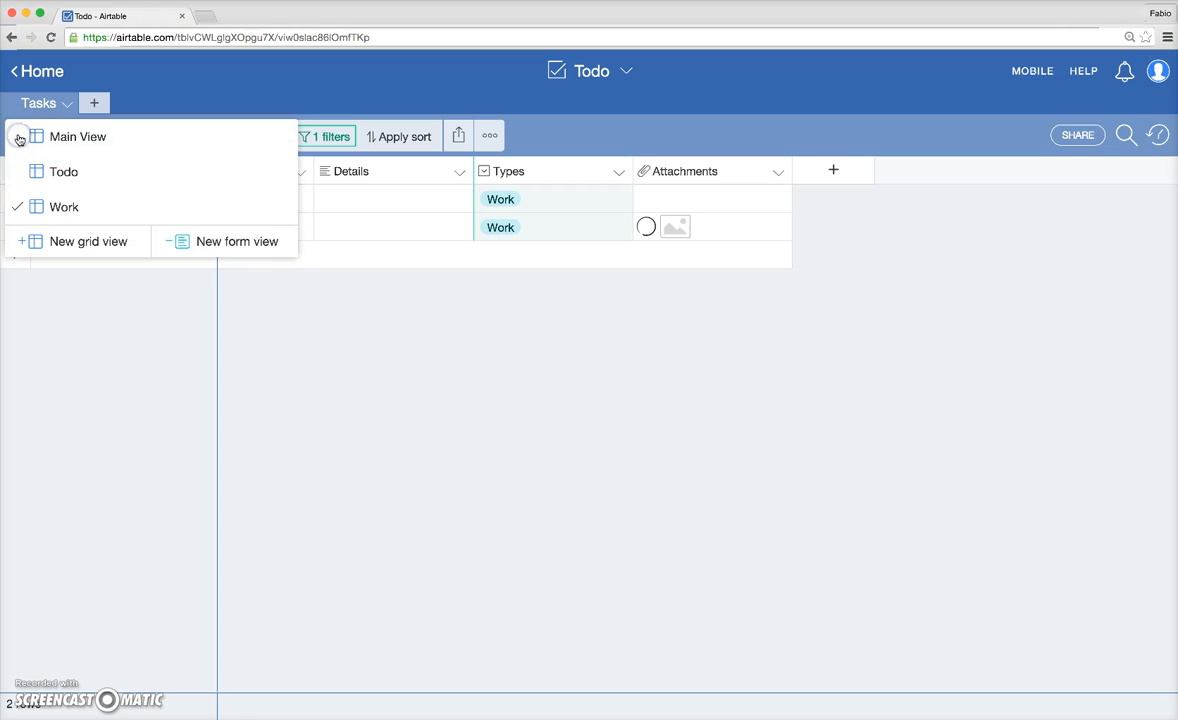
# Switch to Main View and set Do laundry's Types cell to Personal
pyautogui.click(77, 136)
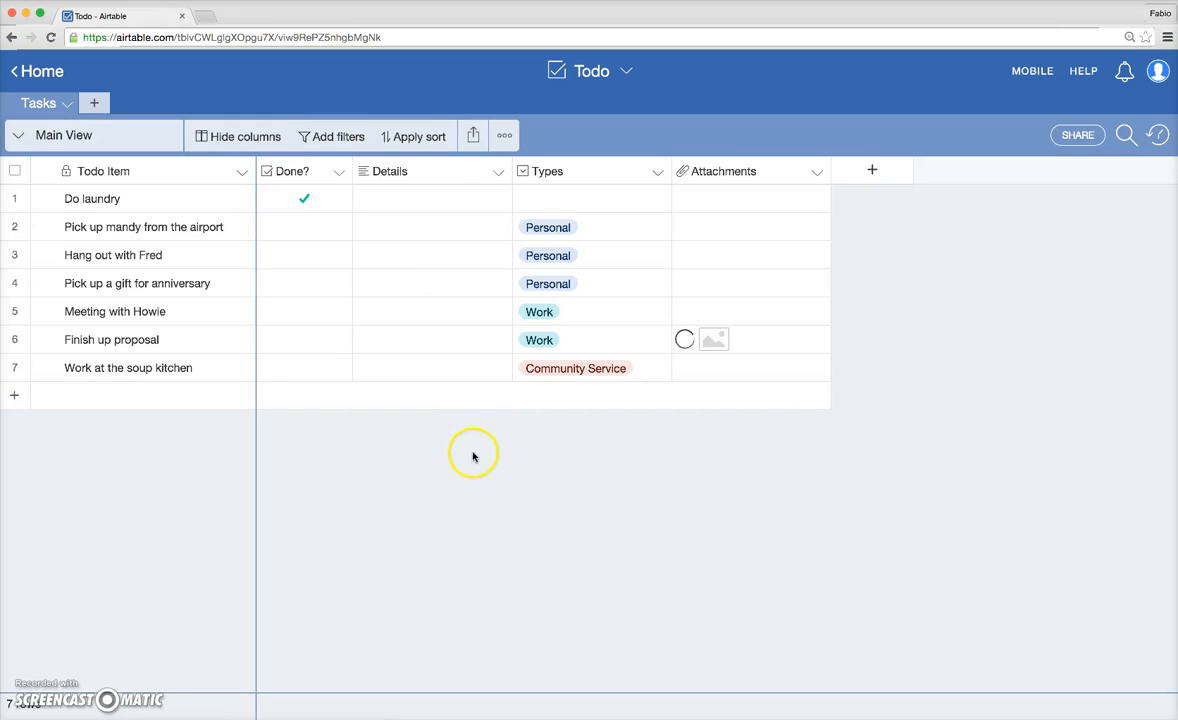
pyautogui.click(590, 198)
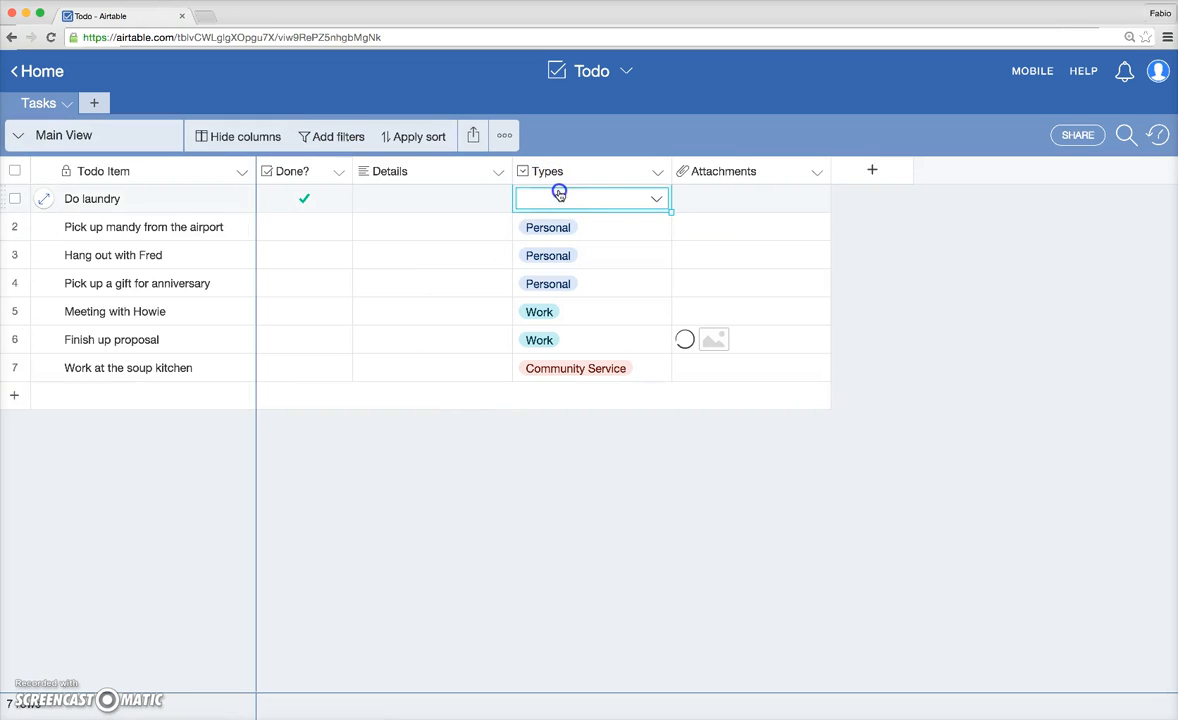
pyautogui.click(548, 198)
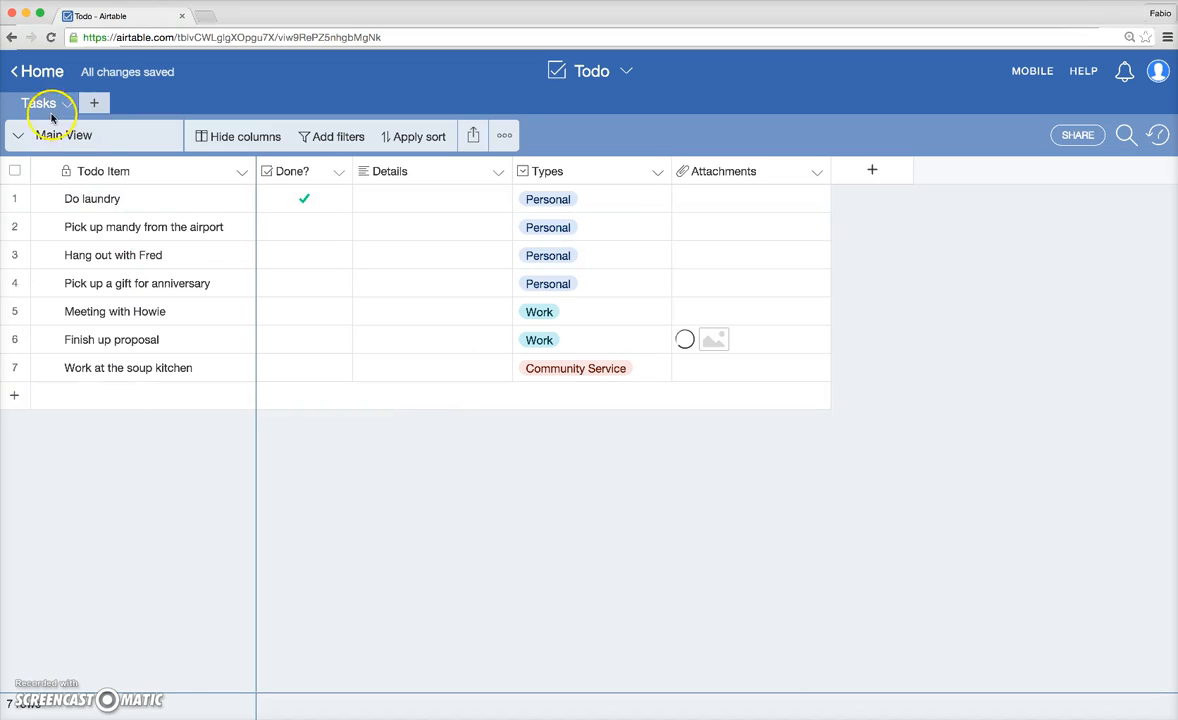
pyautogui.moveTo(178, 217)
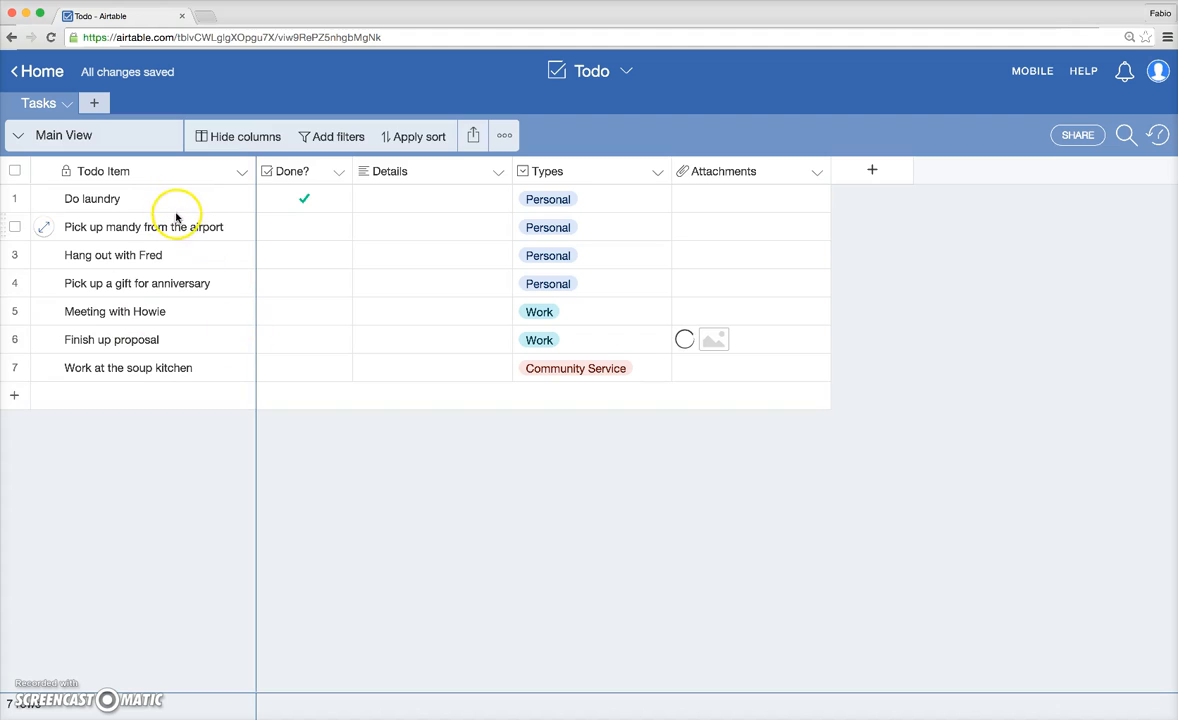
pyautogui.moveTo(214, 424)
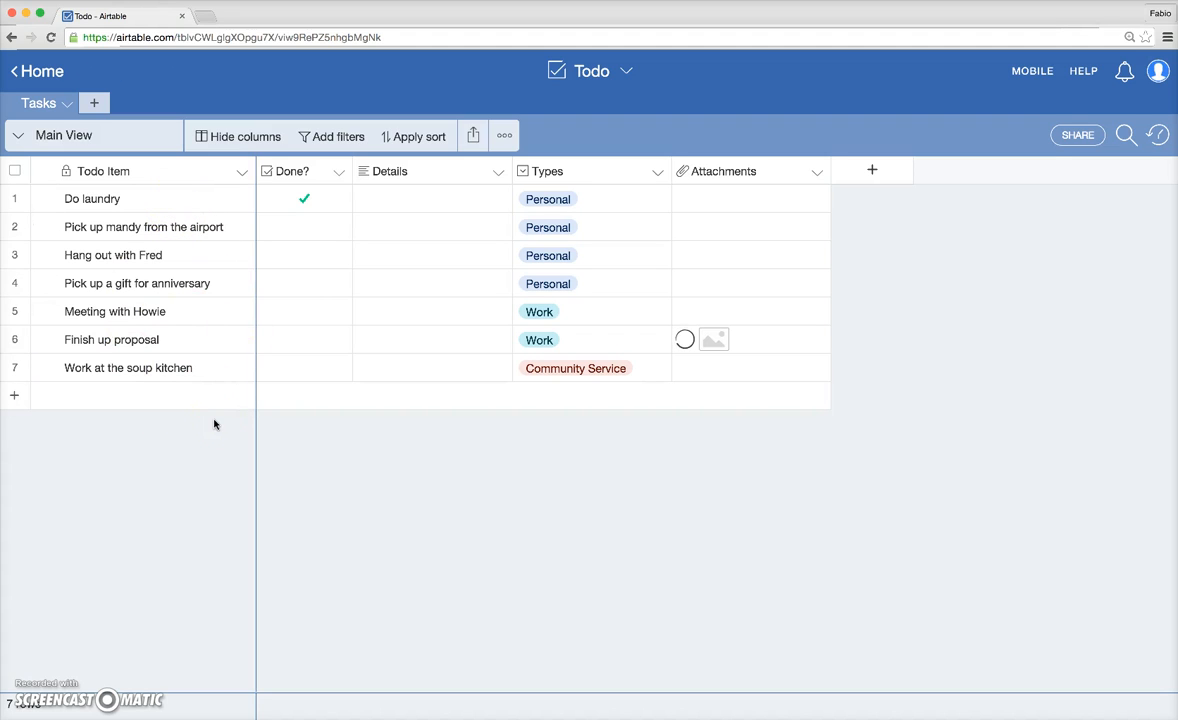